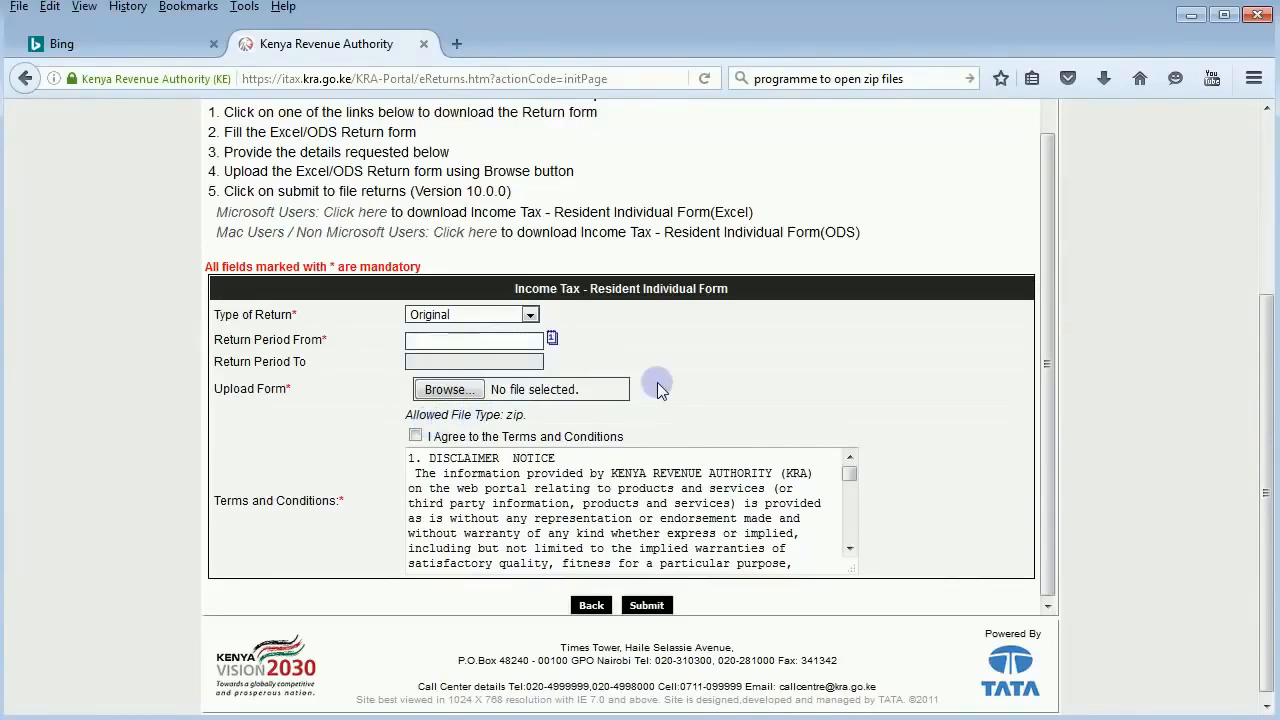
{"action": "mouse_move", "coordinate": [1104, 80]}
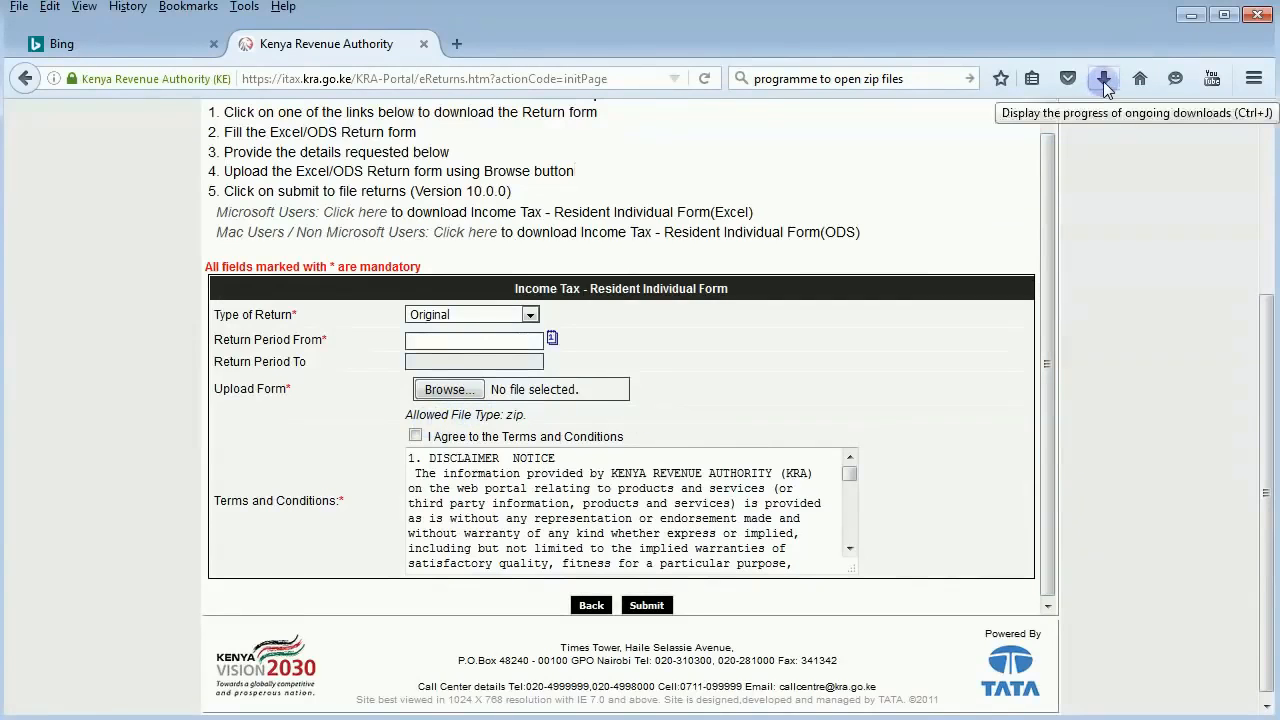
Step: Show Firefox's downloads library listing the IT1_Individual_Resident_Return_XLS.zip from kra.go.ke
{"action": "left_click", "coordinate": [1104, 78]}
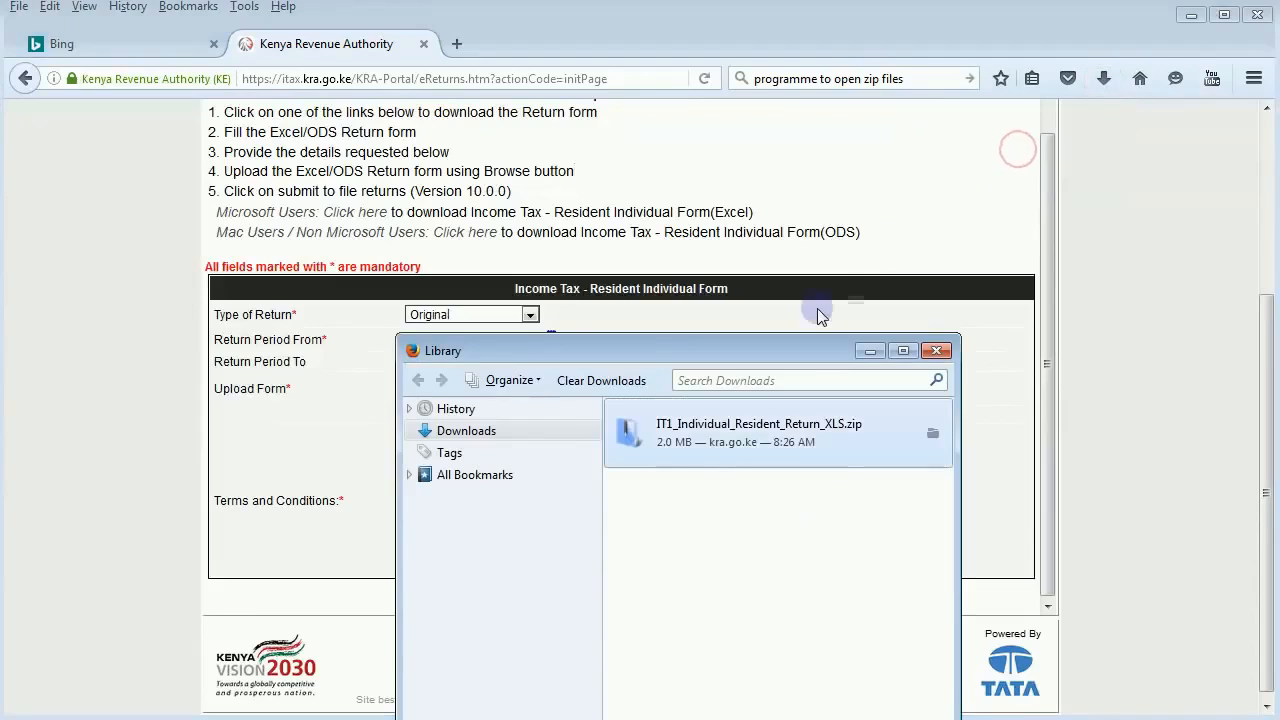
{"action": "mouse_move", "coordinate": [836, 436]}
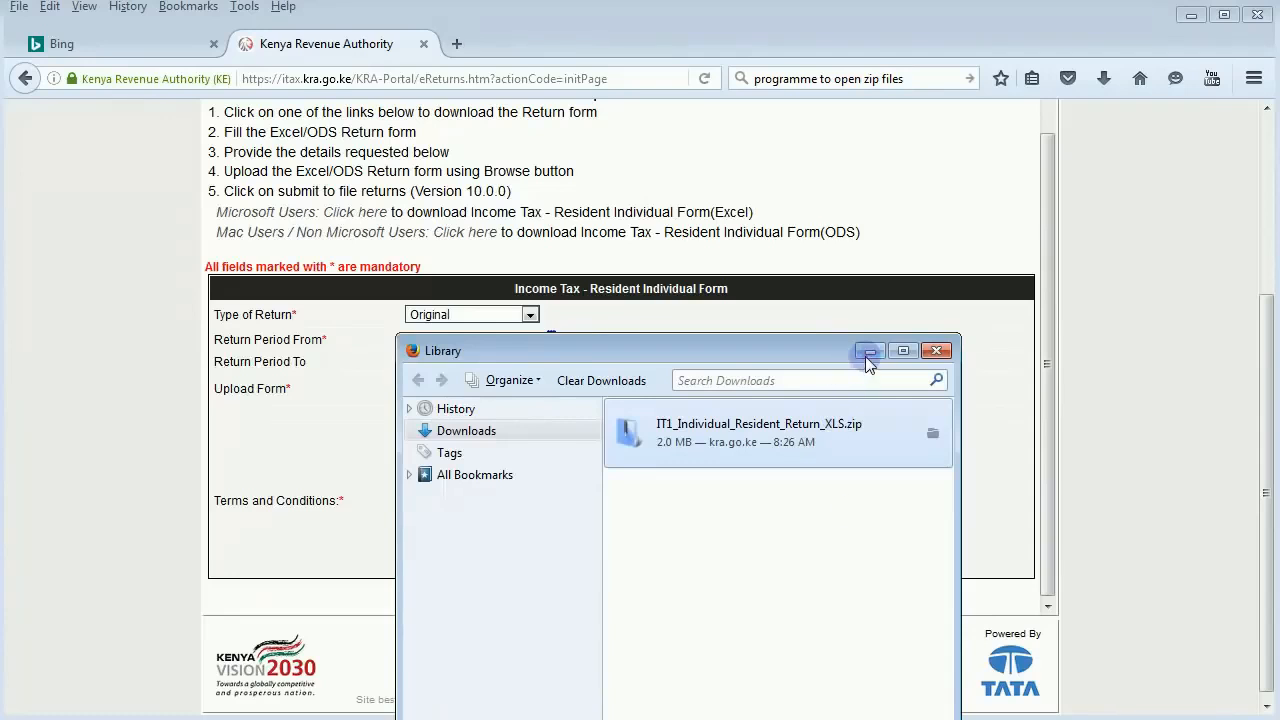
Step: Unpack the IT1 zip in WinRAR and launch its .xls return workbook in Excel
{"action": "double_click", "coordinate": [758, 432]}
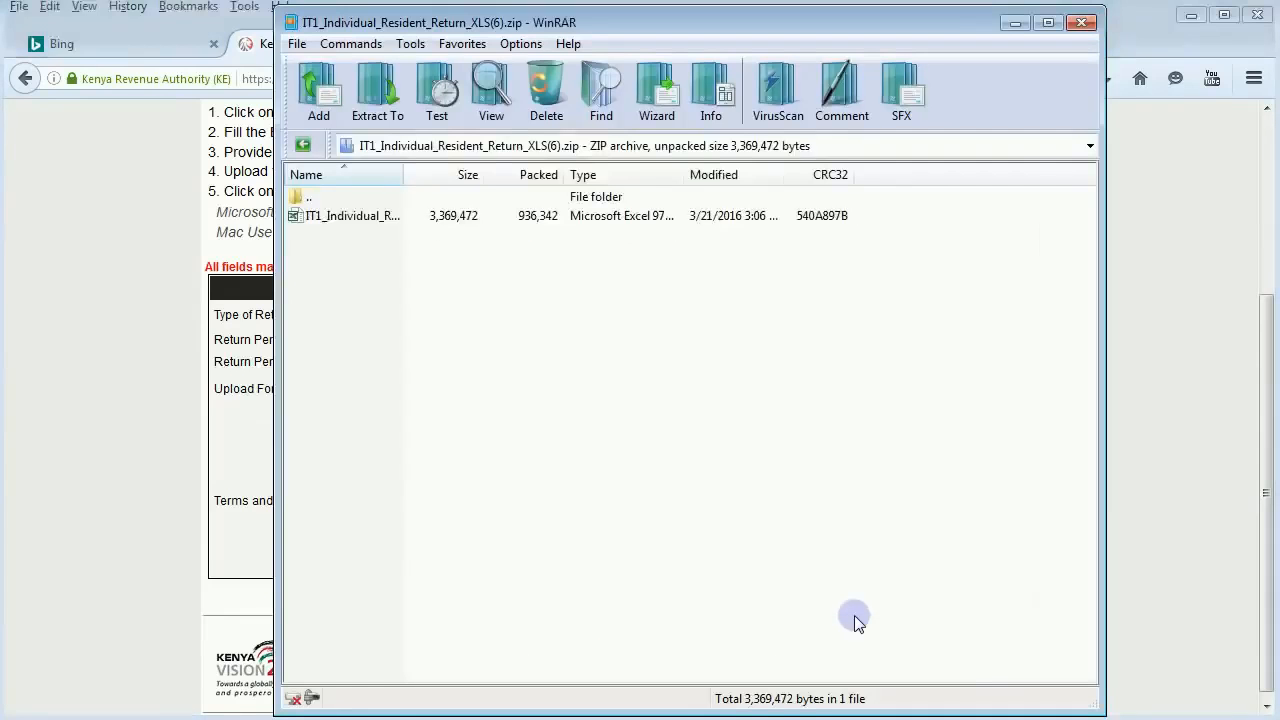
{"action": "mouse_move", "coordinate": [360, 260]}
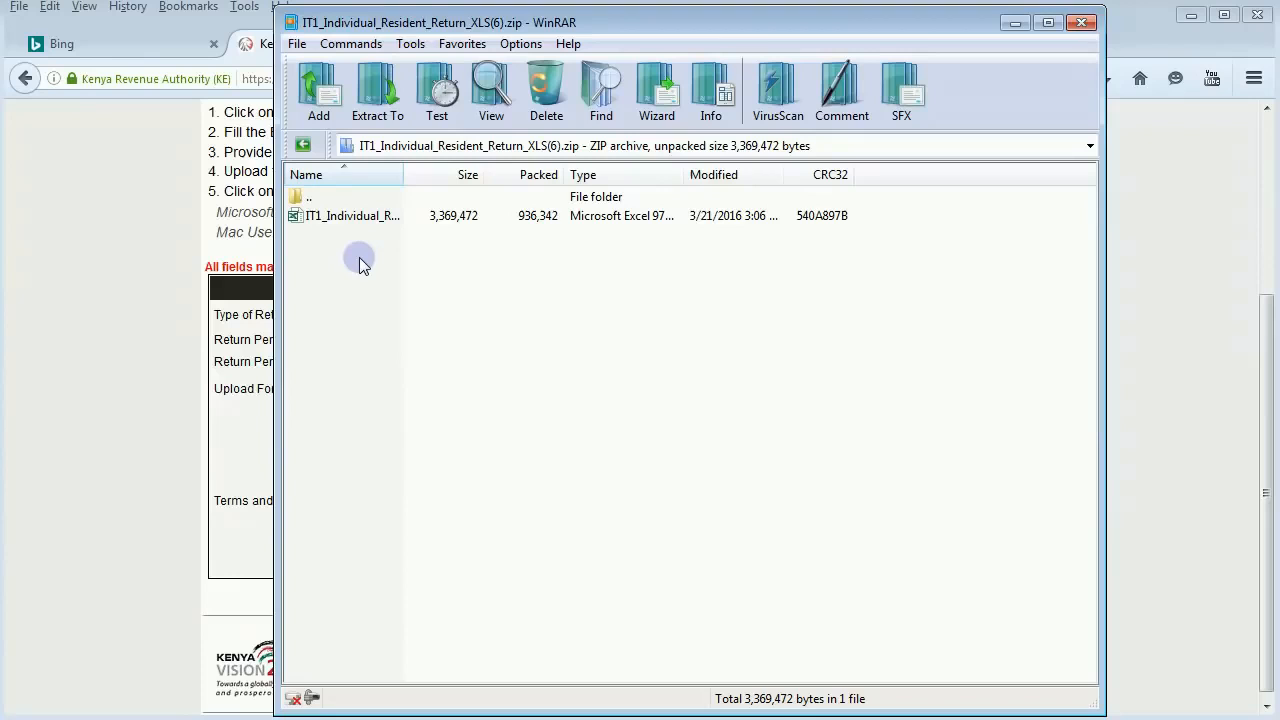
{"action": "mouse_move", "coordinate": [492, 84]}
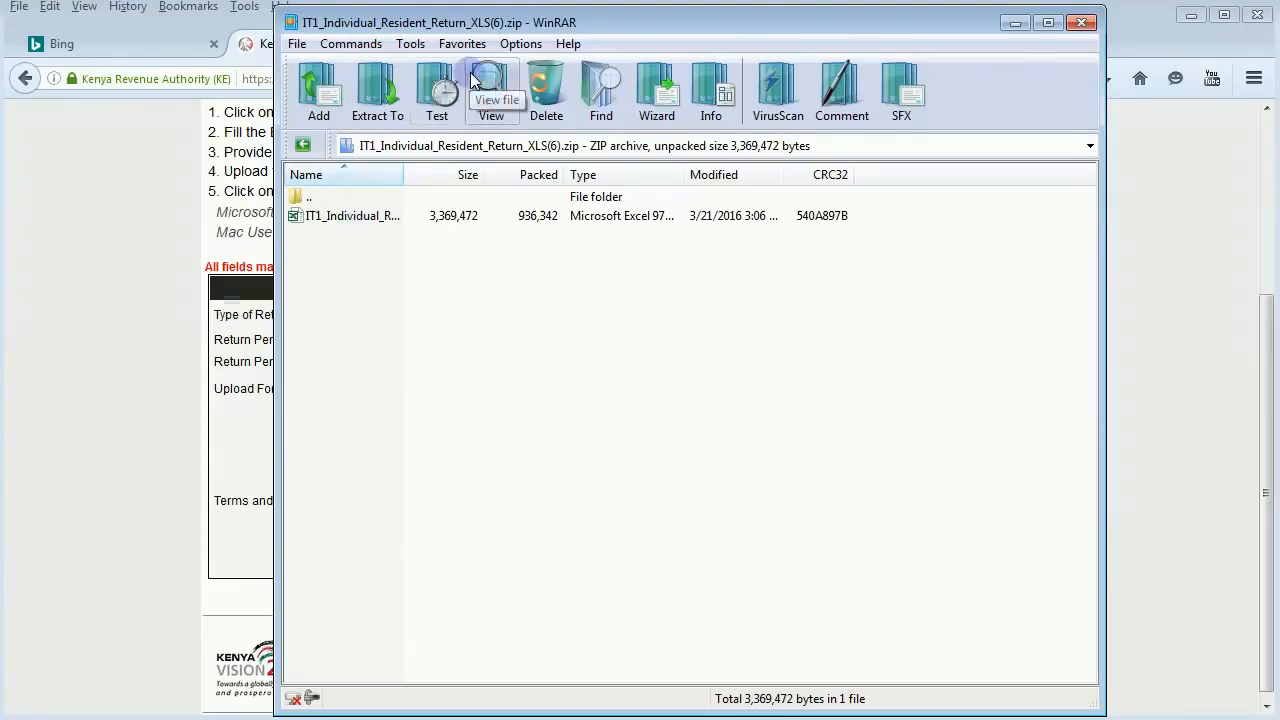
{"action": "mouse_move", "coordinate": [560, 84]}
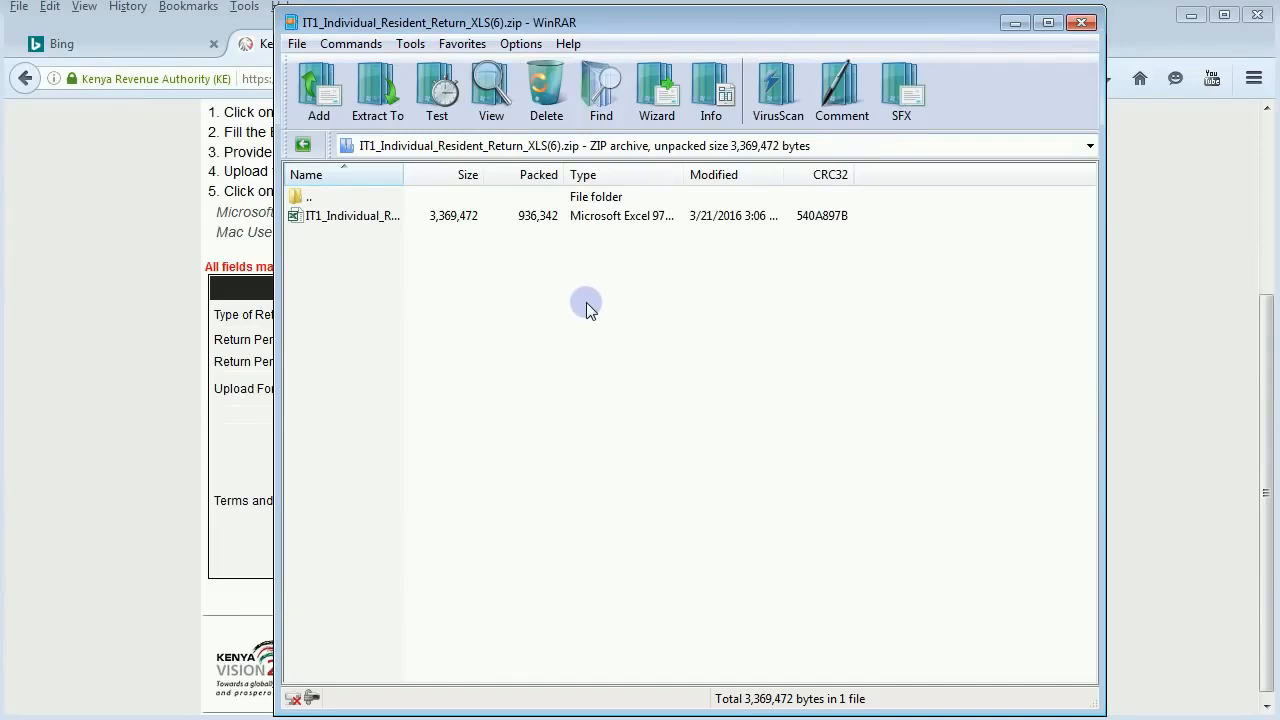
{"action": "mouse_move", "coordinate": [510, 280]}
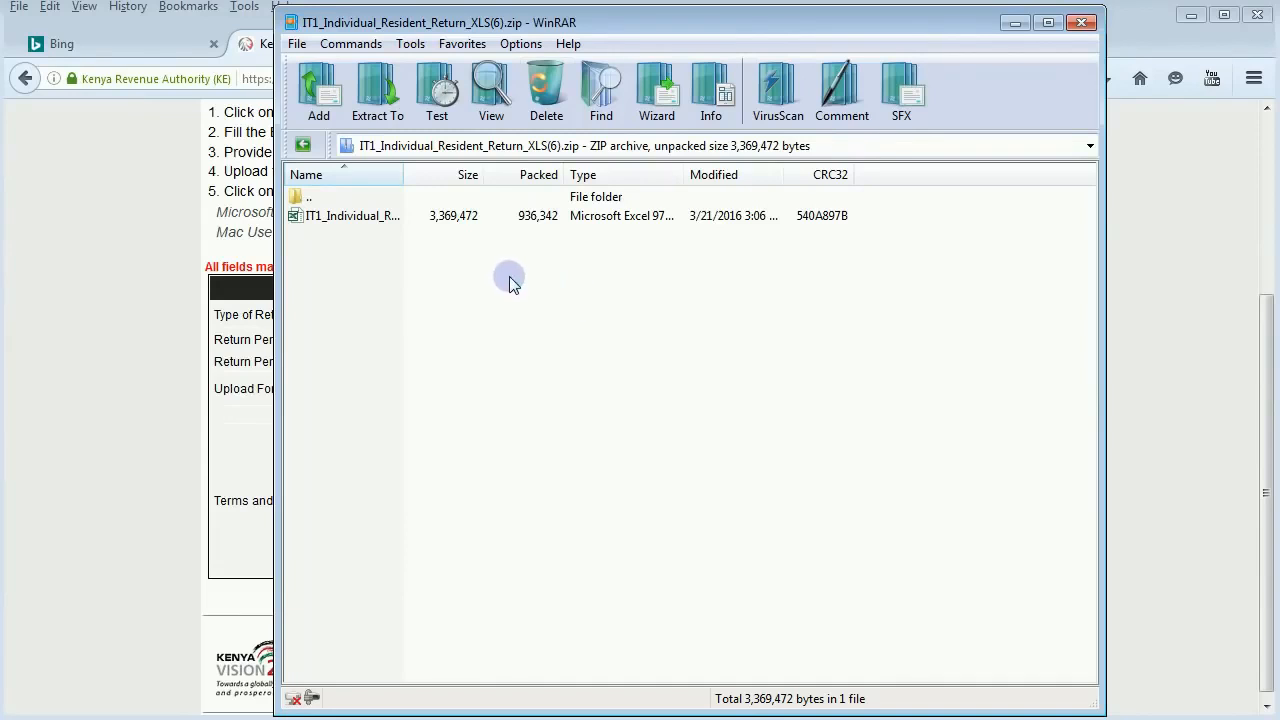
{"action": "mouse_move", "coordinate": [420, 252]}
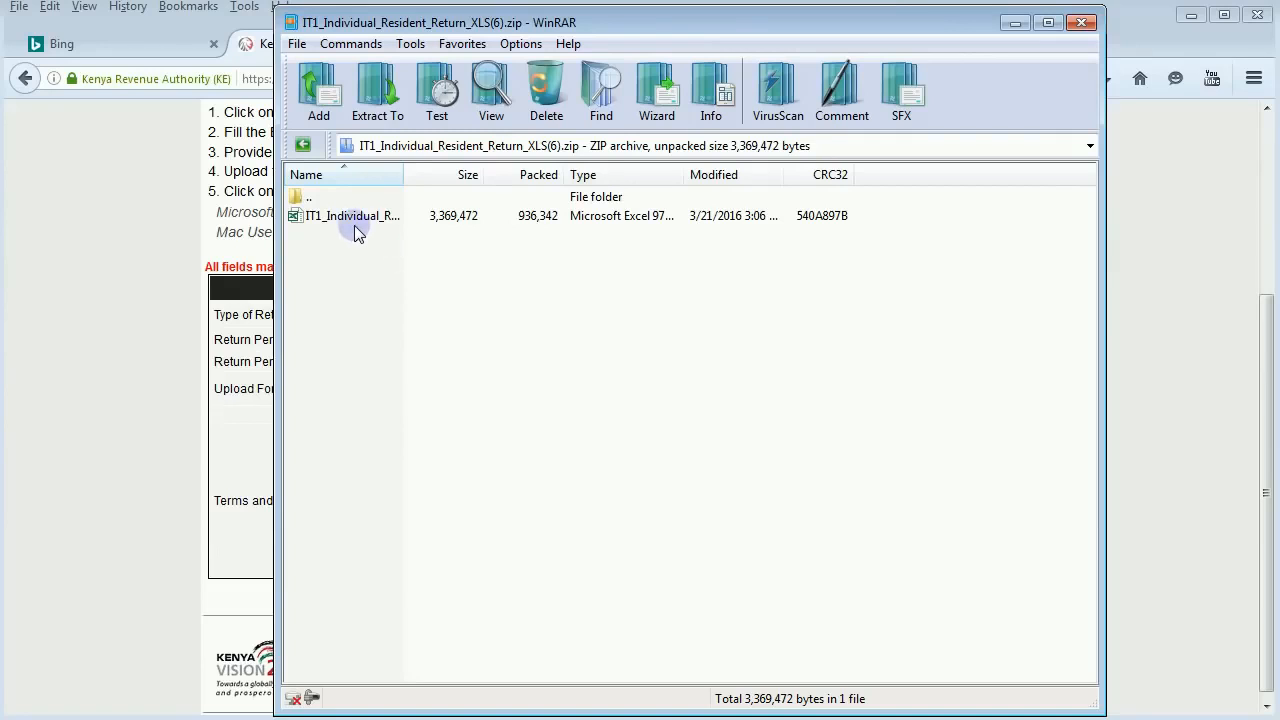
{"action": "left_click", "coordinate": [352, 216]}
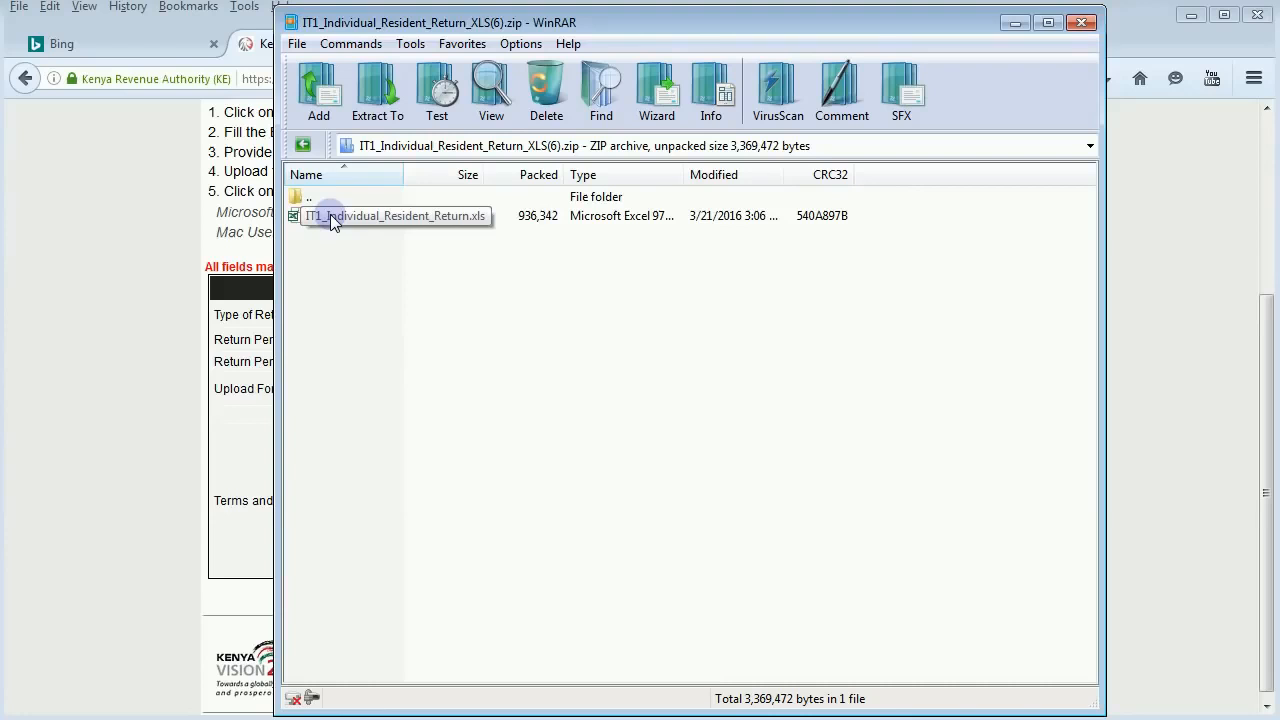
{"action": "left_click", "coordinate": [360, 216]}
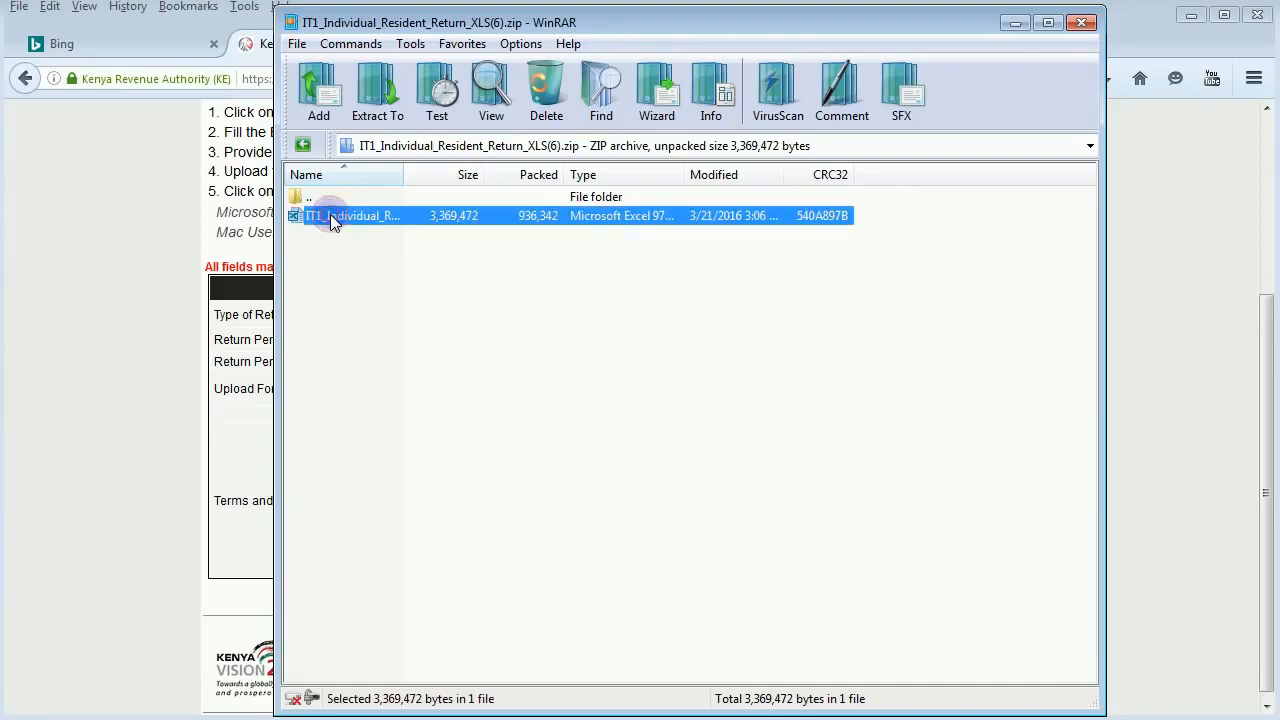
{"action": "double_click", "coordinate": [356, 216]}
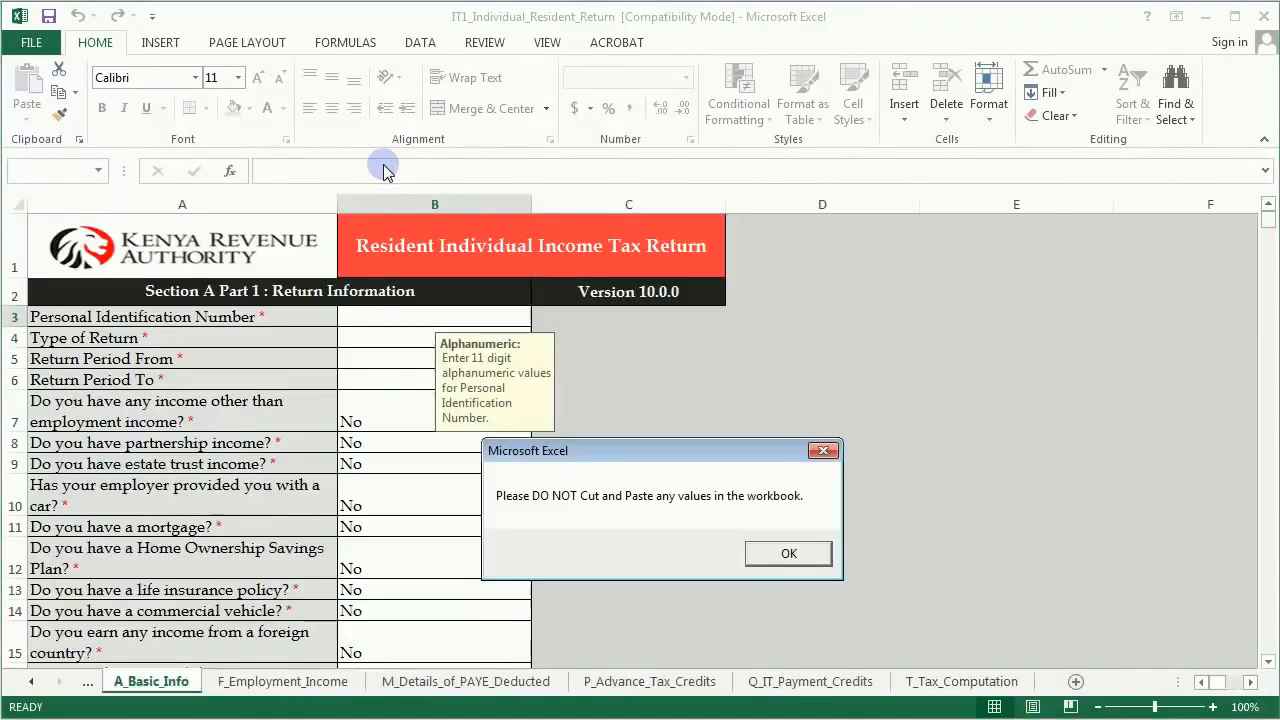
Step: Dismiss the 'Please DO NOT Cut and Paste' warning and select the PIN cell B3
{"action": "left_click", "coordinate": [788, 552]}
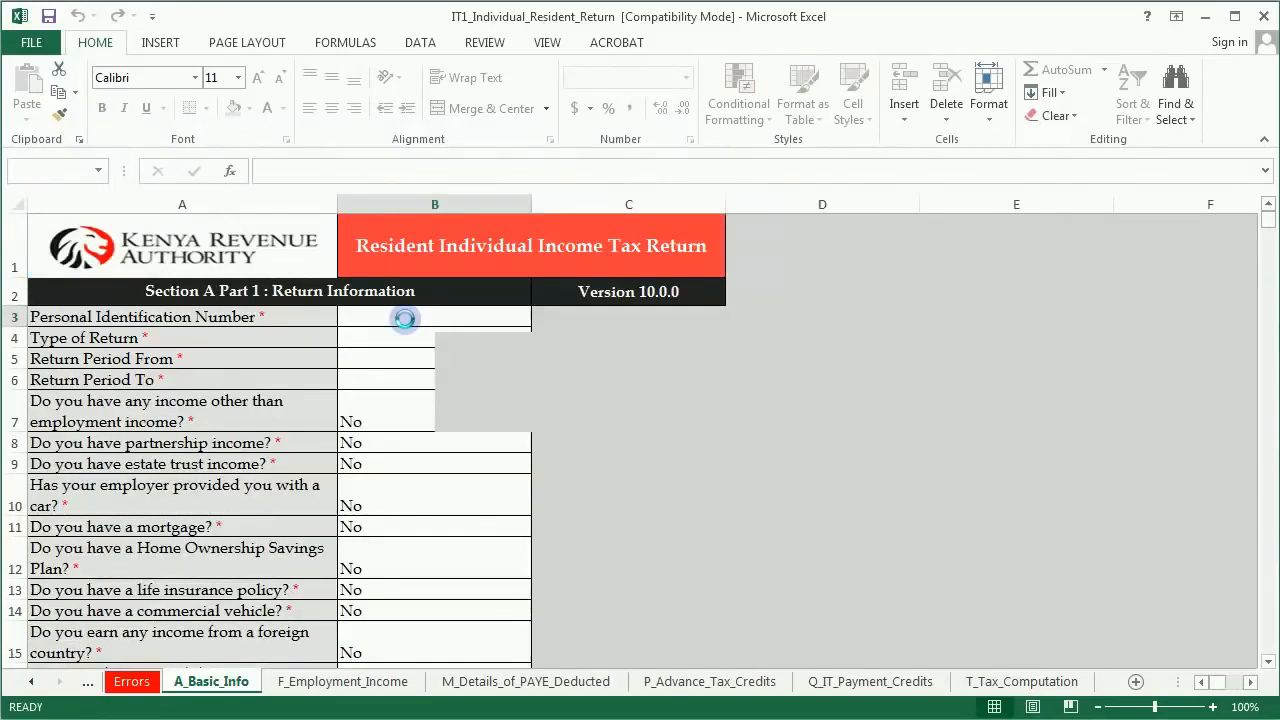
{"action": "left_click", "coordinate": [434, 316]}
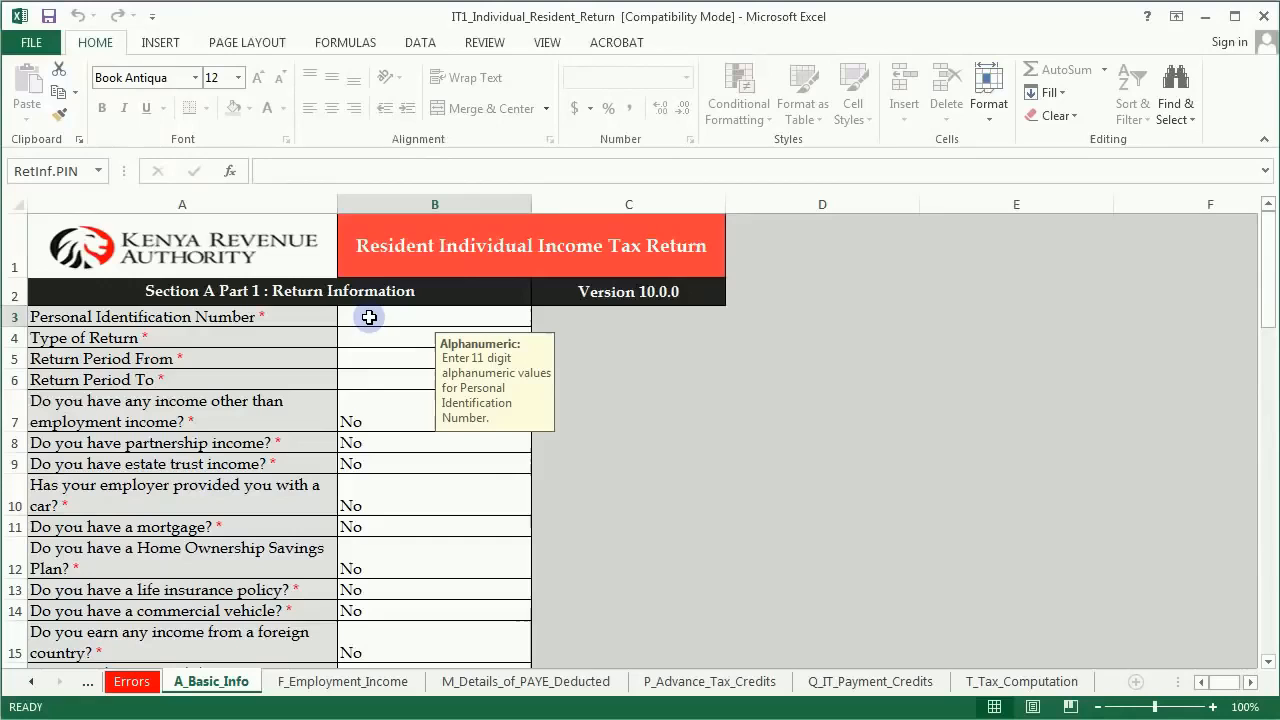
{"action": "mouse_move", "coordinate": [504, 488]}
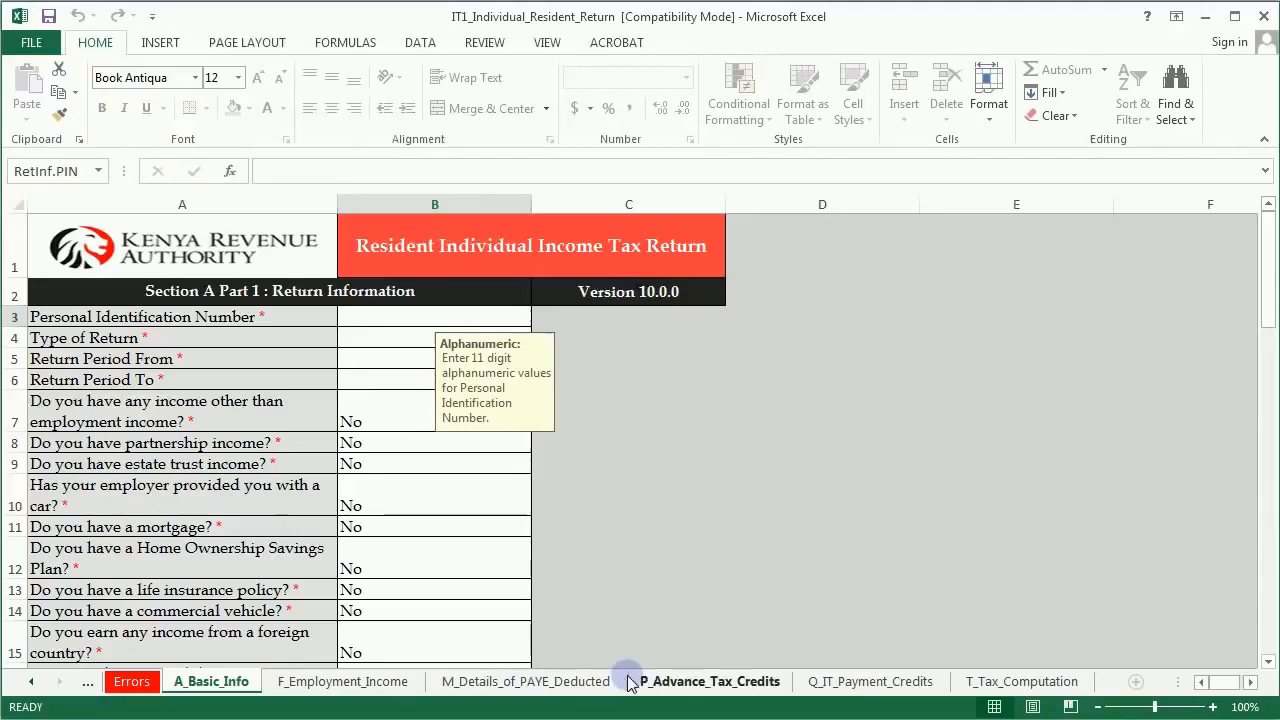
{"action": "mouse_move", "coordinate": [1022, 680]}
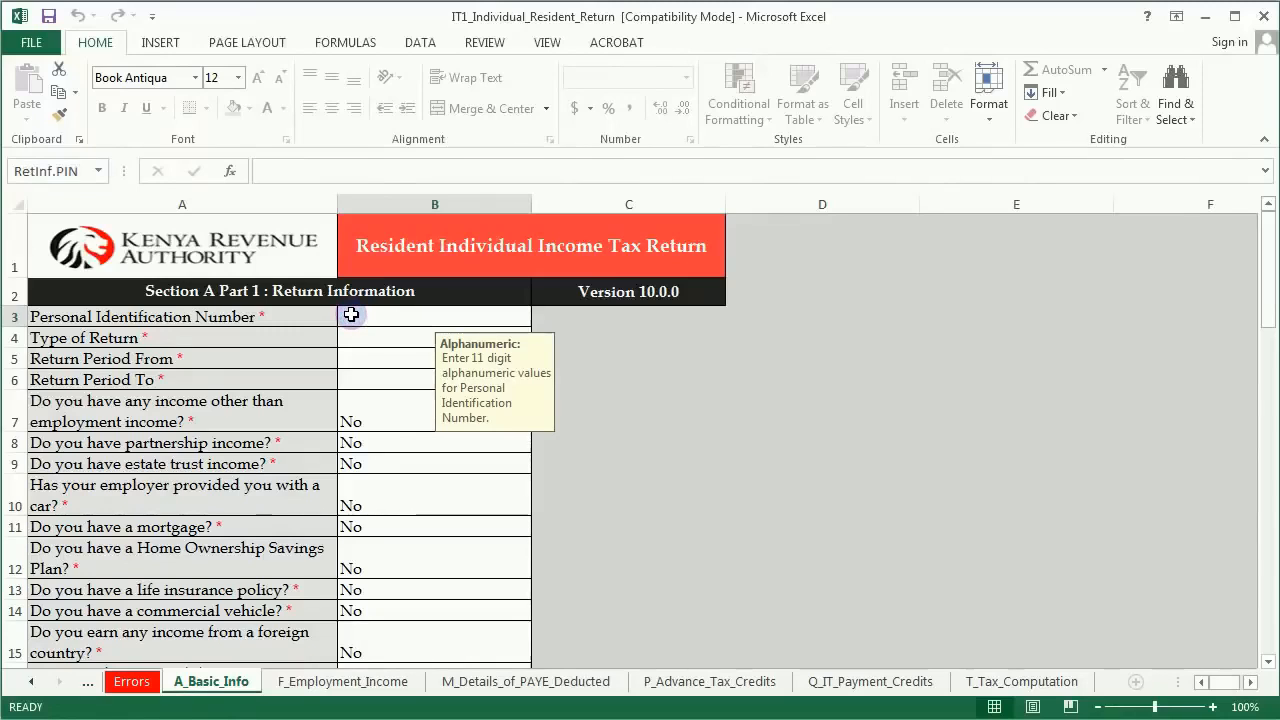
Step: Fill the PIN, set return type Original and period 01/01/2015 to 31/12/2015
{"action": "type", "text": "A"}
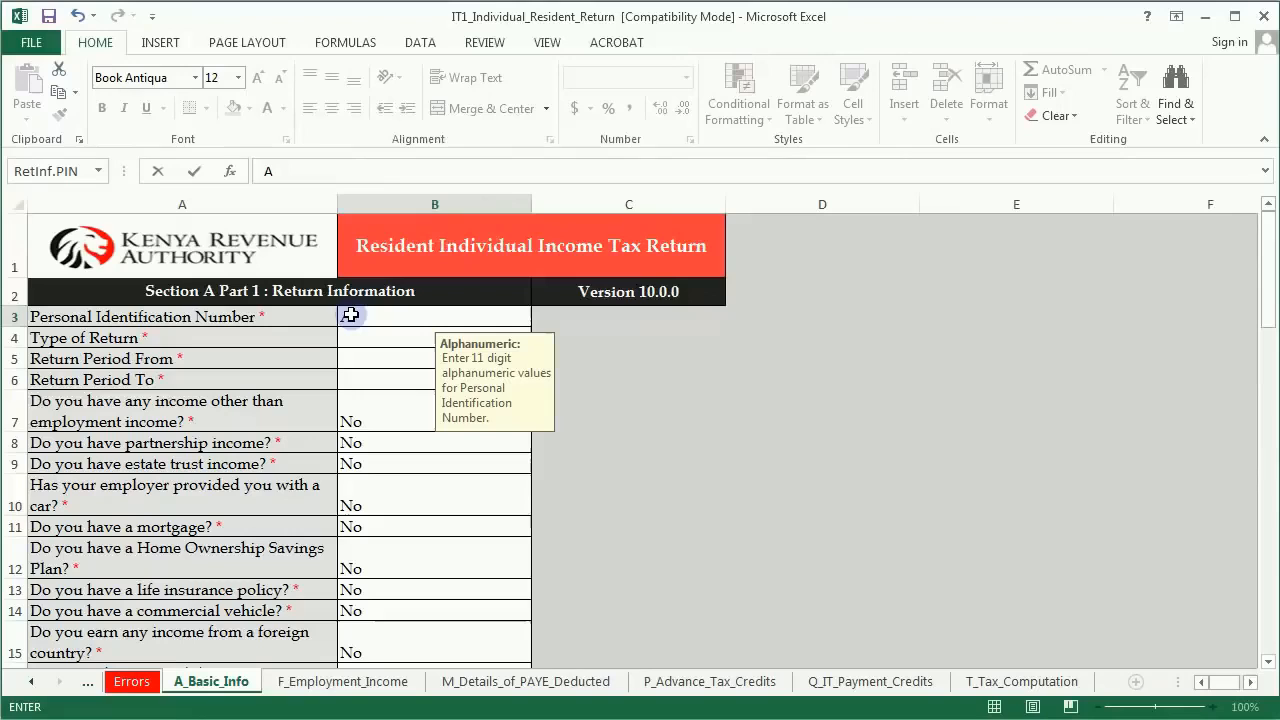
{"action": "left_click", "coordinate": [434, 338]}
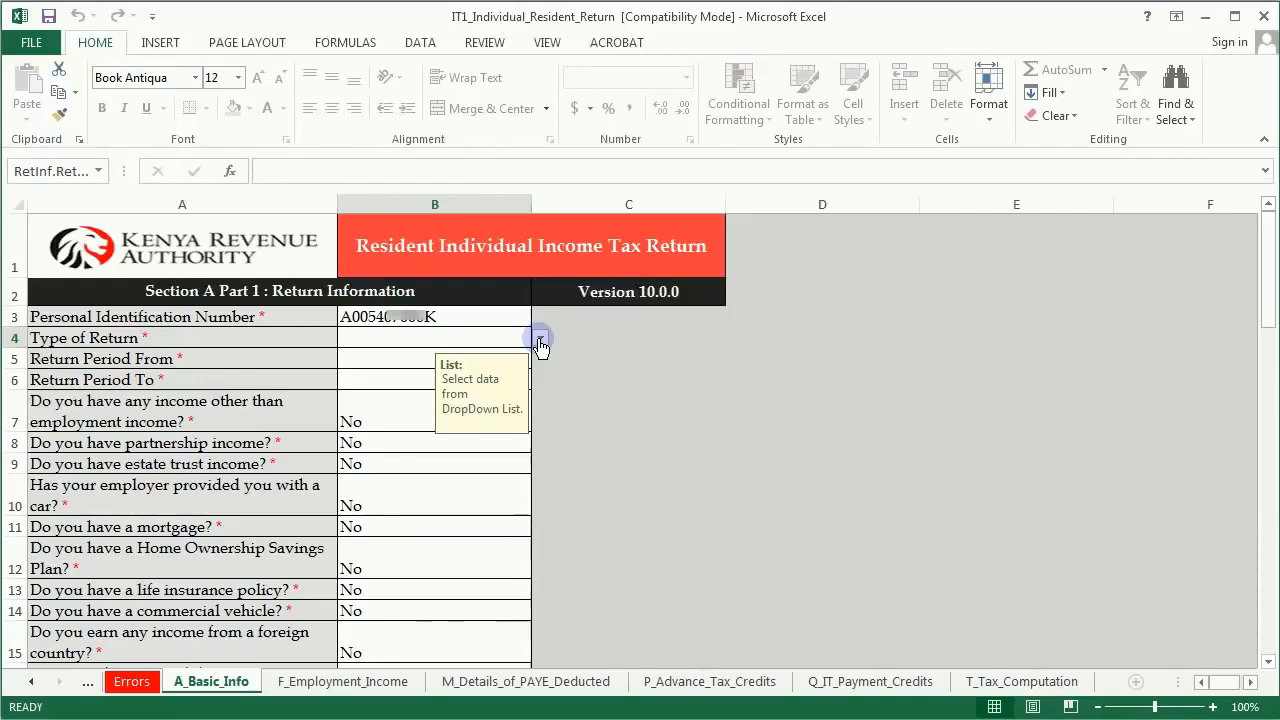
{"action": "left_click", "coordinate": [540, 336]}
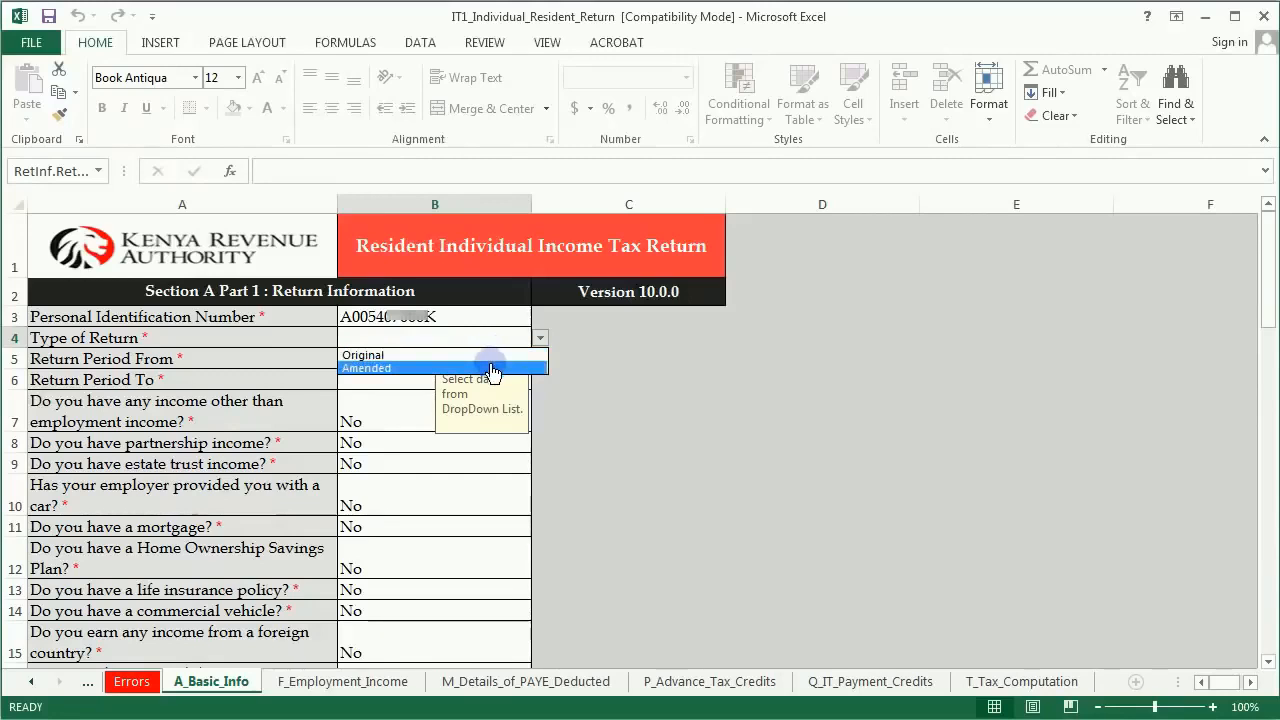
{"action": "mouse_move", "coordinate": [490, 356]}
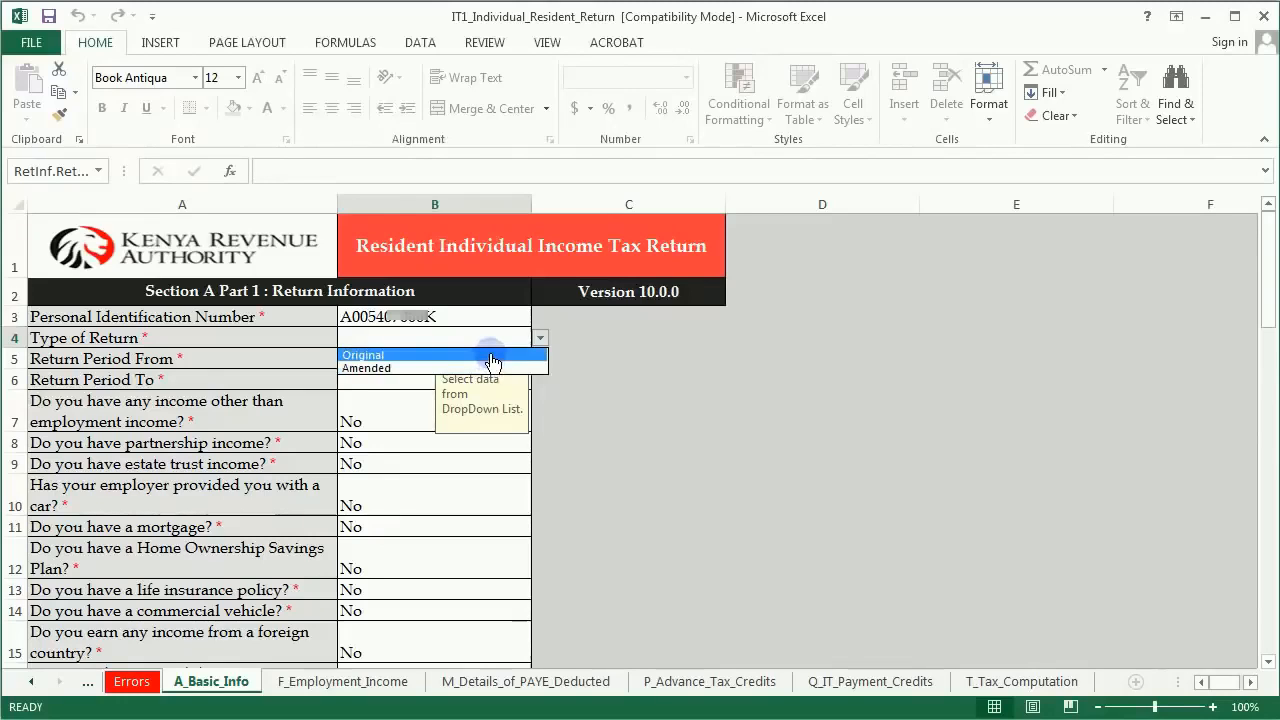
{"action": "left_click", "coordinate": [362, 356]}
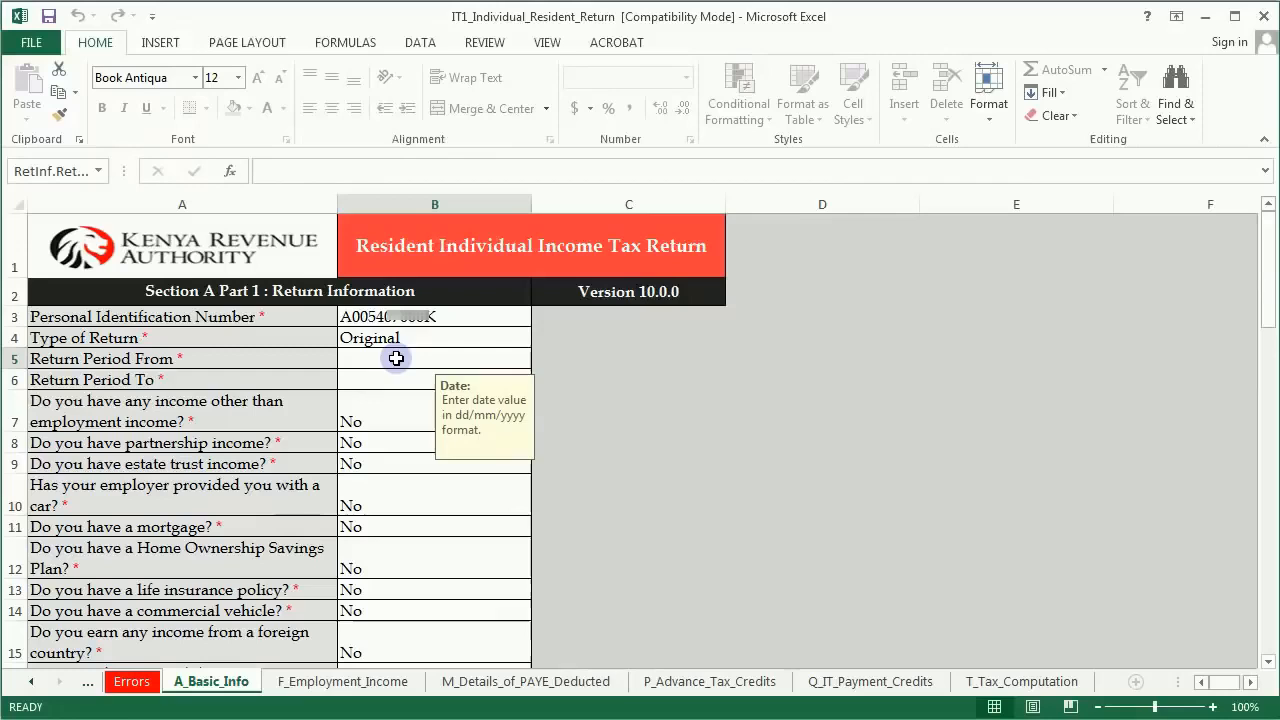
{"action": "type", "text": "31/12/"}
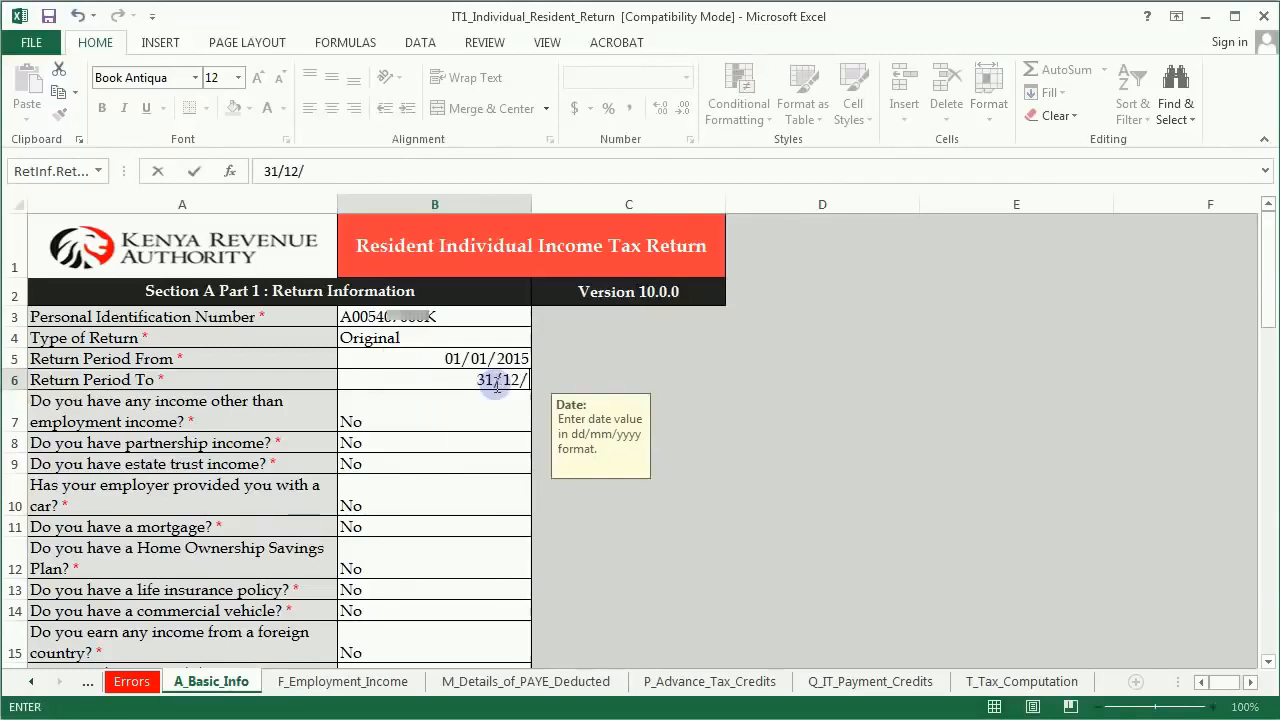
{"action": "type", "text": "200"}
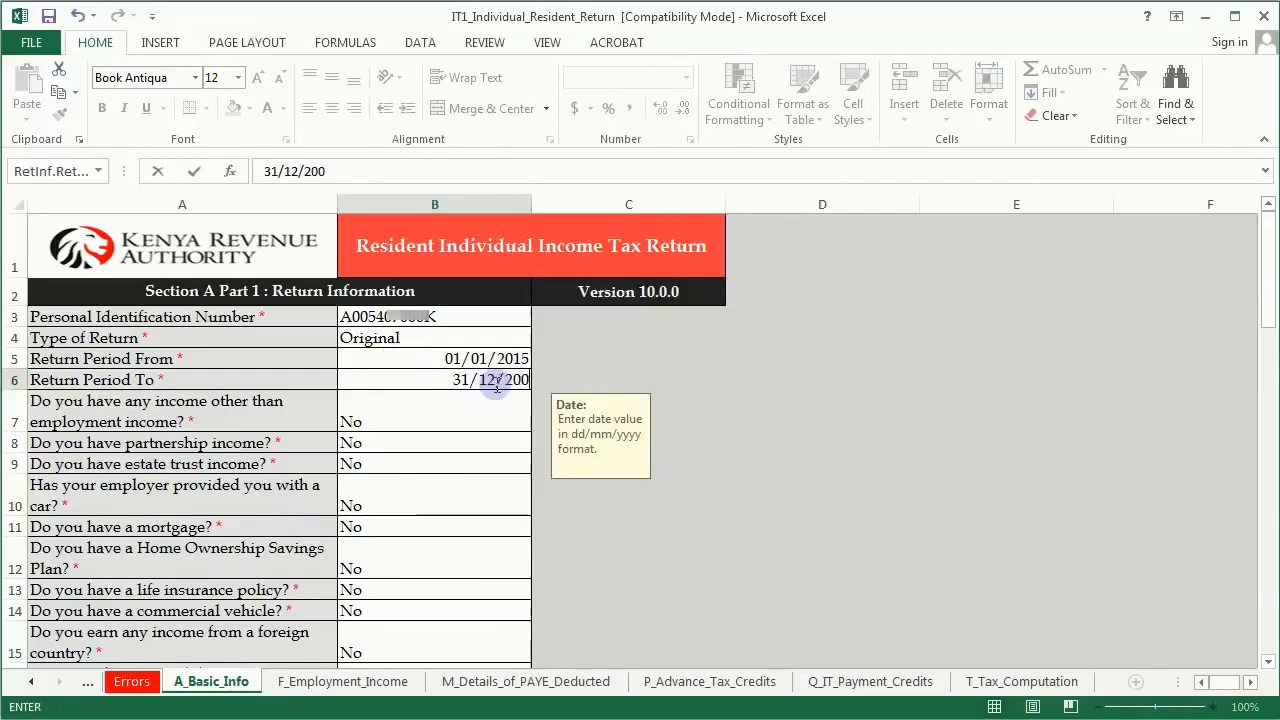
{"action": "type", "text": "5"}
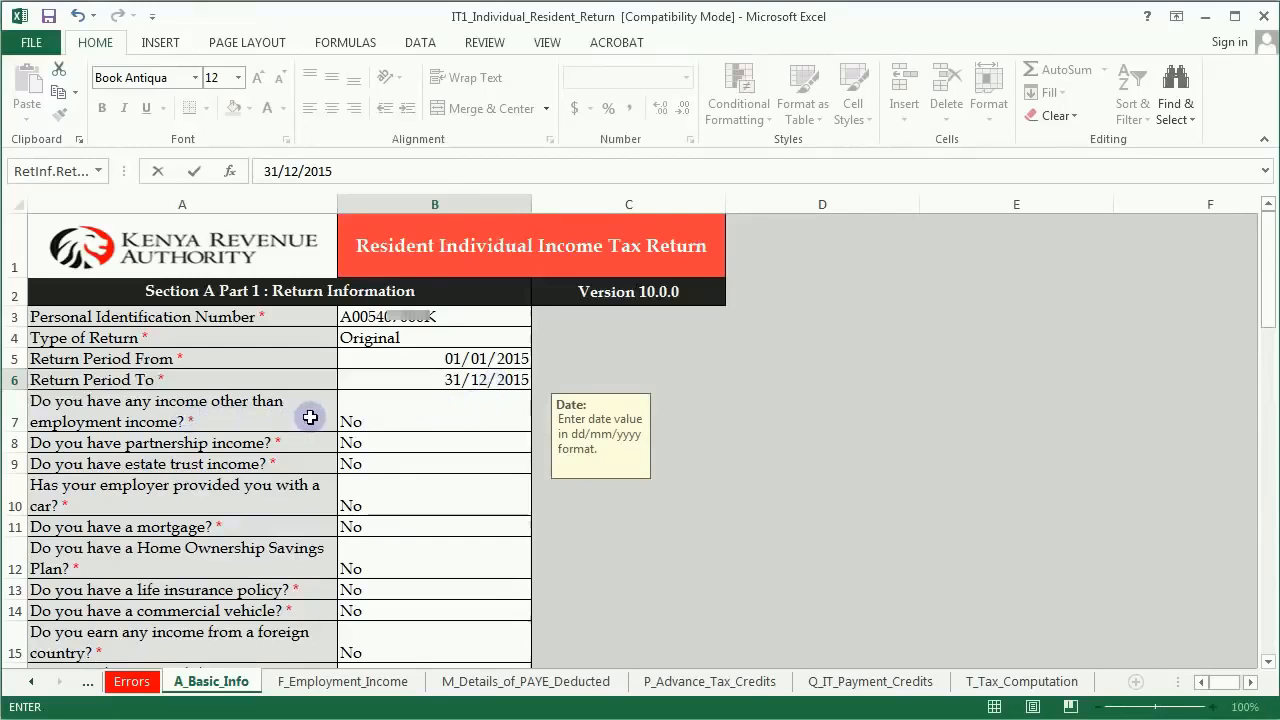
Step: Move from A_Basic_Info to the F_Employment_Income sheet via NEXT
{"action": "scroll", "scroll_direction": "down", "scroll_amount": 3}
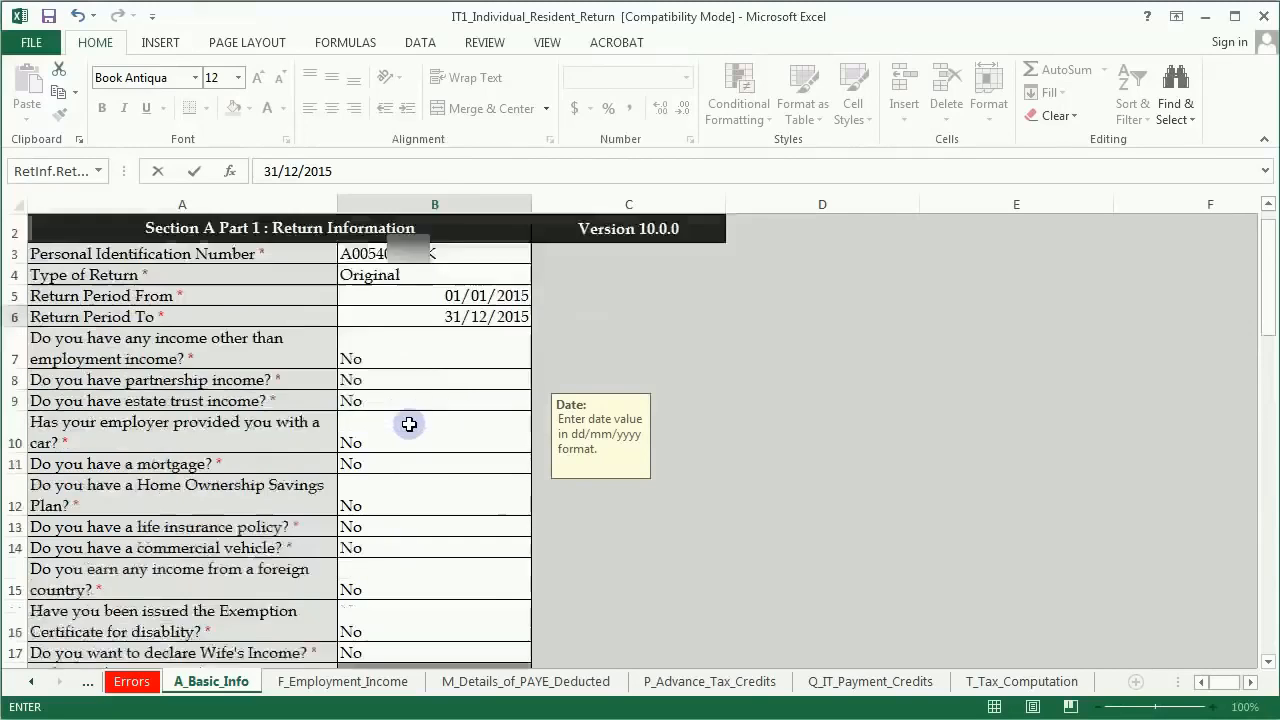
{"action": "scroll", "scroll_direction": "down", "scroll_amount": 3}
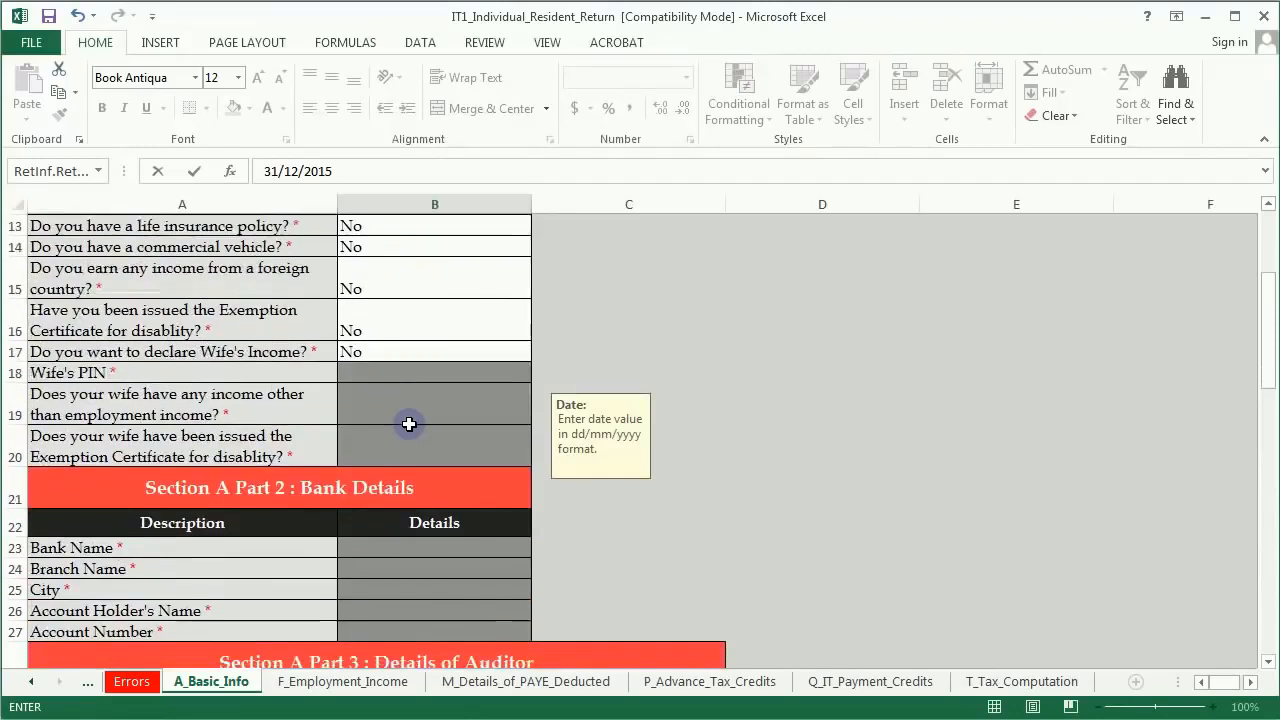
{"action": "scroll", "scroll_direction": "down", "scroll_amount": 3}
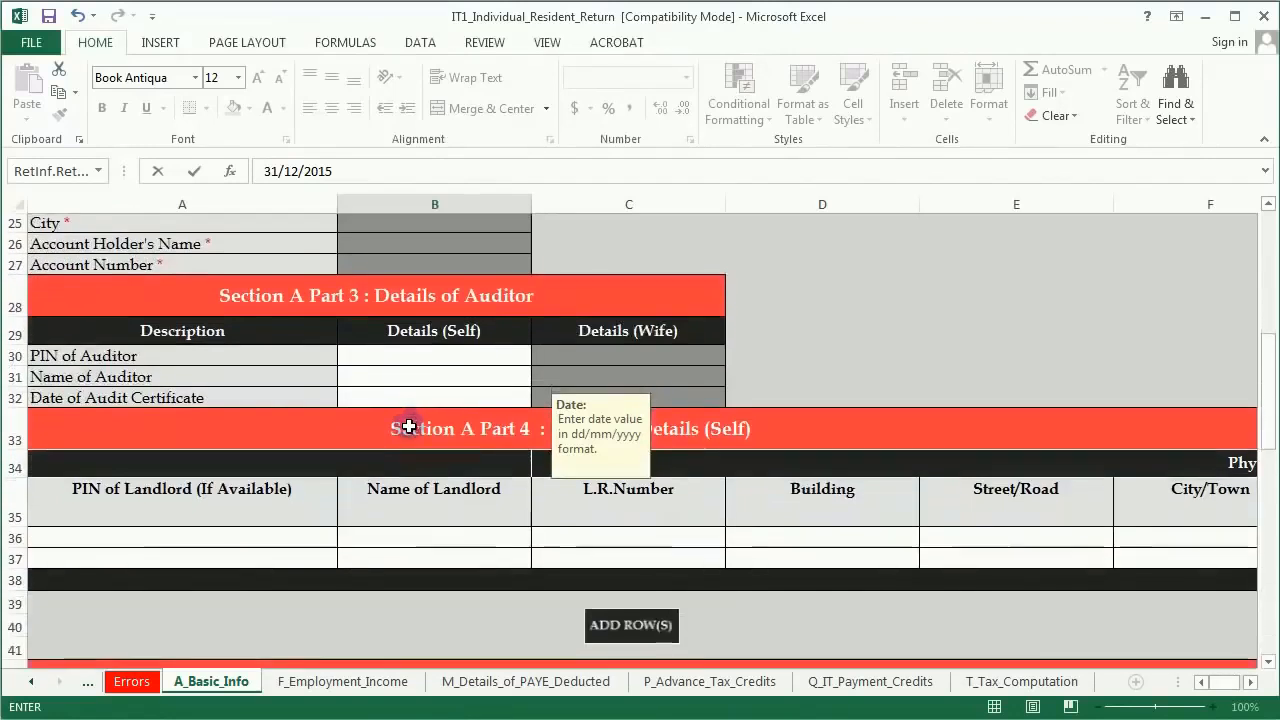
{"action": "scroll", "scroll_direction": "down", "scroll_amount": 3}
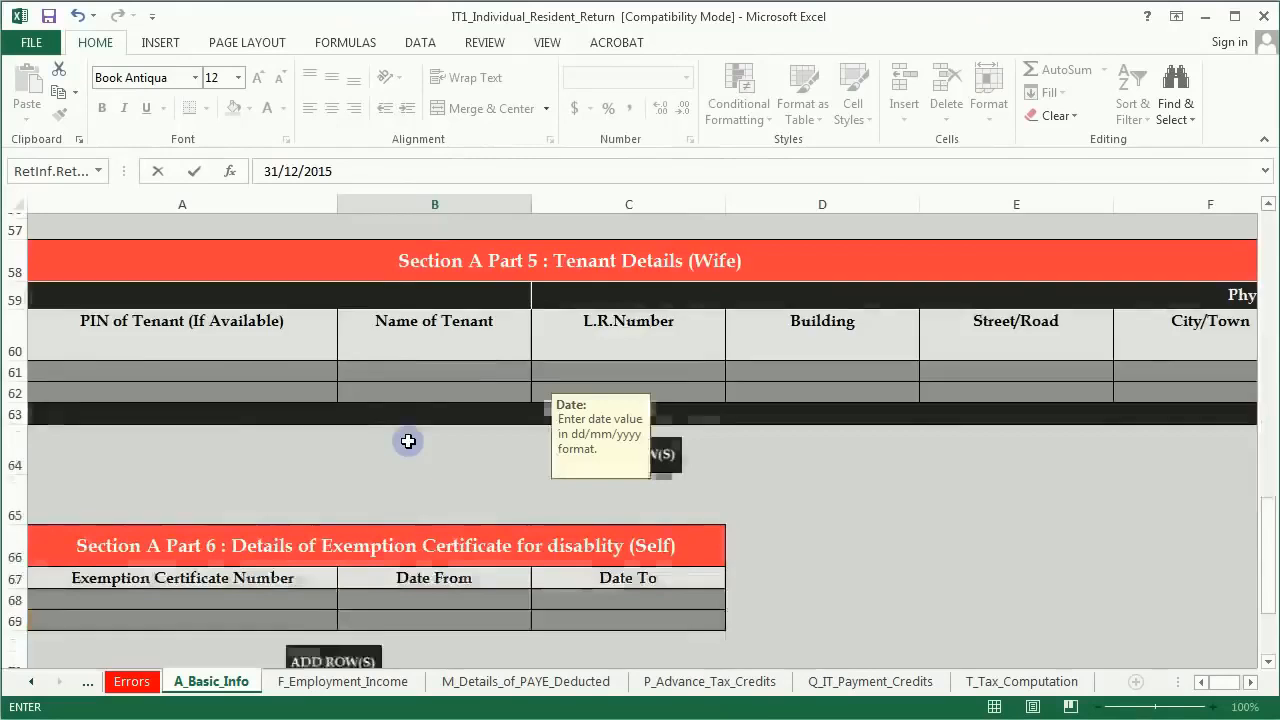
{"action": "scroll", "scroll_direction": "down", "scroll_amount": 3}
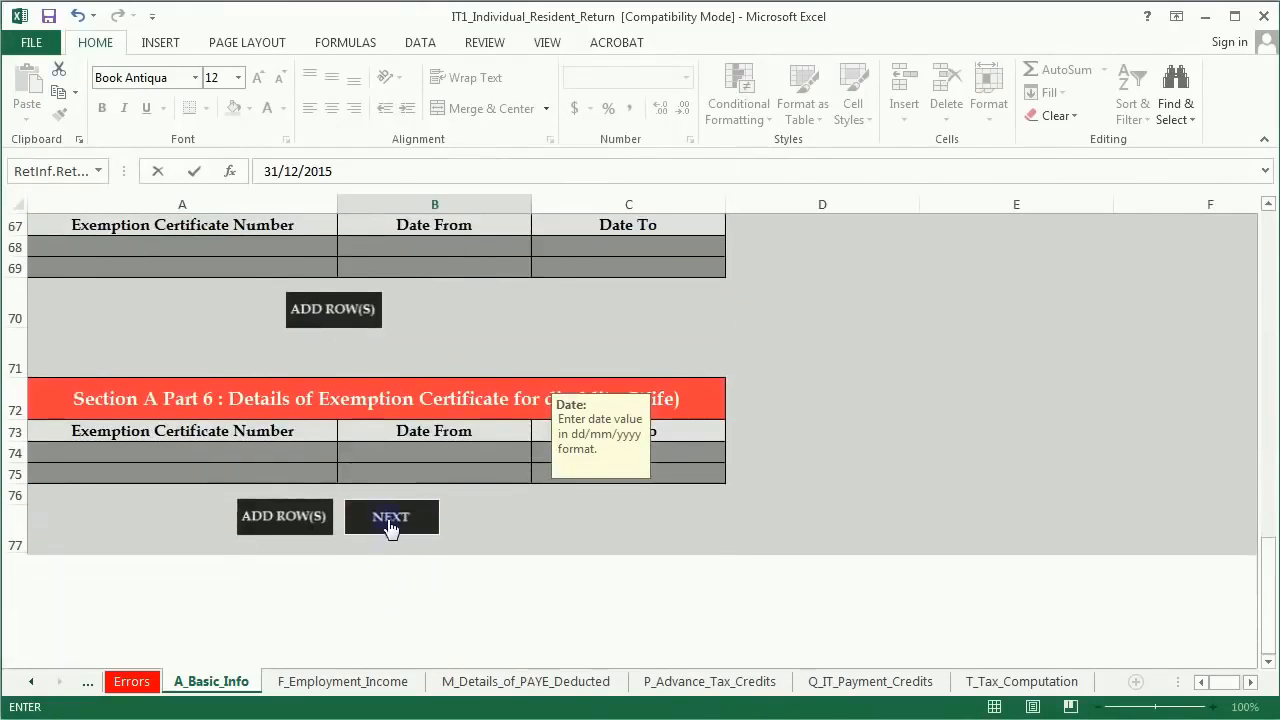
{"action": "left_click", "coordinate": [390, 516]}
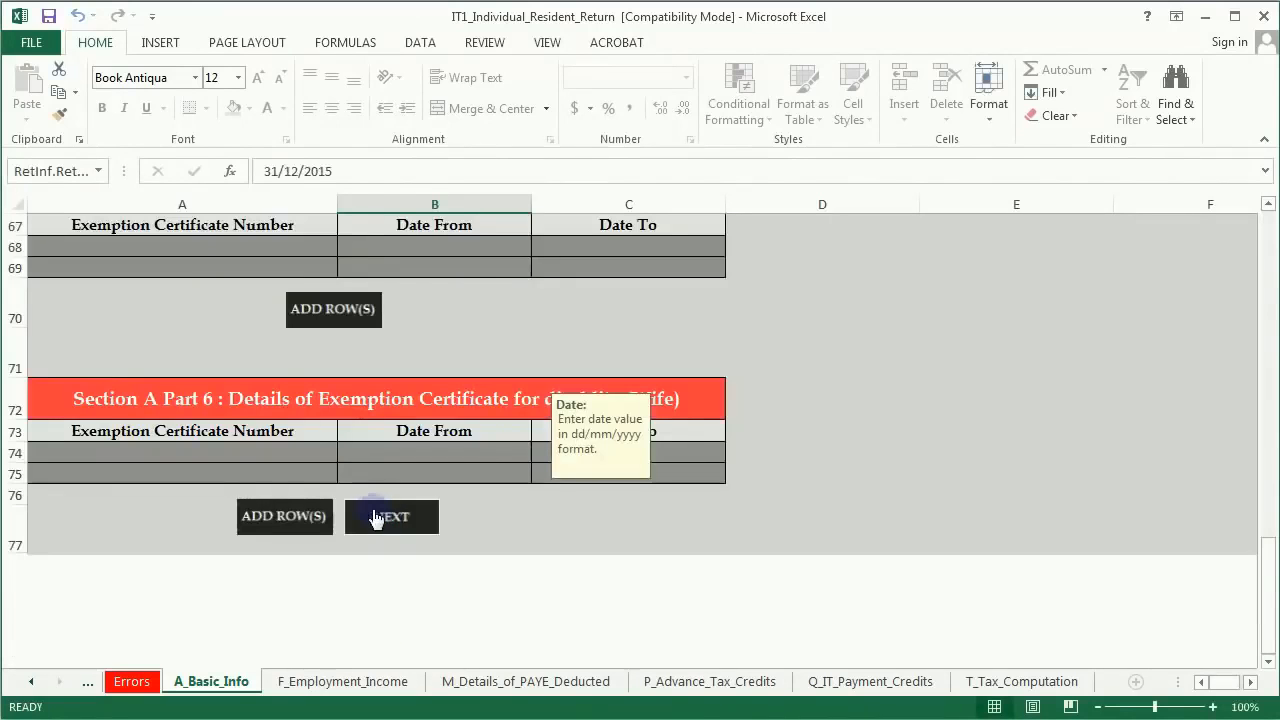
{"action": "left_click", "coordinate": [392, 516]}
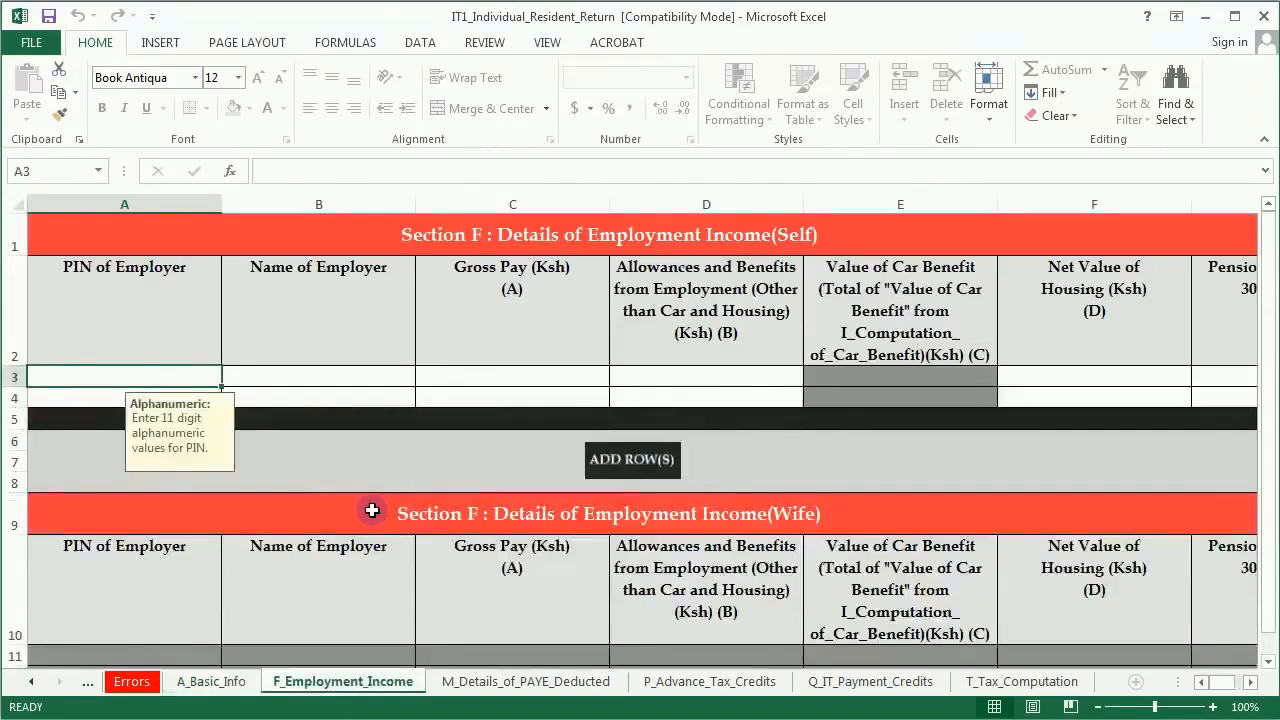
{"action": "mouse_move", "coordinate": [80, 314]}
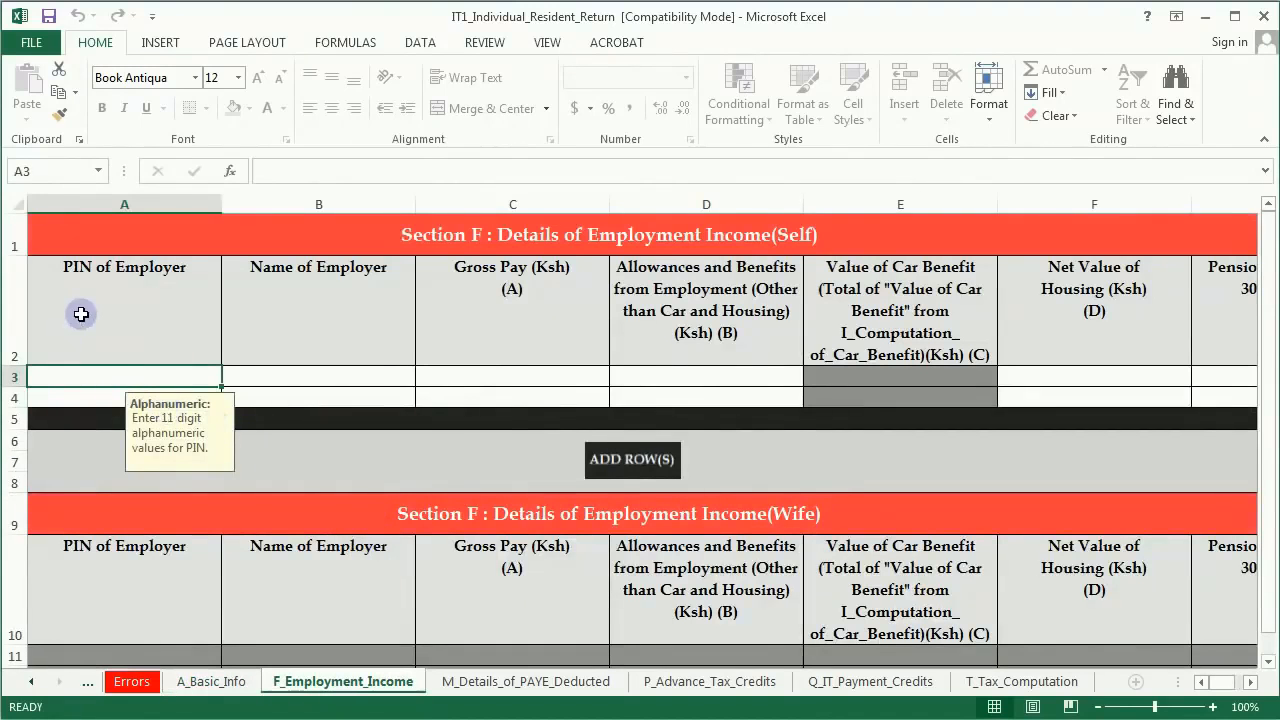
{"action": "mouse_move", "coordinate": [398, 288]}
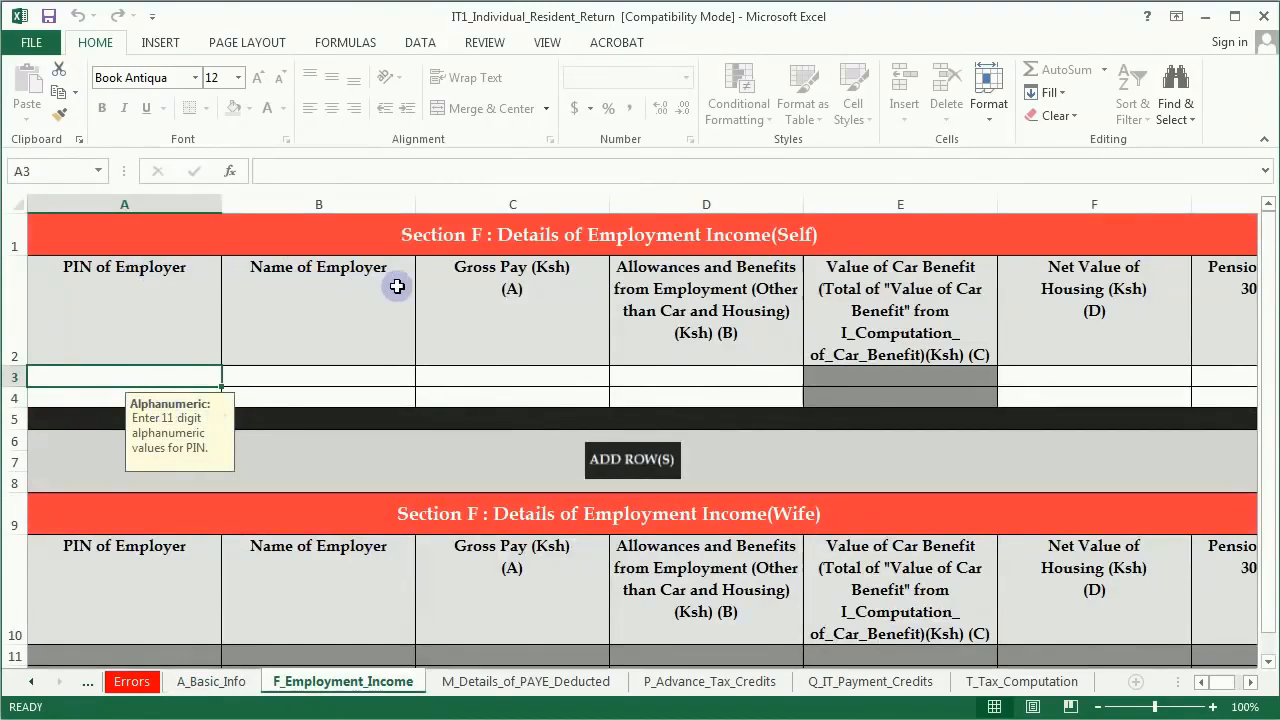
{"action": "mouse_move", "coordinate": [664, 300]}
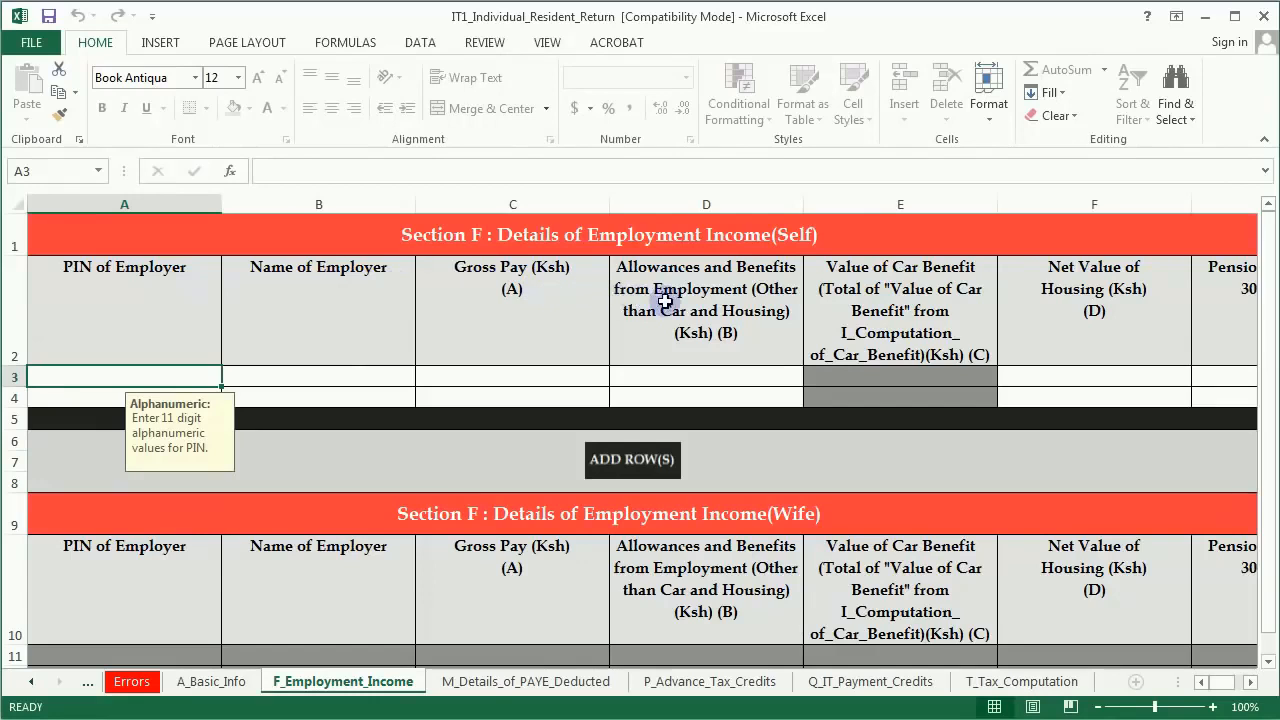
{"action": "mouse_move", "coordinate": [1000, 302]}
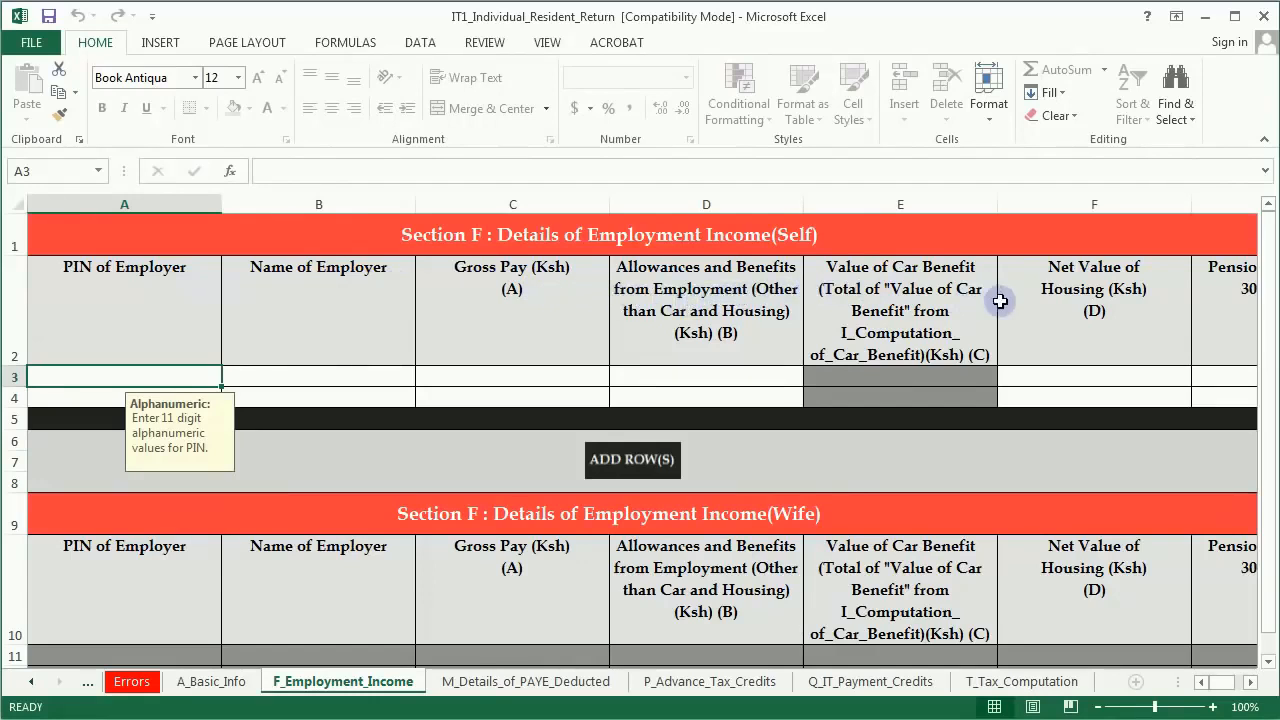
{"action": "mouse_move", "coordinate": [108, 320]}
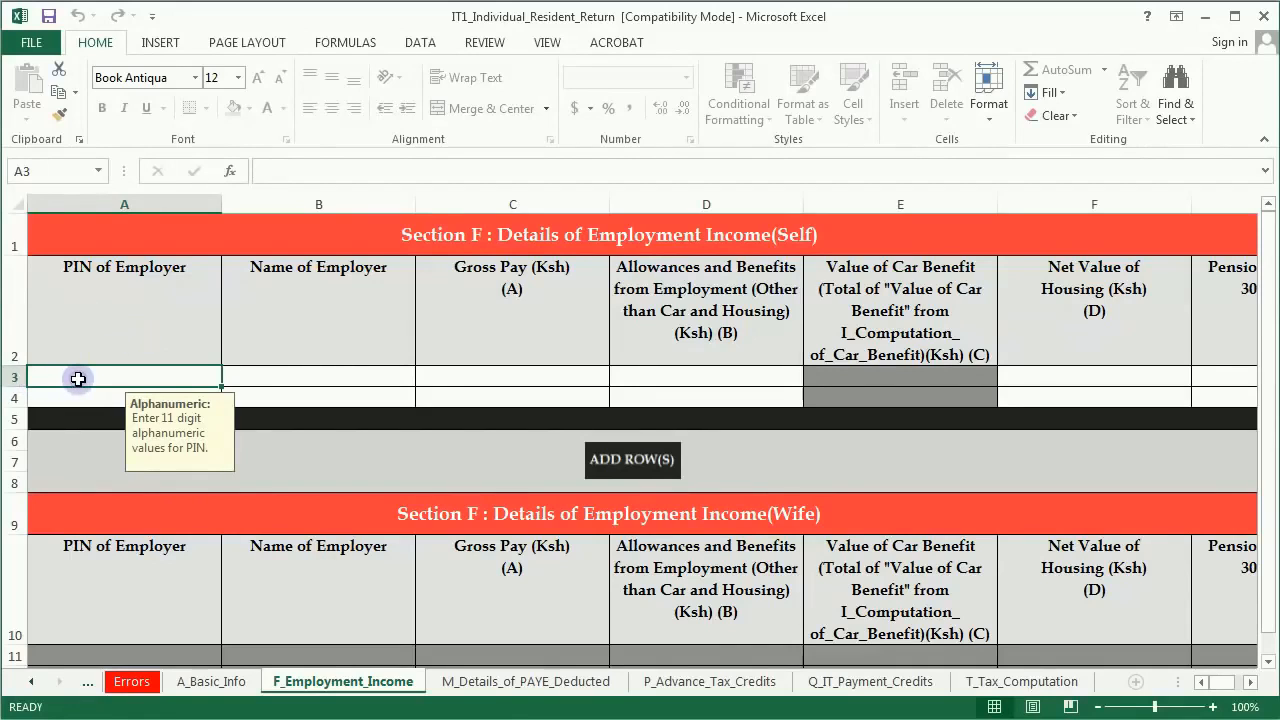
Step: Enter the employer PIN in A3 and the employer name KENGEN in B3
{"action": "type", "text": "PIN of Employer"}
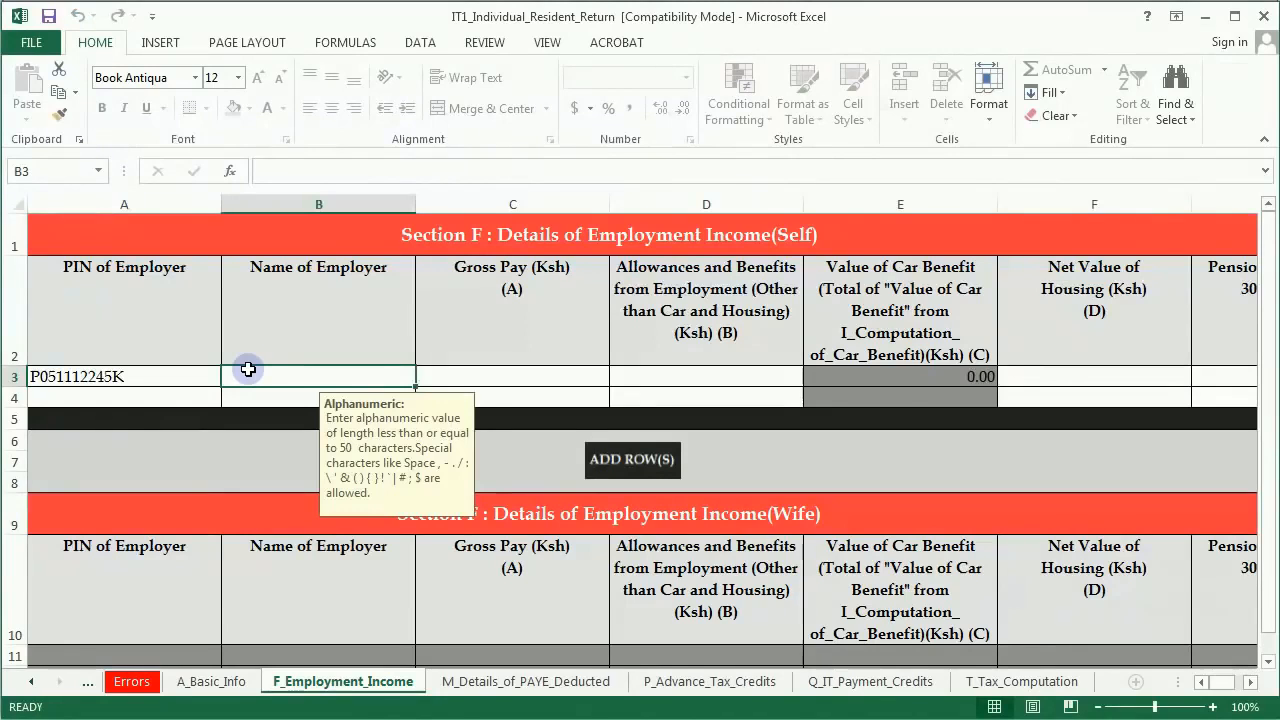
{"action": "type", "text": "K"}
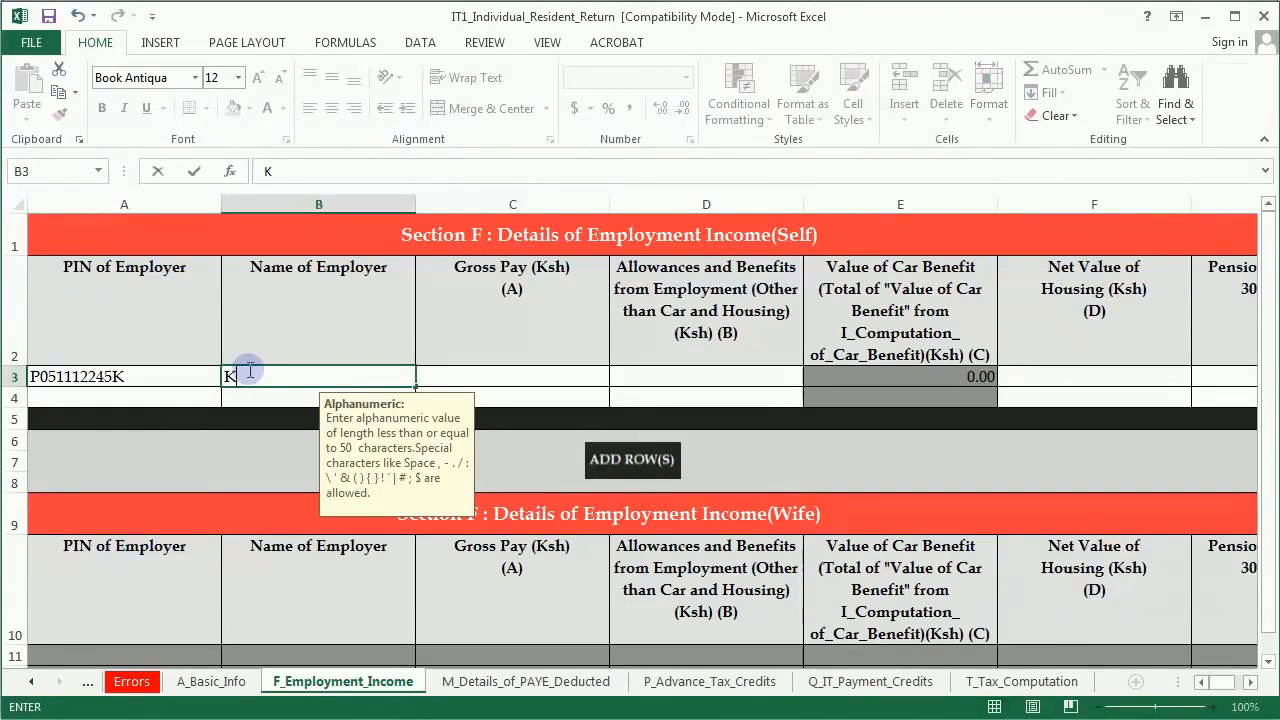
{"action": "type", "text": "ENGEN"}
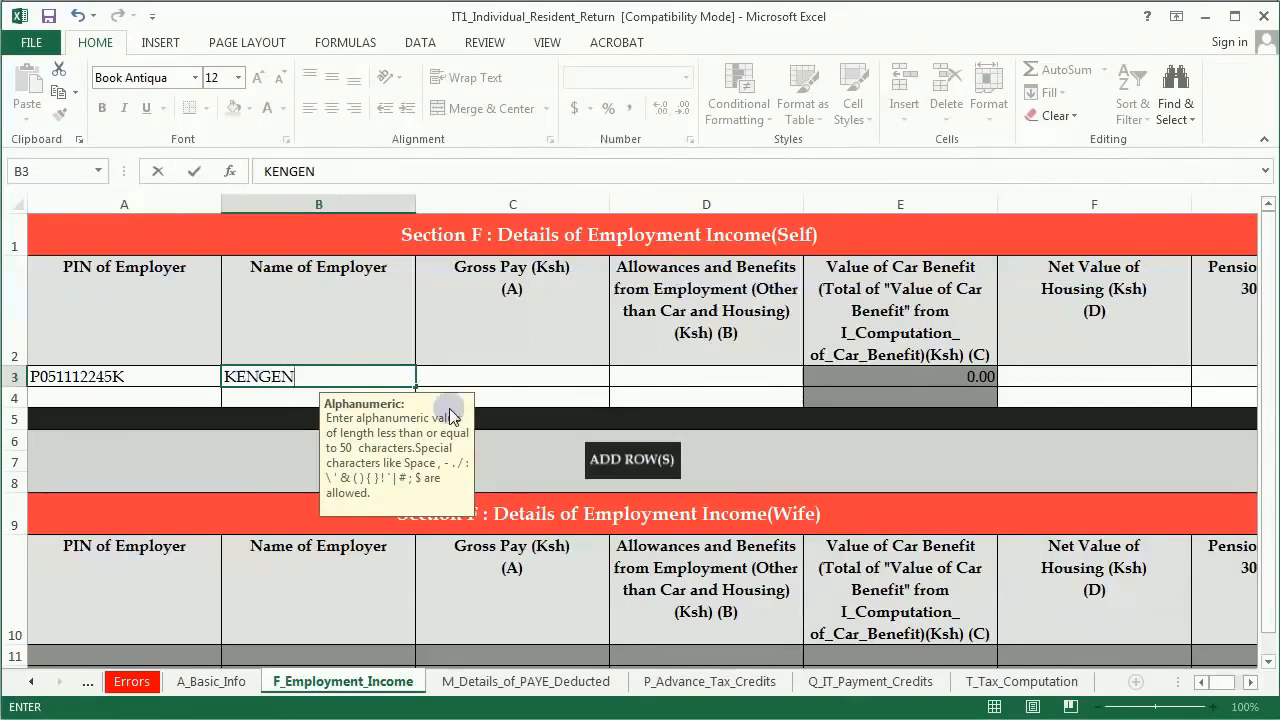
{"action": "left_click", "coordinate": [512, 376]}
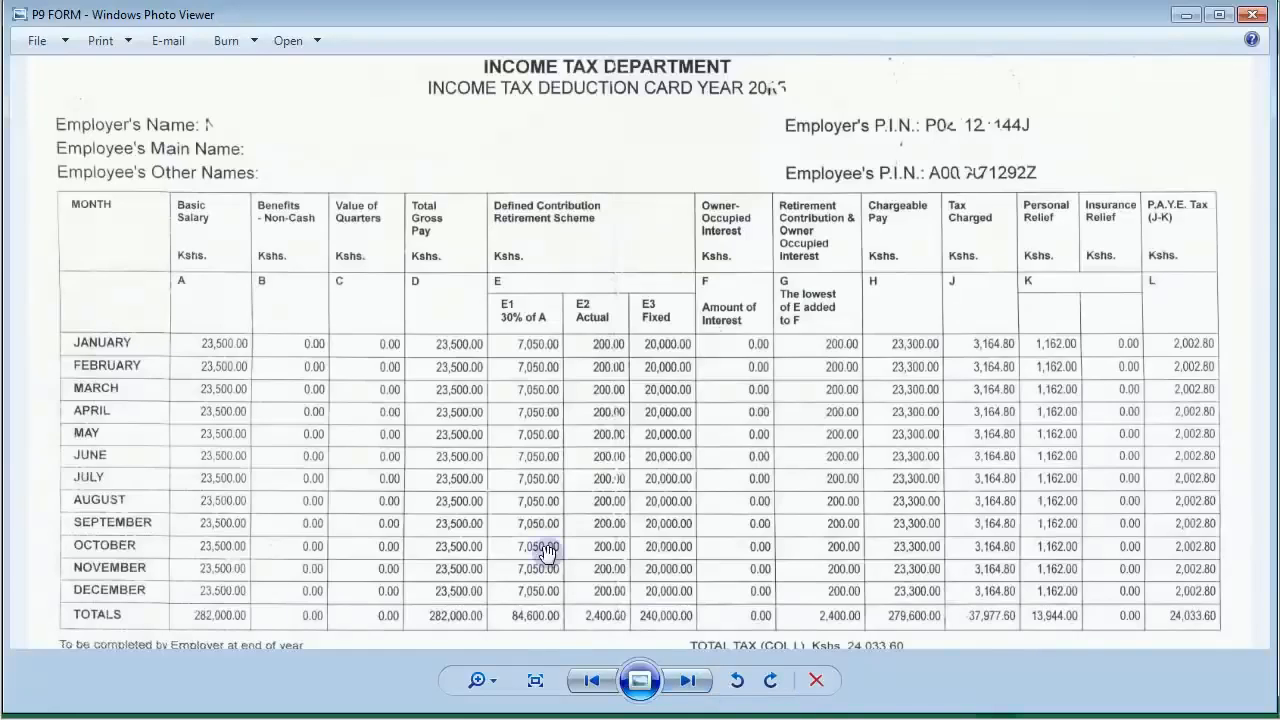
{"action": "mouse_move", "coordinate": [208, 244]}
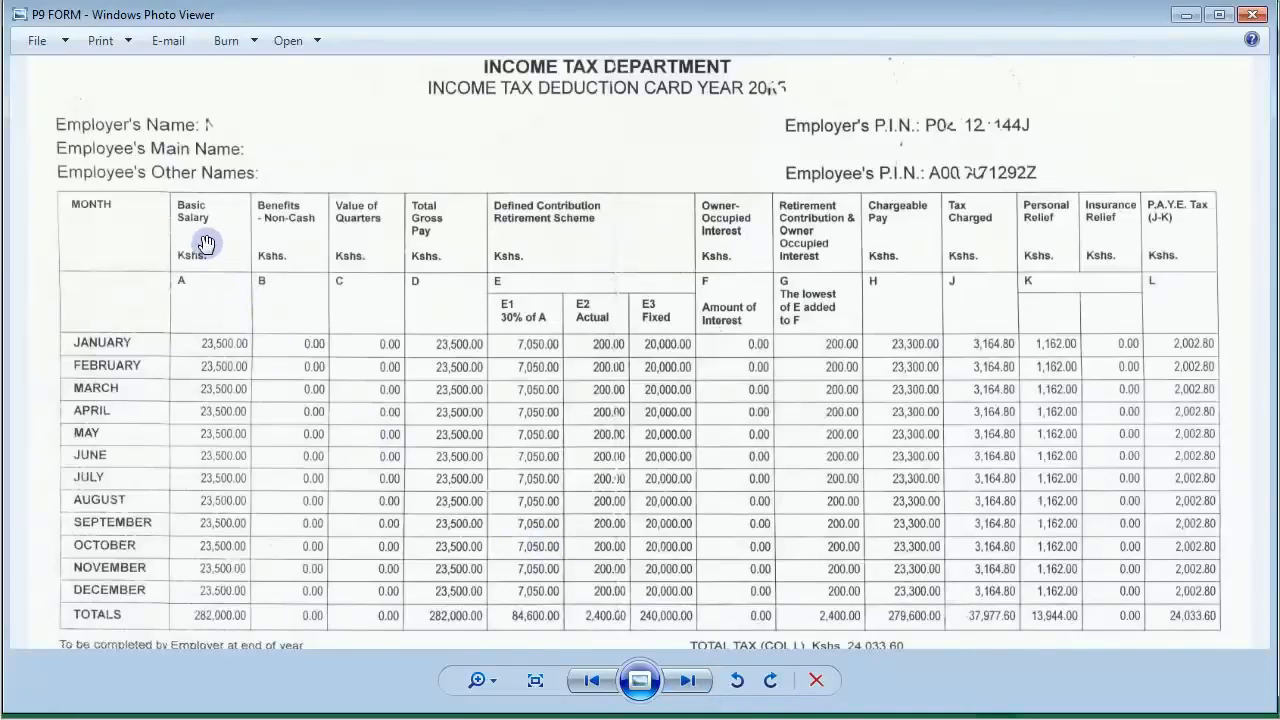
{"action": "mouse_move", "coordinate": [204, 296]}
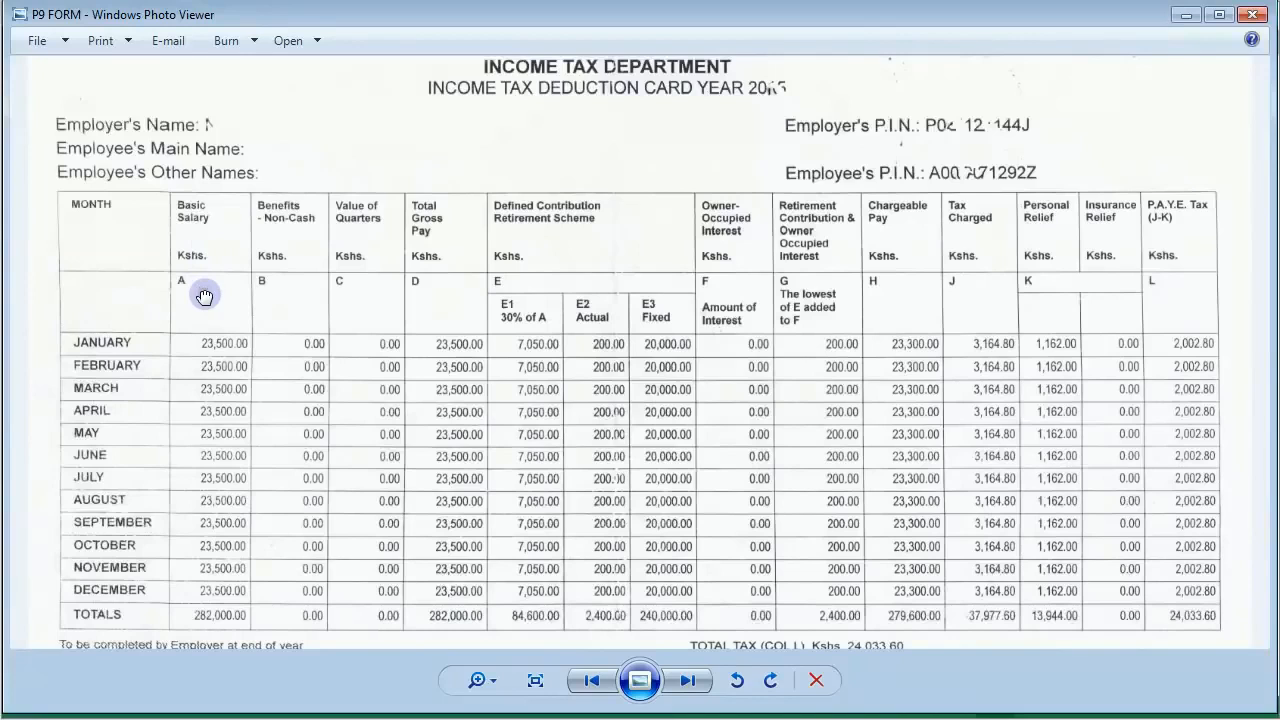
Step: Scroll the P9 card image in Photo Viewer to check the pay figures
{"action": "scroll", "scroll_direction": "down", "scroll_amount": 3}
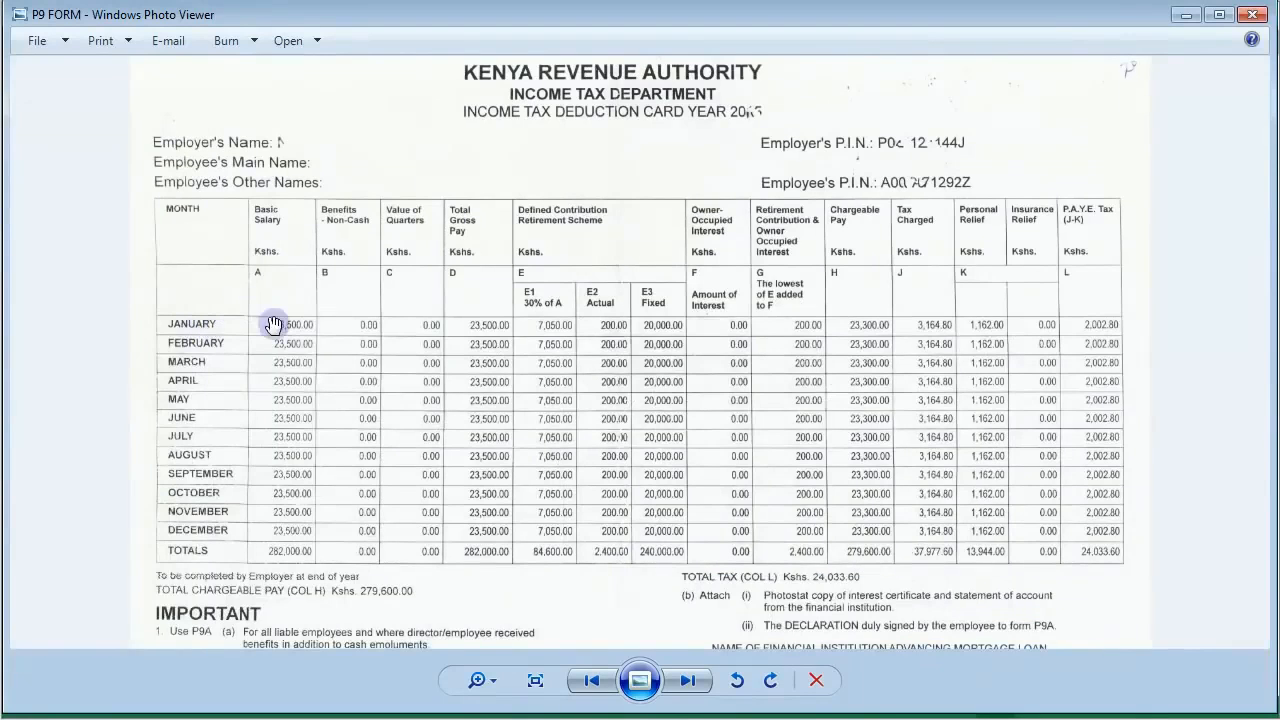
{"action": "scroll", "scroll_direction": "down", "scroll_amount": 3}
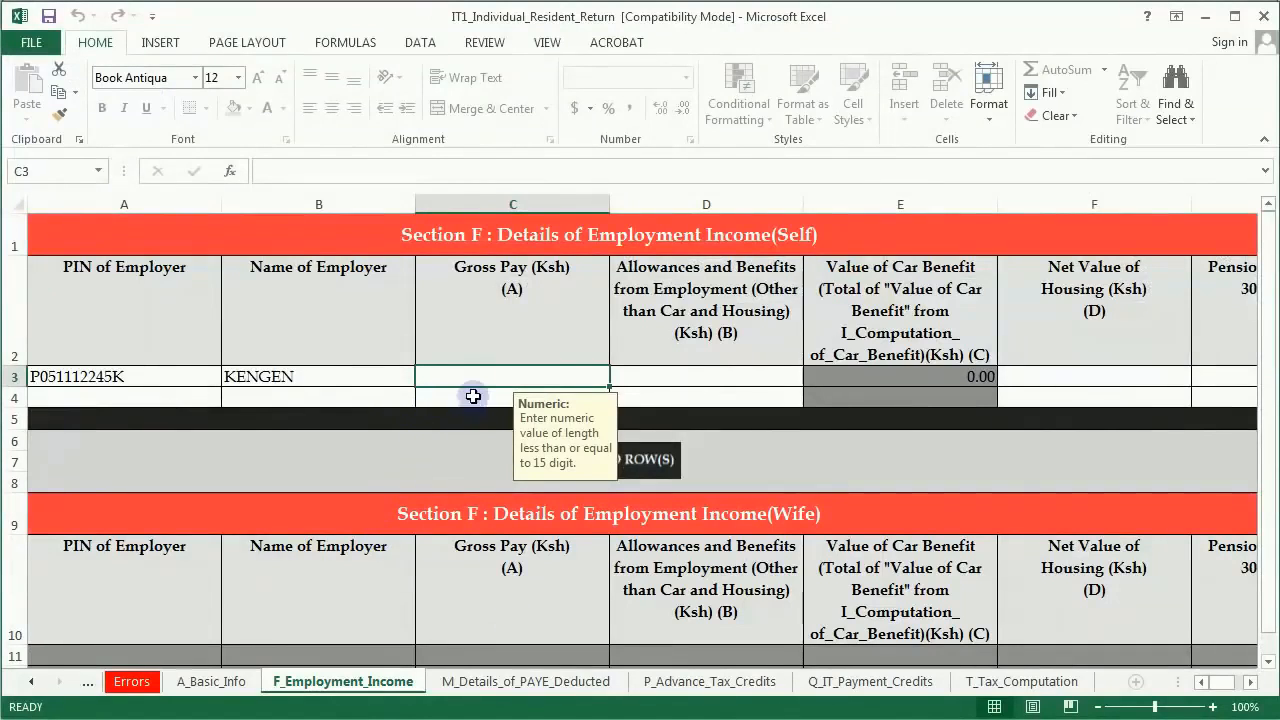
Step: Enter Gross Pay 282000 for the Self row, matching the P9 total
{"action": "type", "text": "2"}
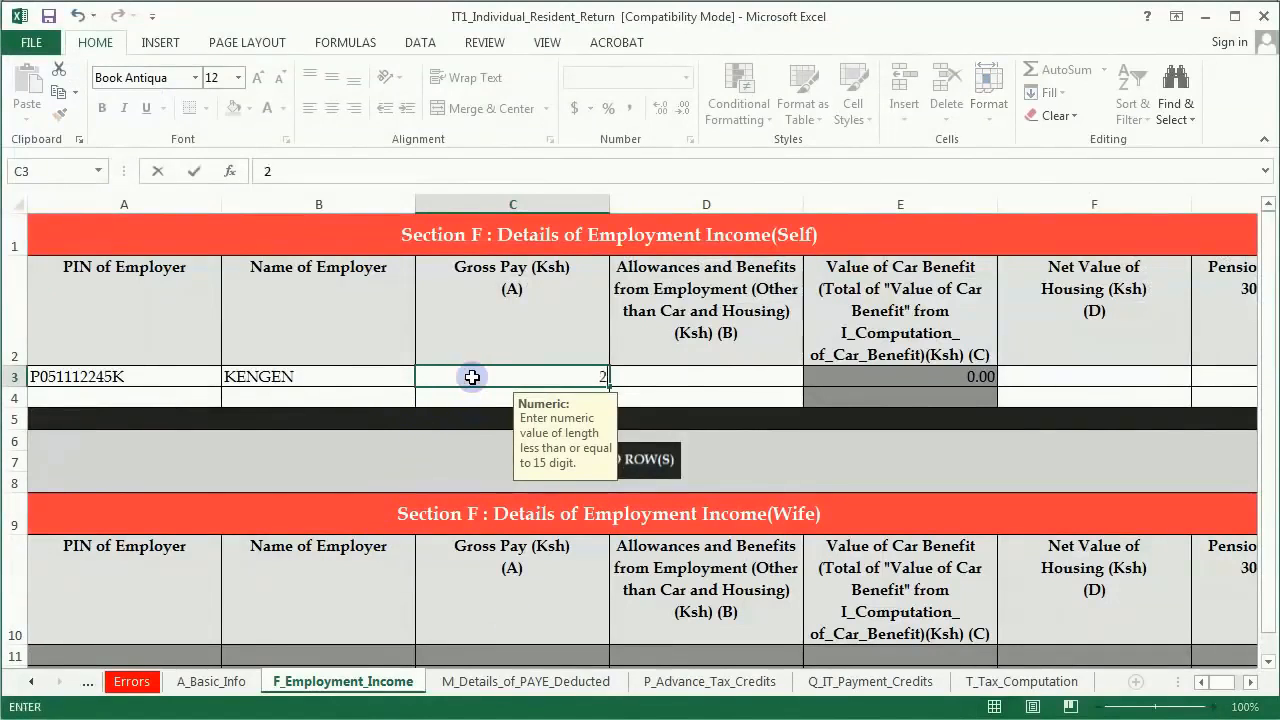
{"action": "type", "text": "282000"}
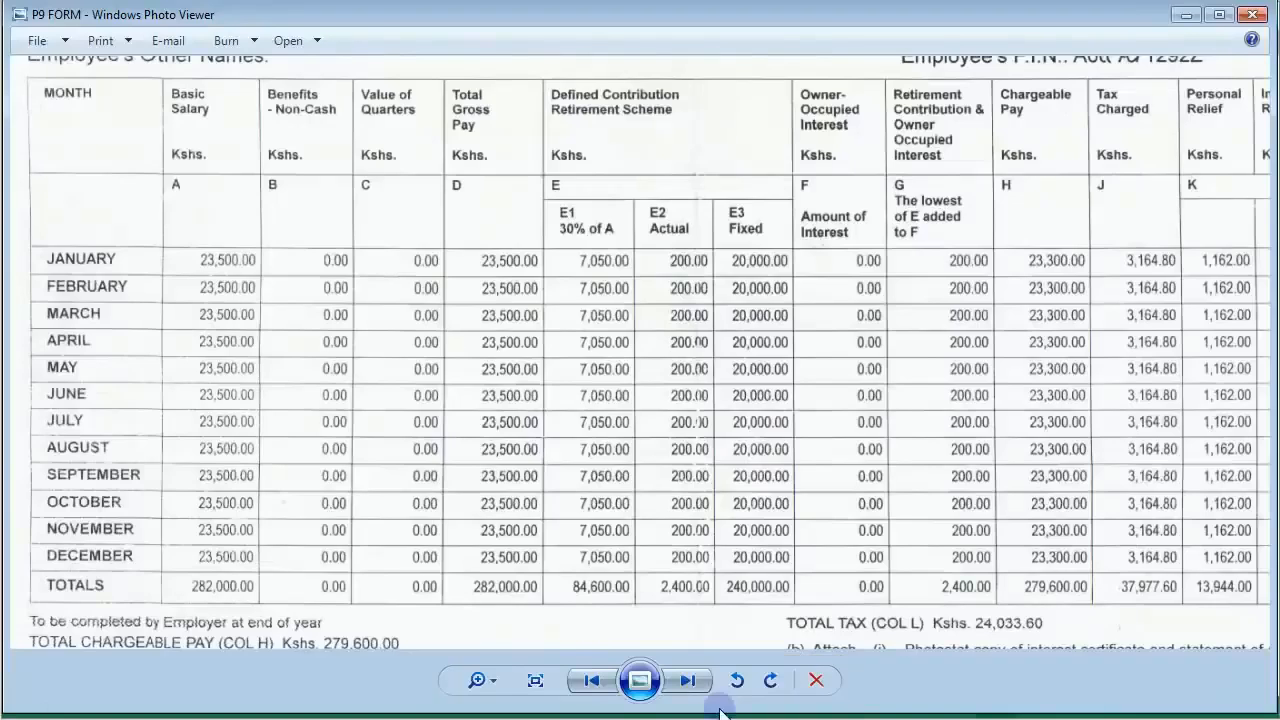
{"action": "mouse_move", "coordinate": [304, 132]}
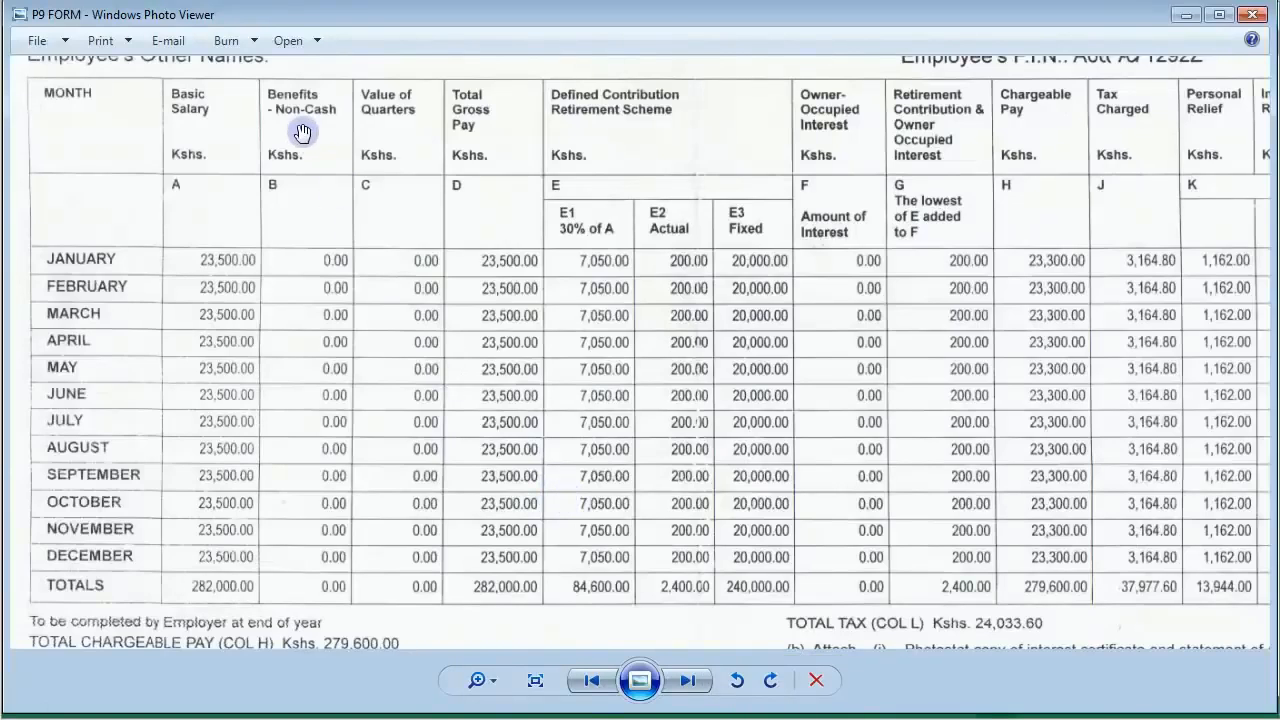
{"action": "mouse_move", "coordinate": [376, 204]}
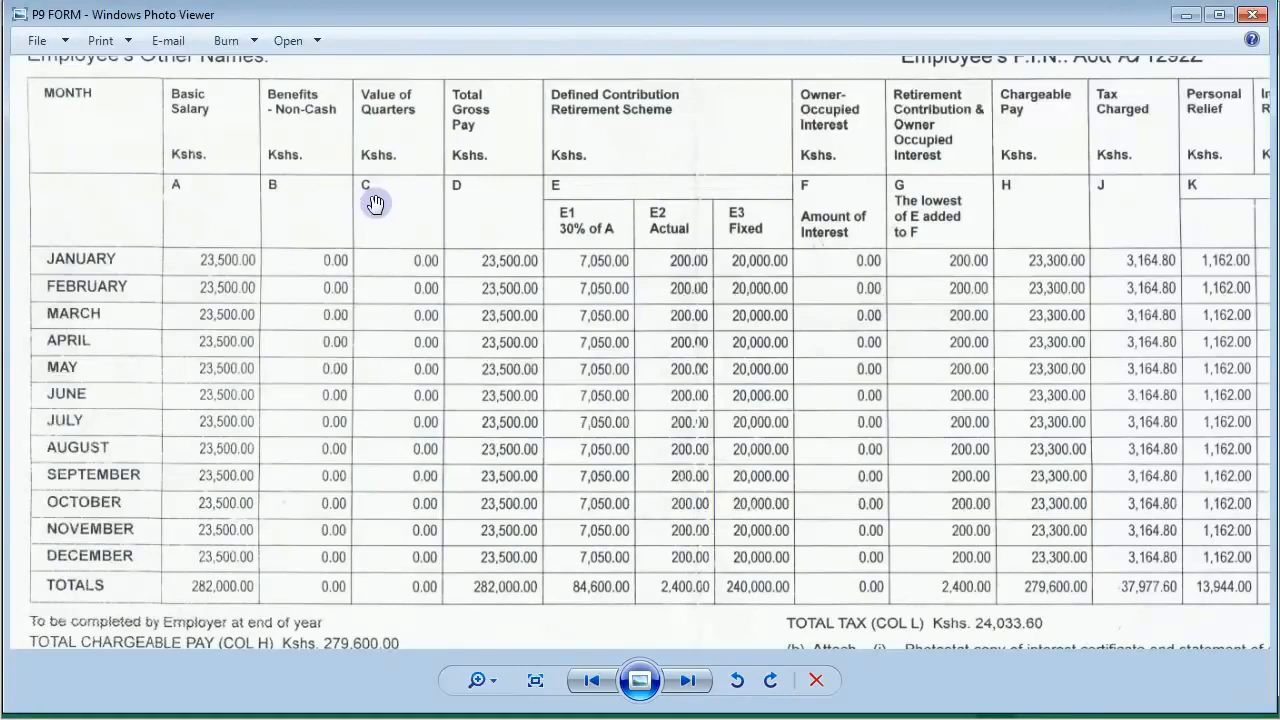
{"action": "mouse_move", "coordinate": [396, 144]}
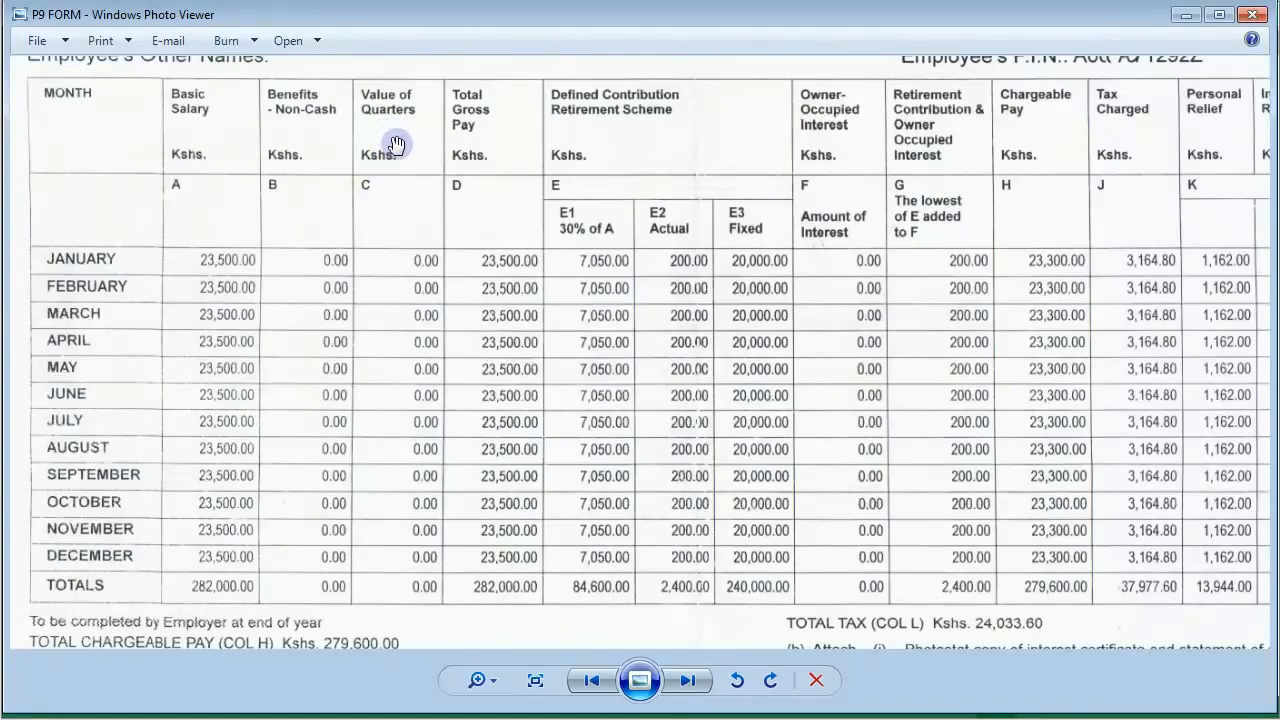
{"action": "mouse_move", "coordinate": [478, 130]}
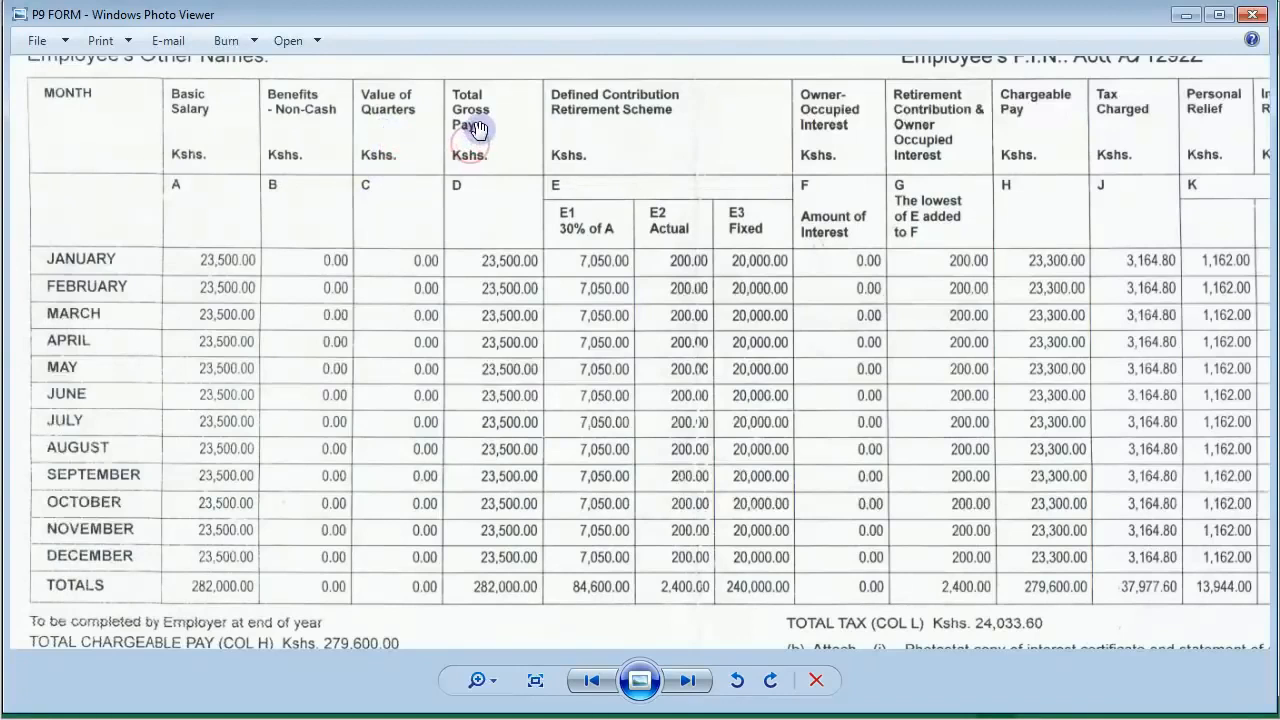
{"action": "mouse_move", "coordinate": [484, 596]}
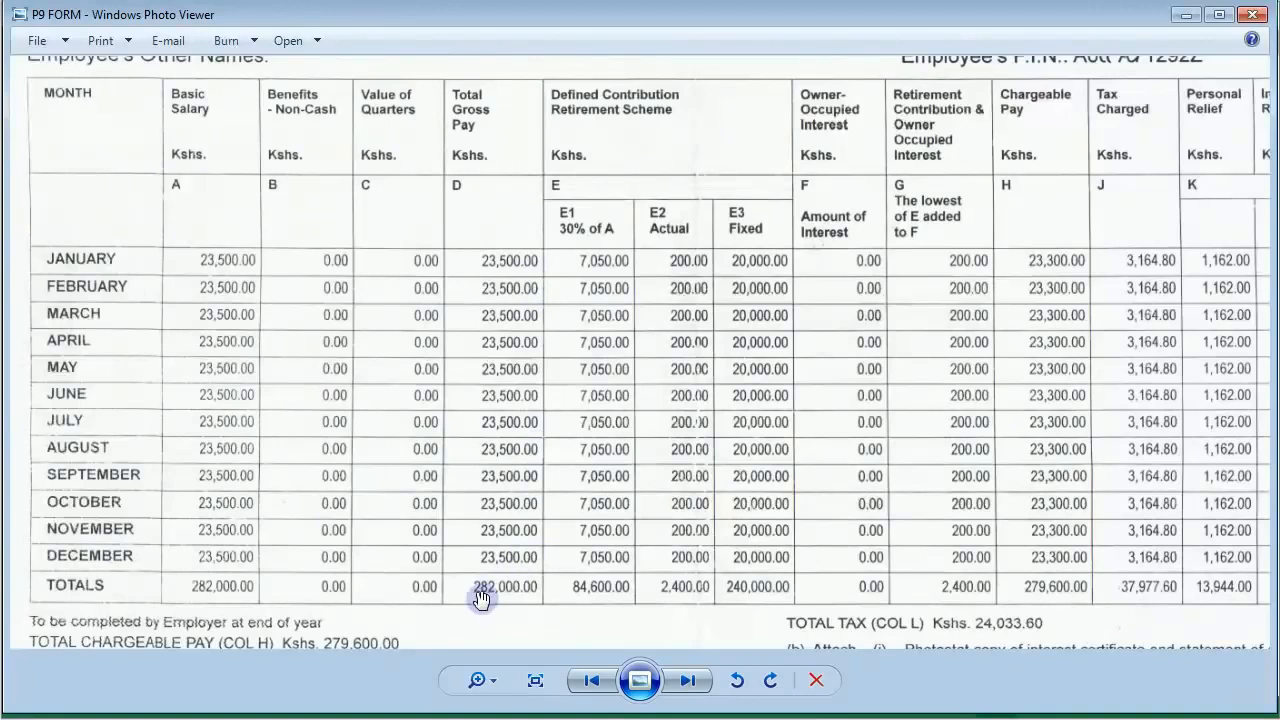
{"action": "mouse_move", "coordinate": [668, 700]}
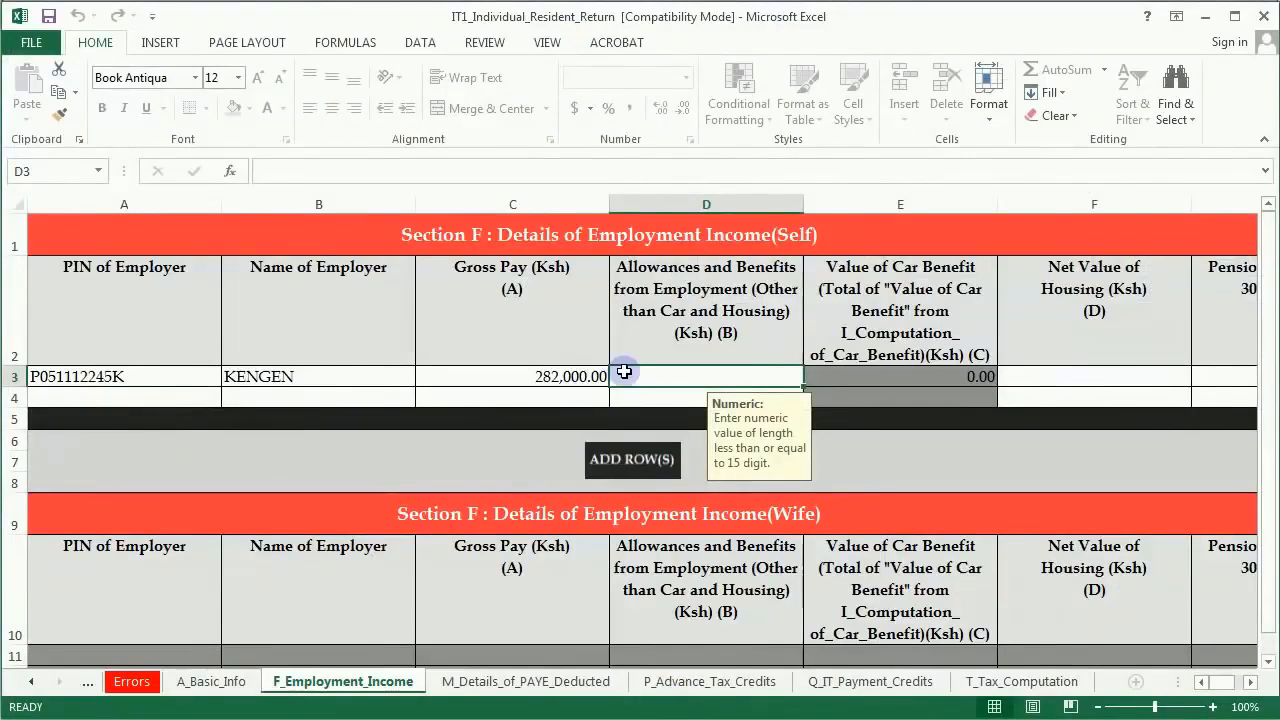
Step: Enter 0 allowances and benefits and 0 net value of housing for the KENGEN row
{"action": "type", "text": "0"}
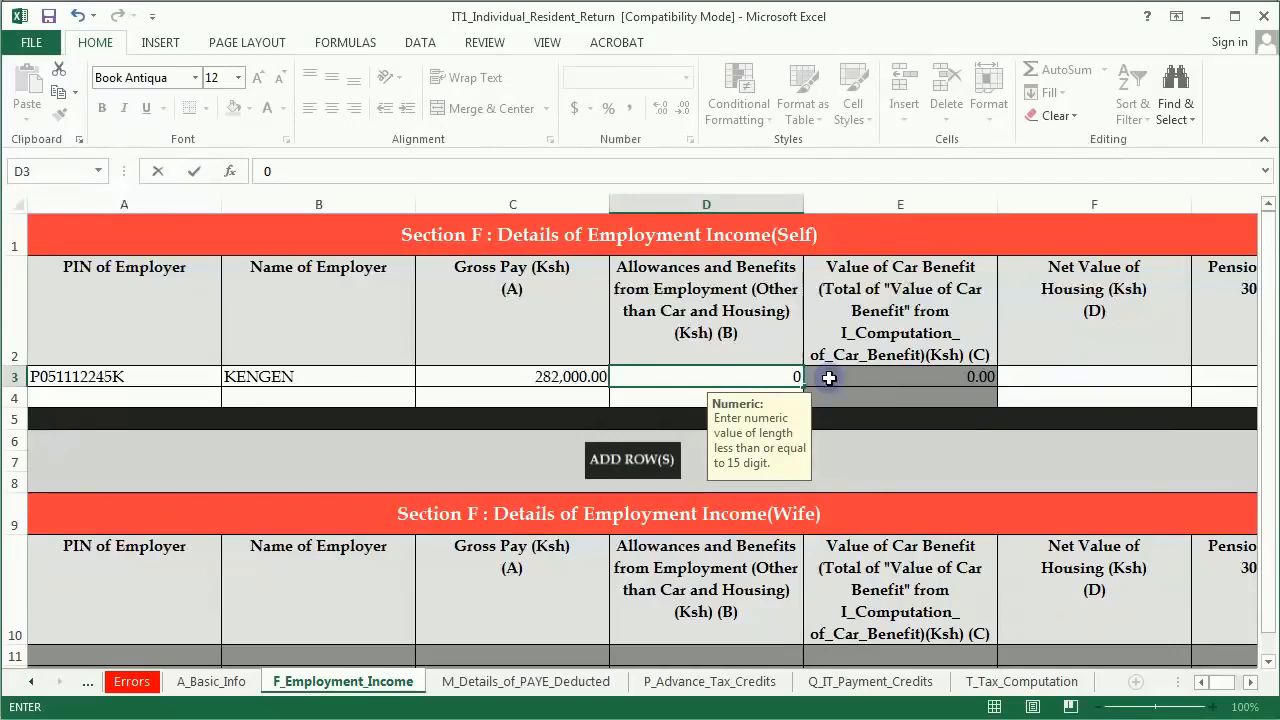
{"action": "mouse_move", "coordinate": [1098, 374]}
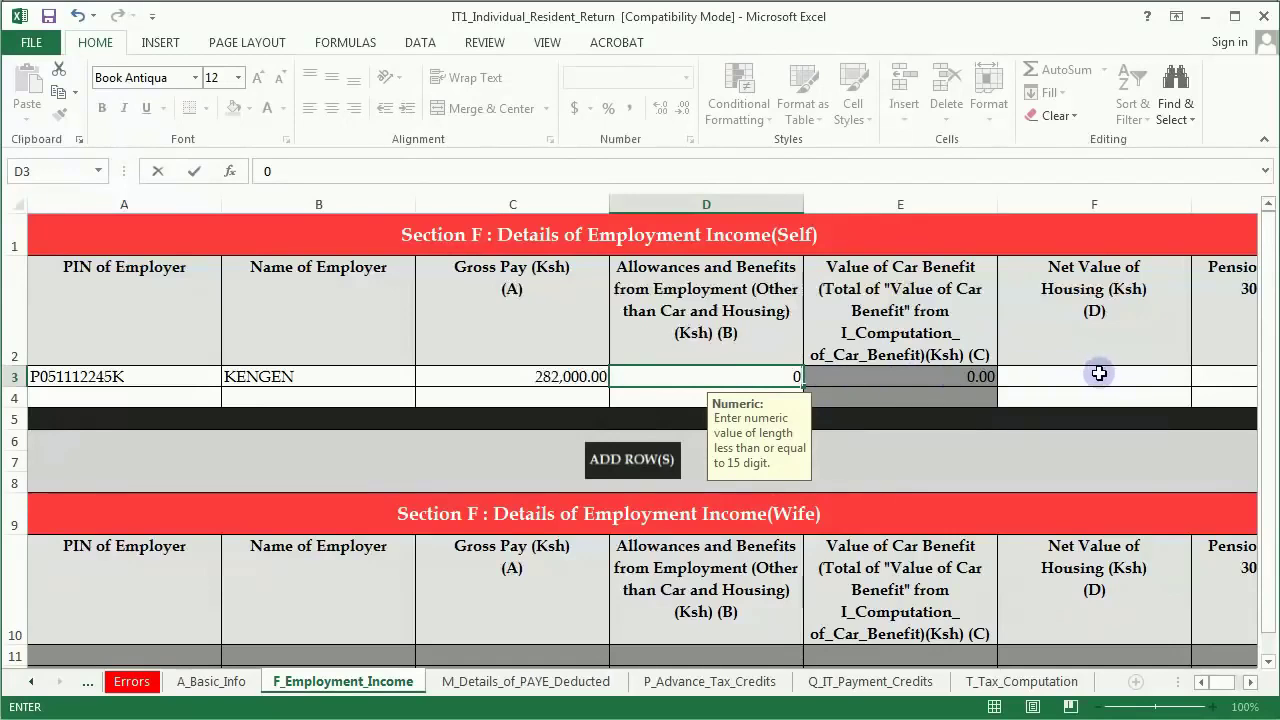
{"action": "left_click", "coordinate": [1092, 376]}
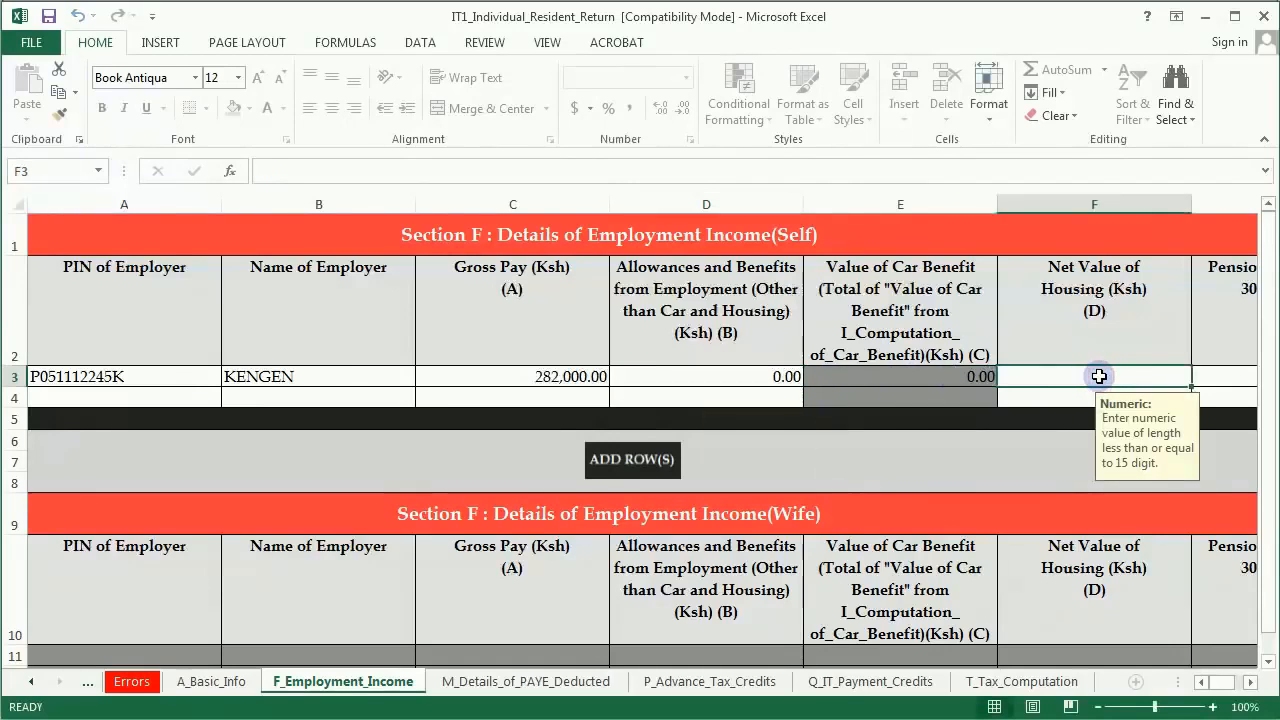
{"action": "mouse_move", "coordinate": [1148, 612]}
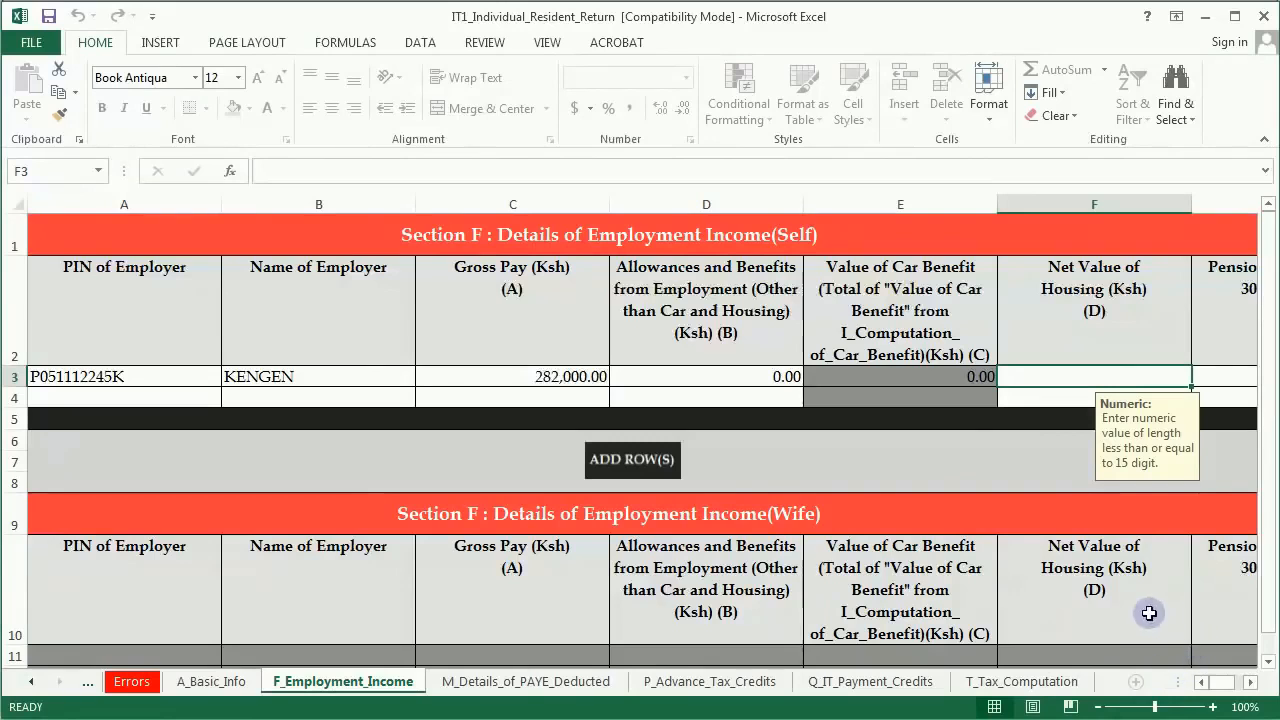
{"action": "mouse_move", "coordinate": [1056, 340]}
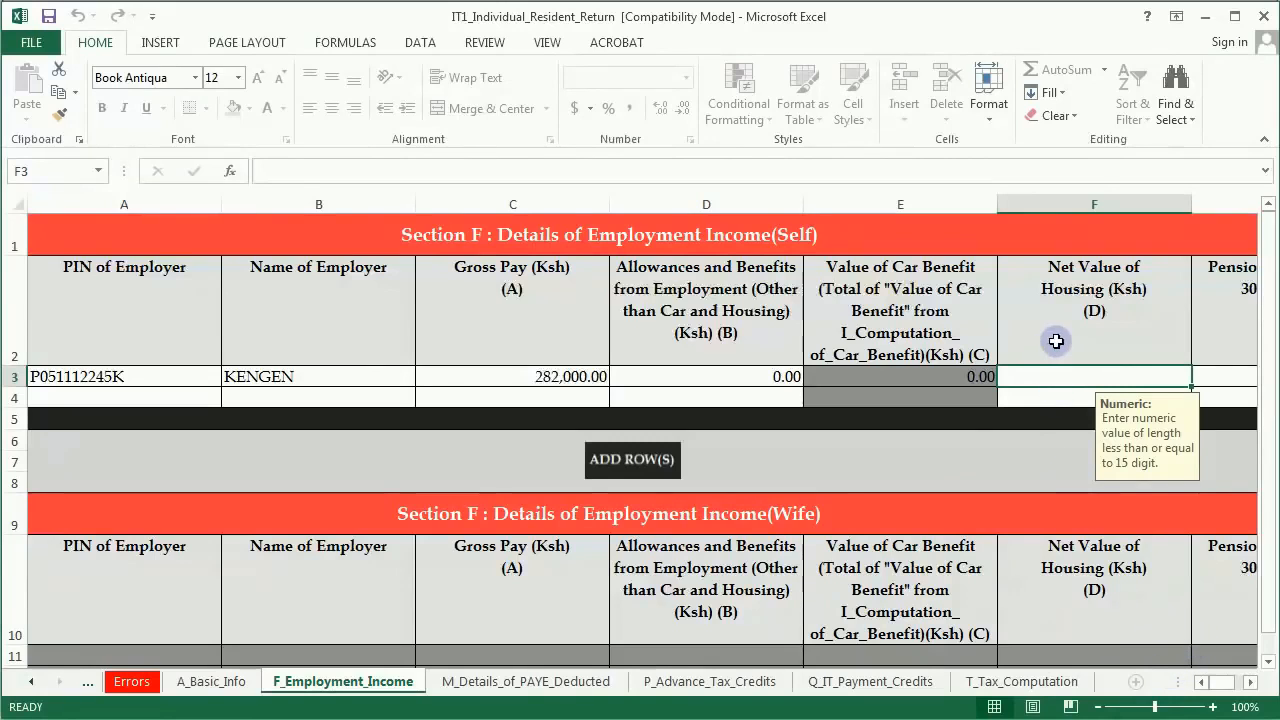
{"action": "type", "text": "0"}
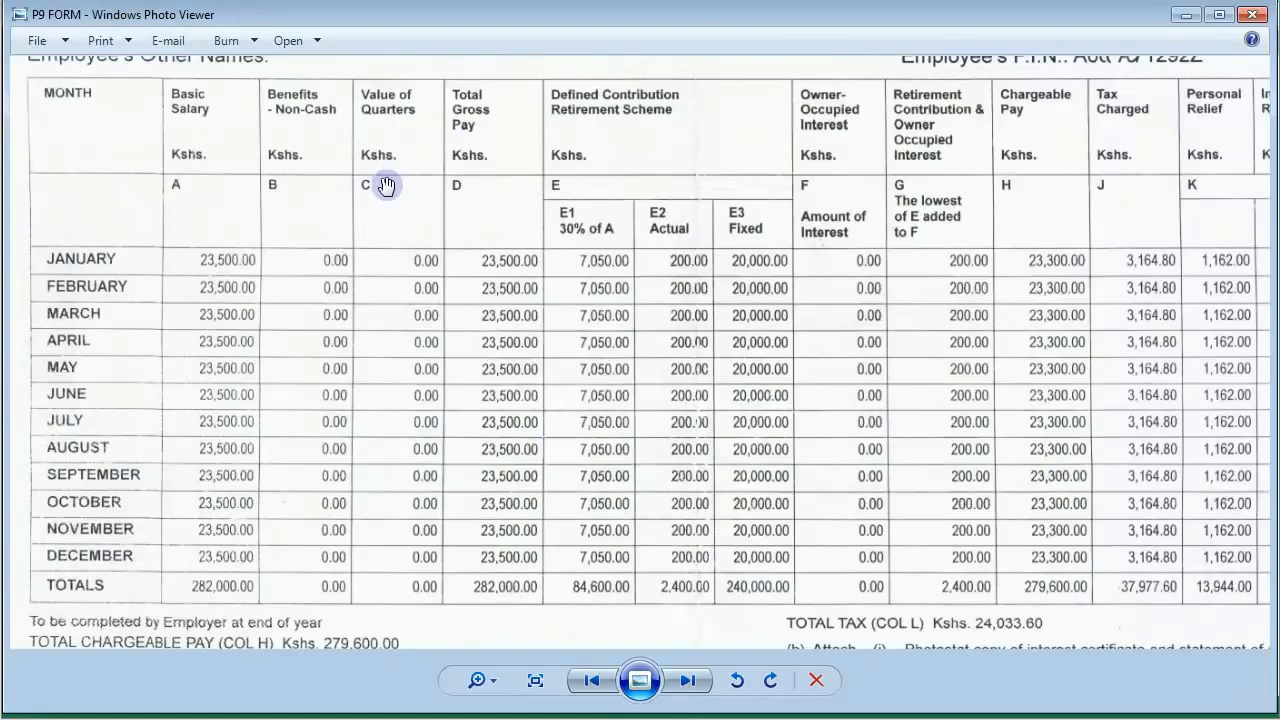
{"action": "mouse_move", "coordinate": [716, 244]}
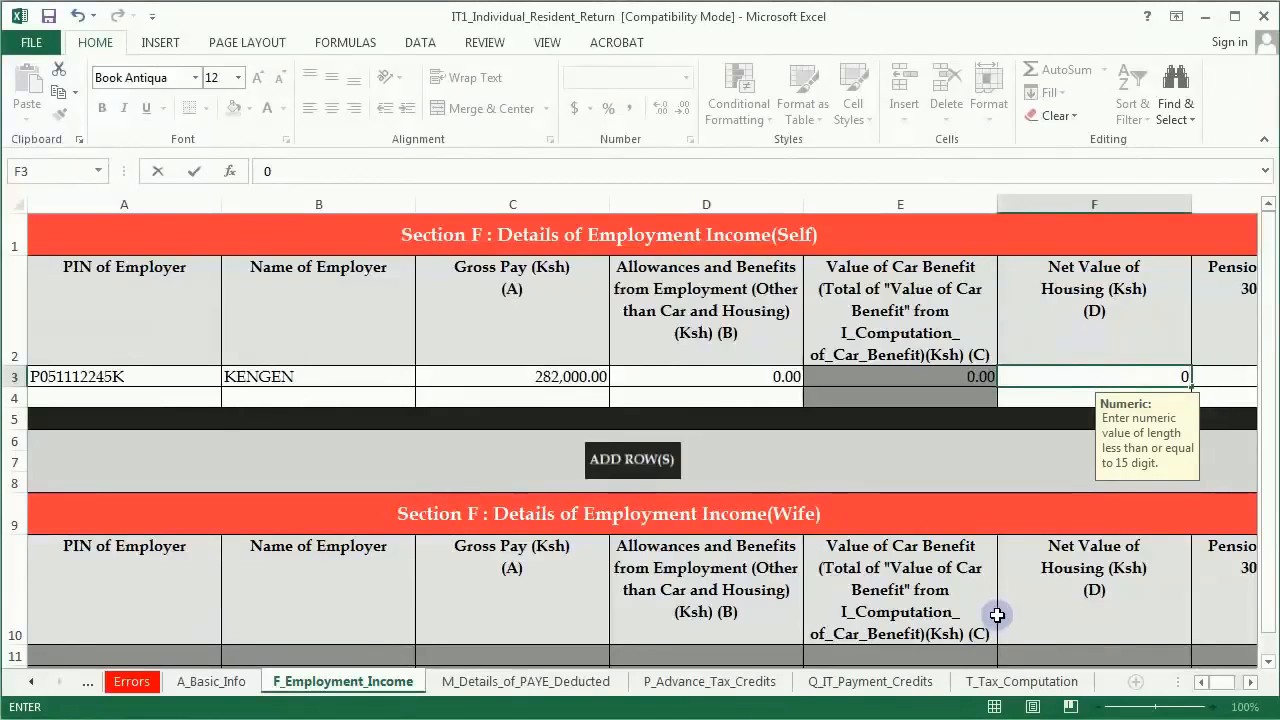
{"action": "left_click", "coordinate": [1248, 682]}
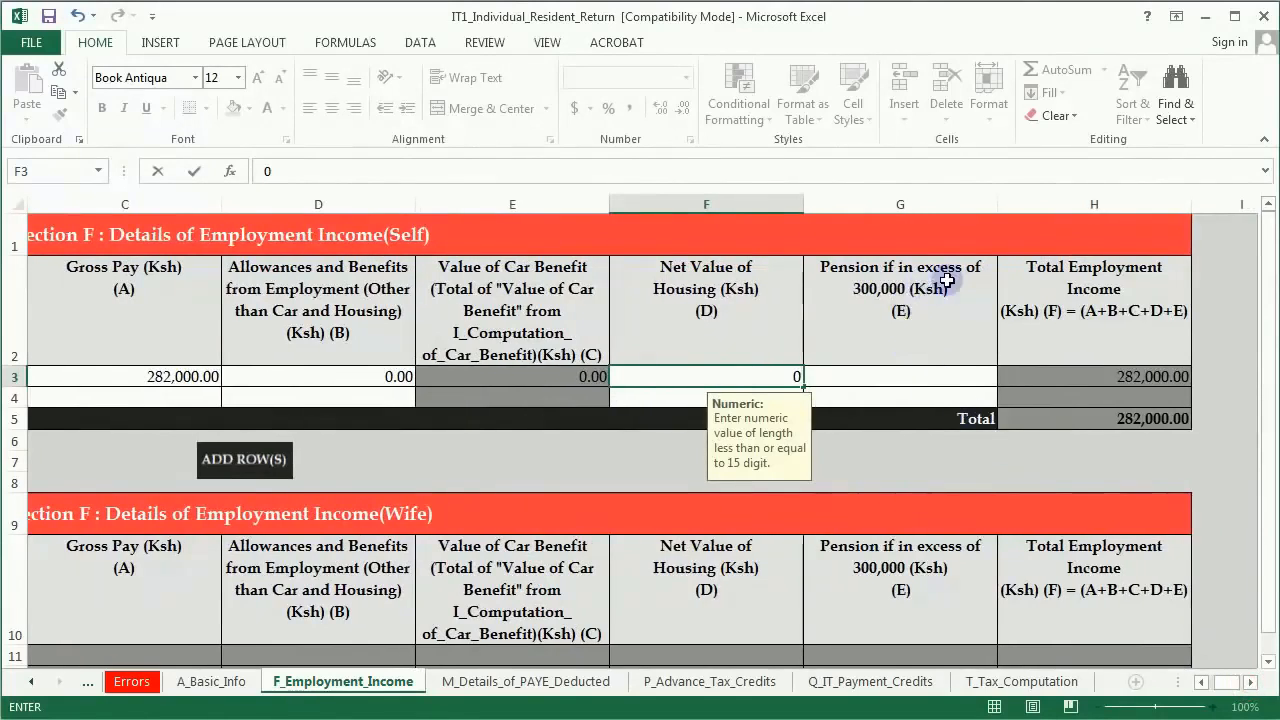
{"action": "mouse_move", "coordinate": [932, 632]}
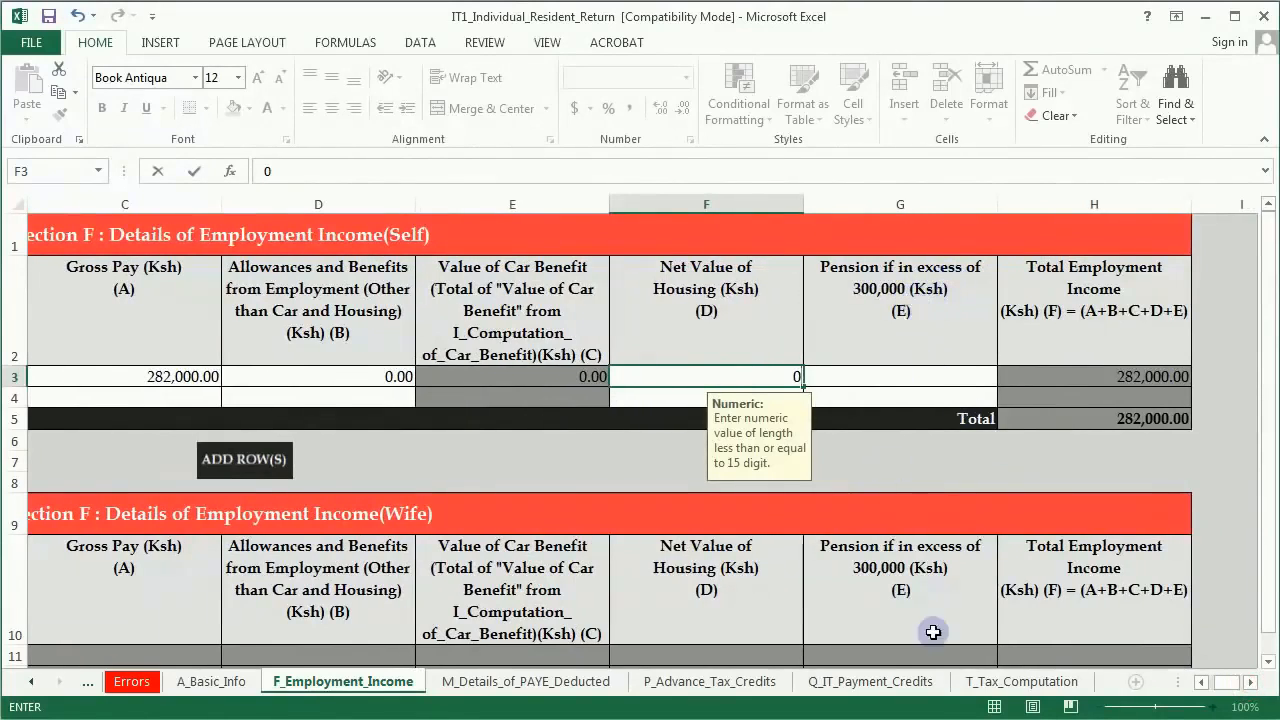
{"action": "mouse_move", "coordinate": [940, 704]}
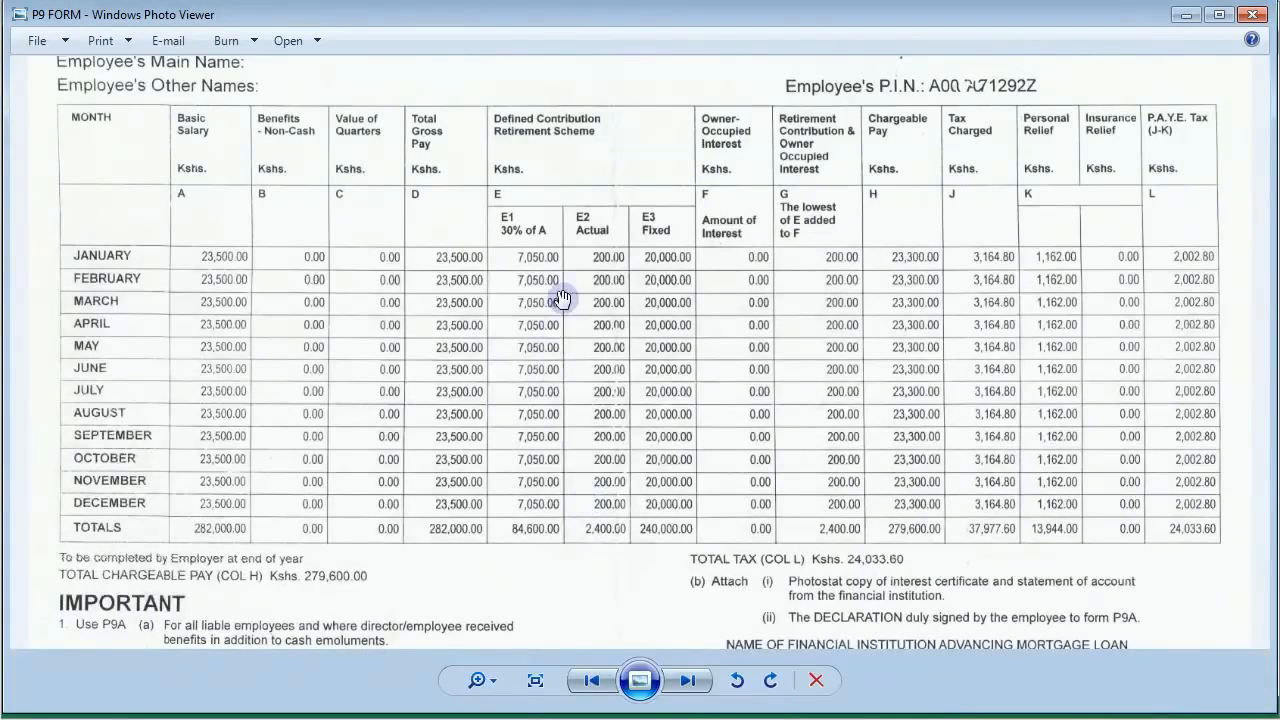
{"action": "mouse_move", "coordinate": [598, 492]}
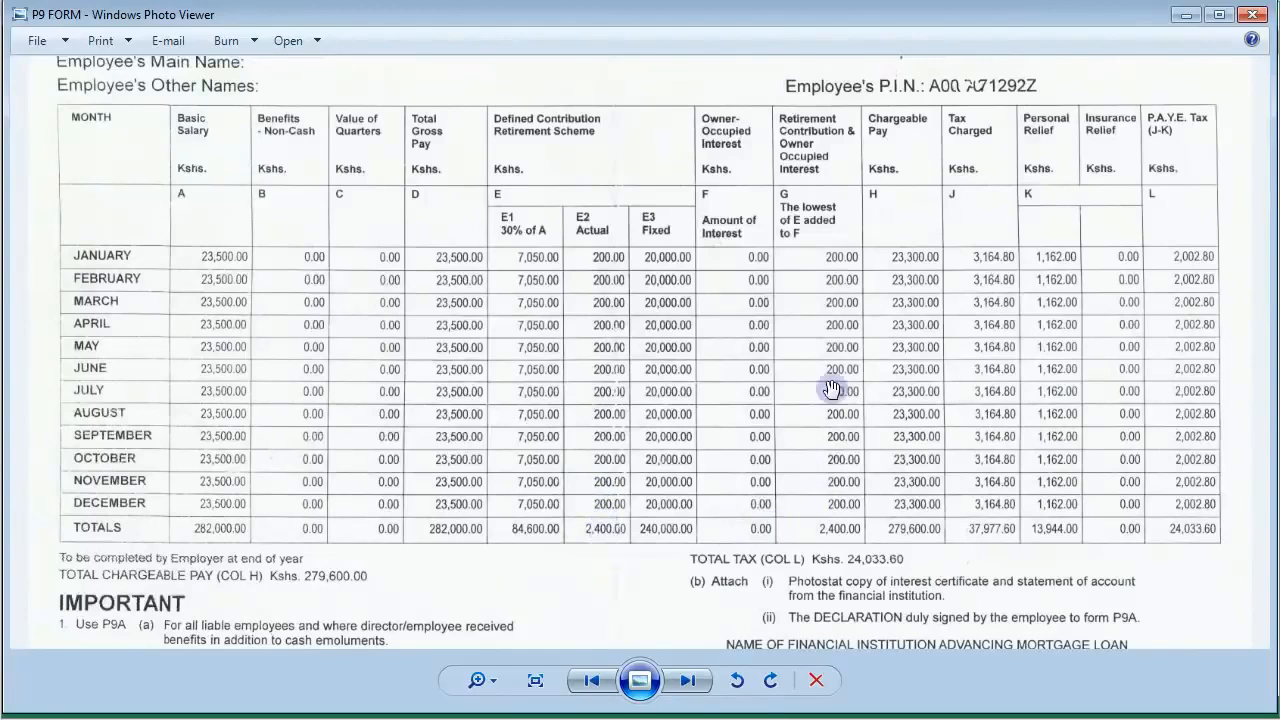
{"action": "mouse_move", "coordinate": [816, 218]}
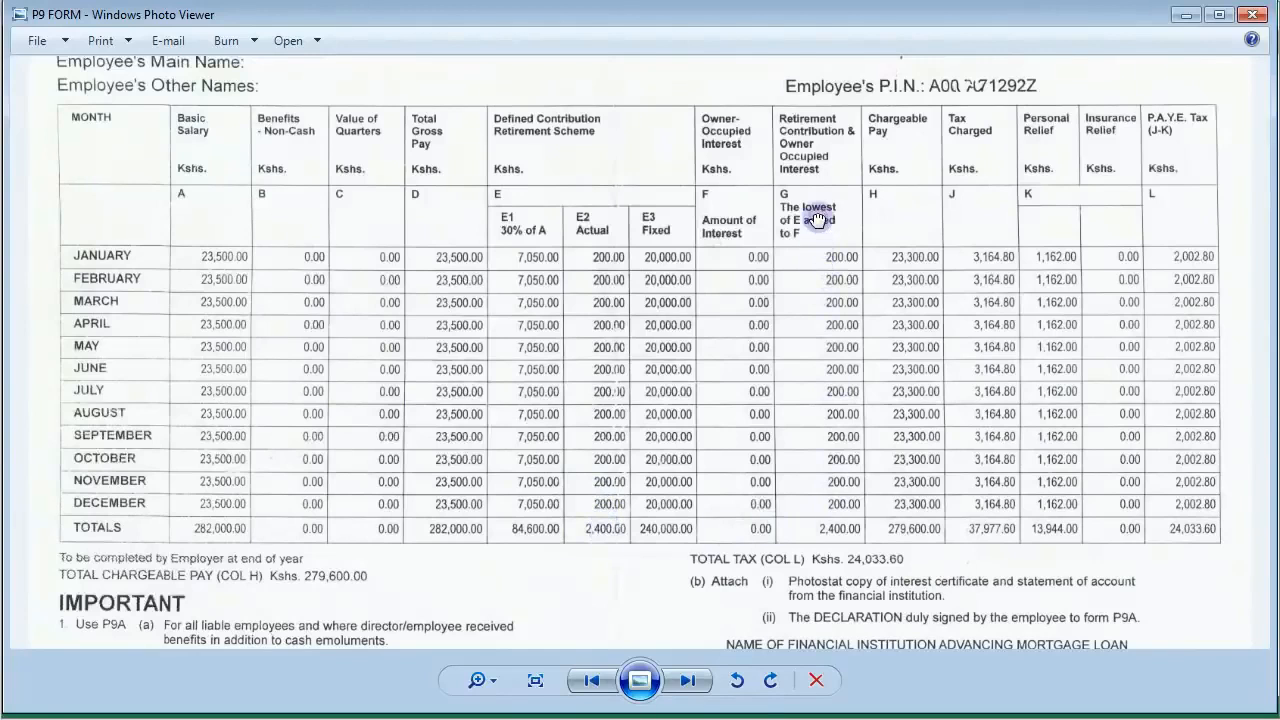
{"action": "mouse_move", "coordinate": [848, 598]}
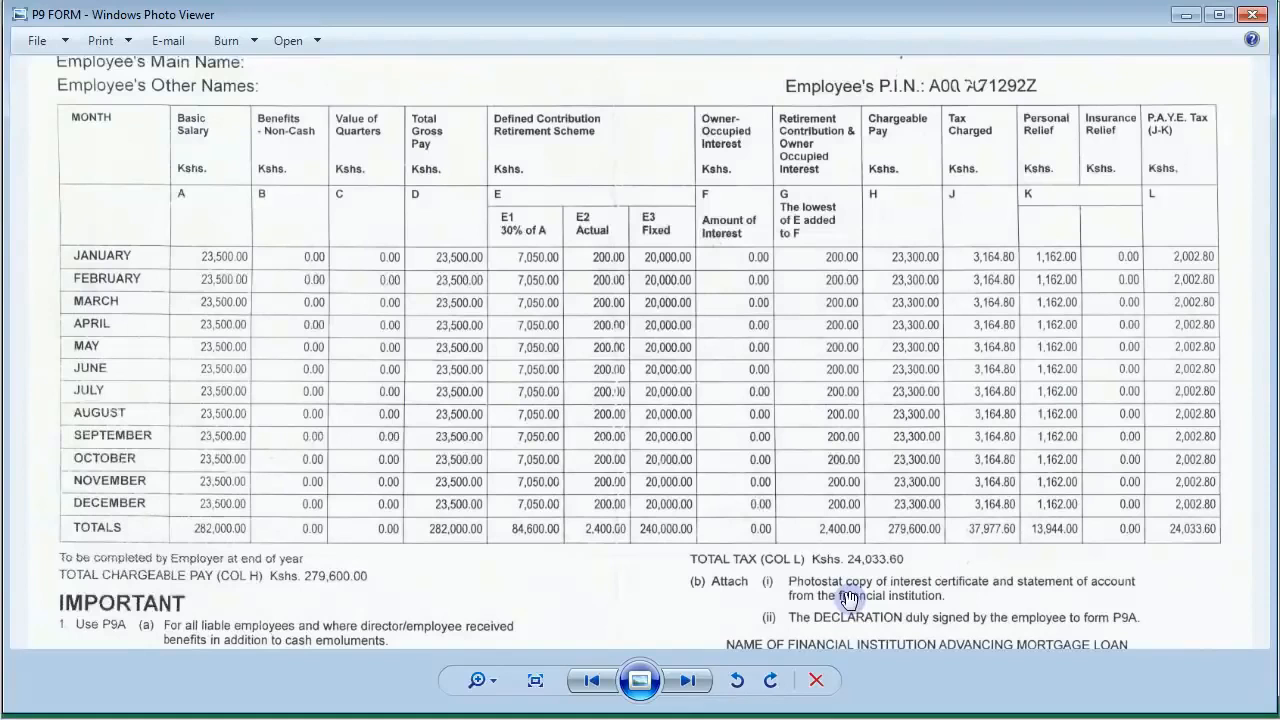
{"action": "mouse_move", "coordinate": [912, 692]}
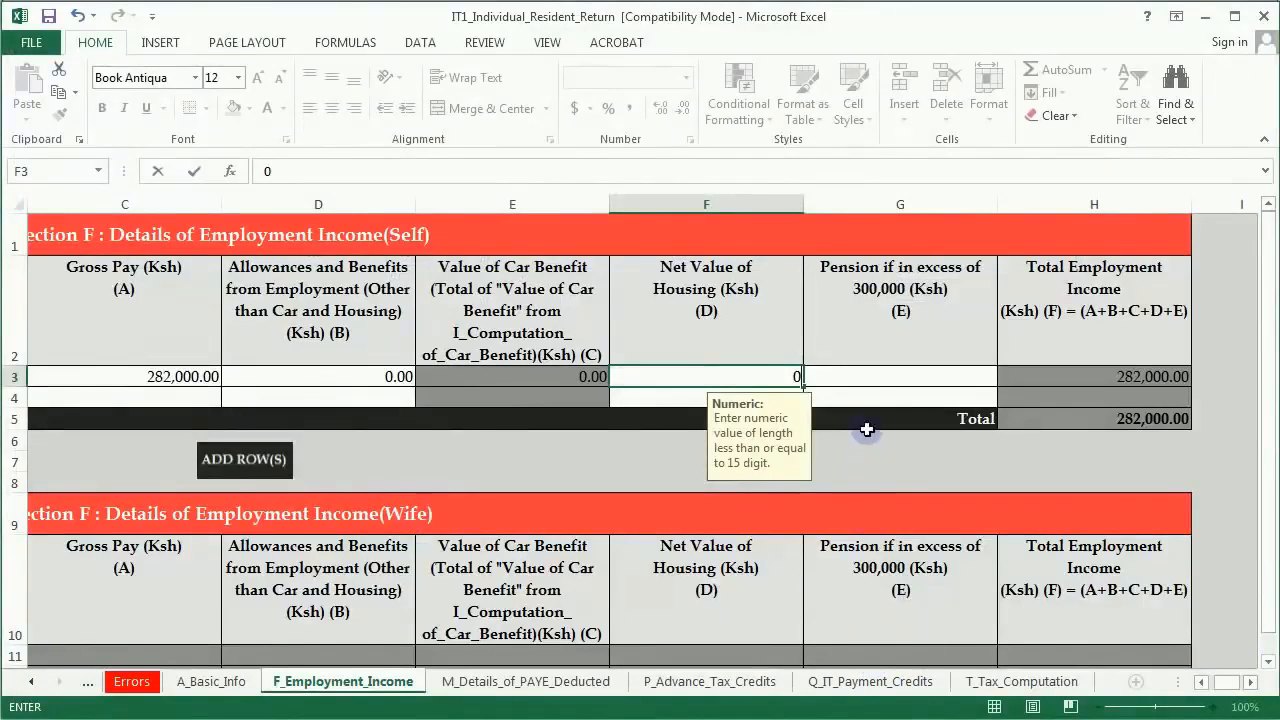
Step: Confirm 0 housing and 0 pension (total 282,000.00) and advance to M_Details_of_PAYE_Deducted
{"action": "left_click", "coordinate": [900, 376]}
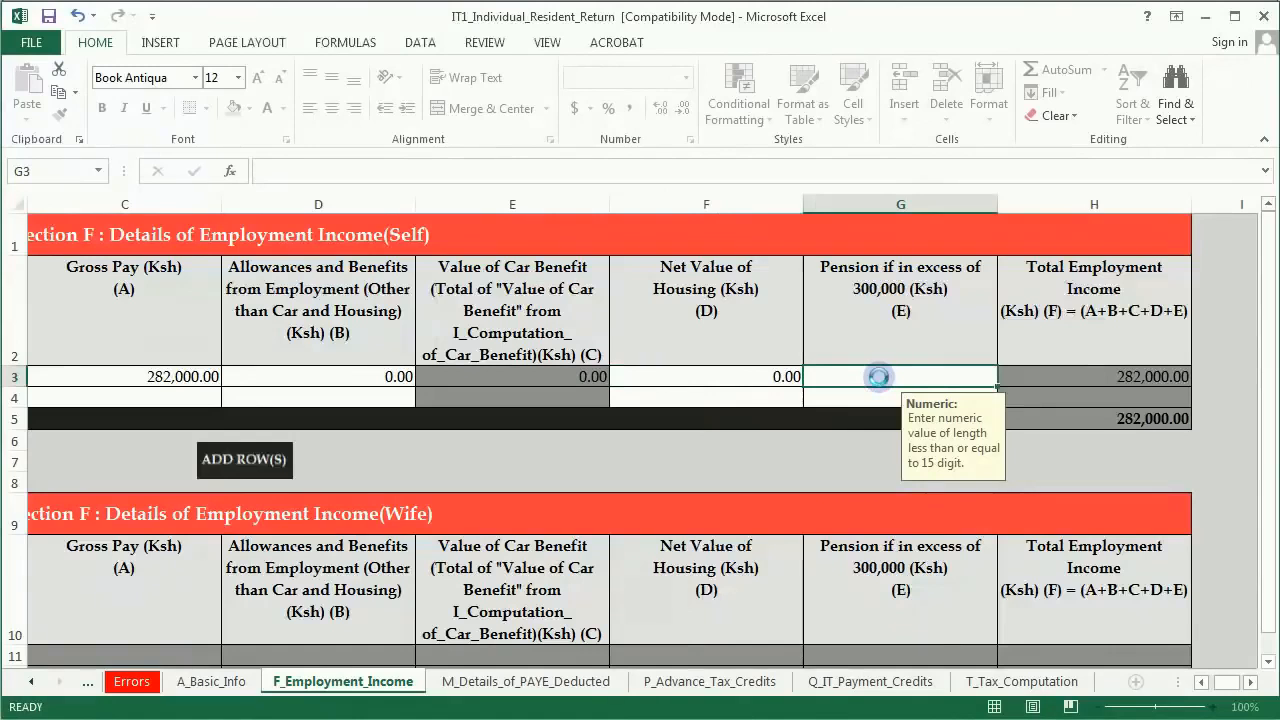
{"action": "type", "text": "0"}
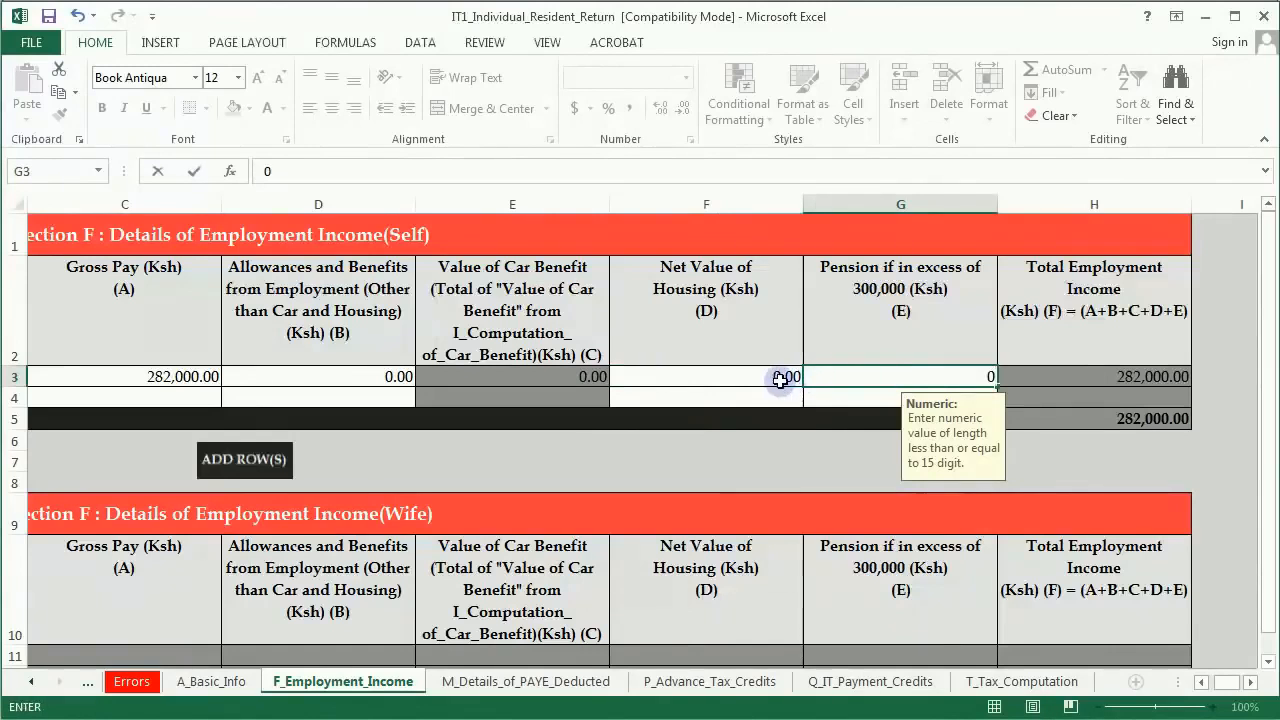
{"action": "left_click", "coordinate": [706, 376]}
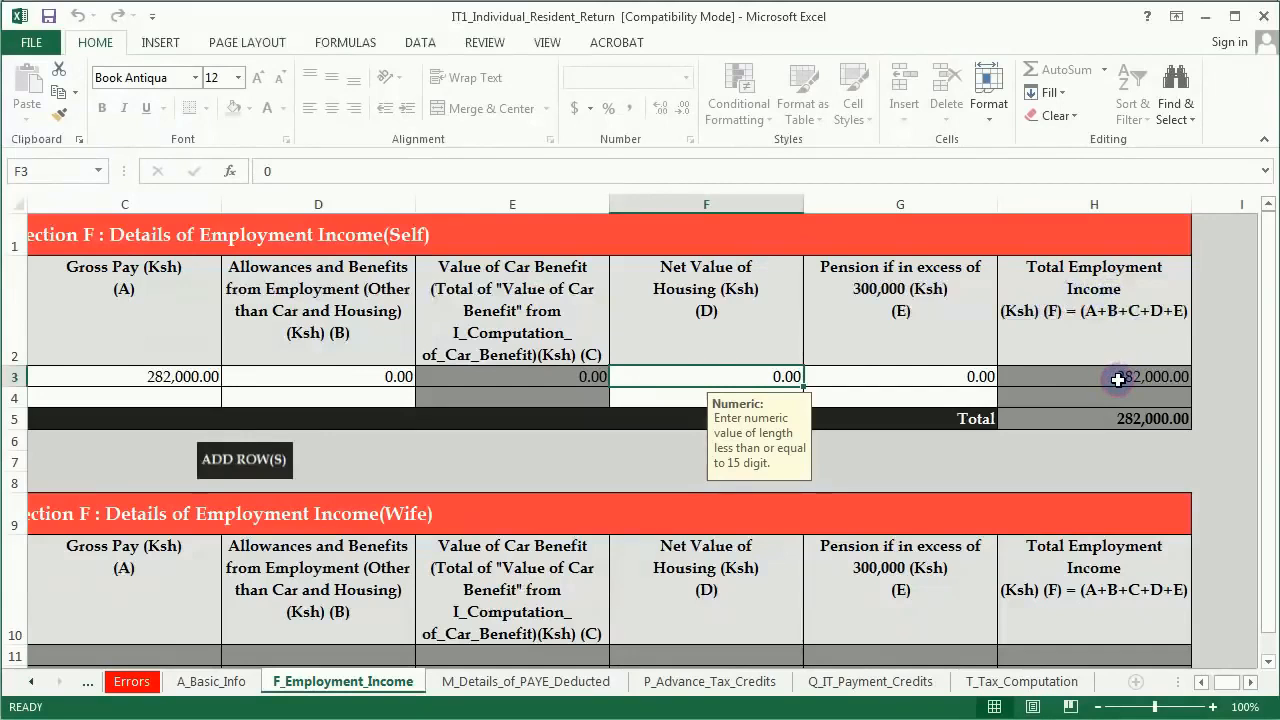
{"action": "mouse_move", "coordinate": [948, 686]}
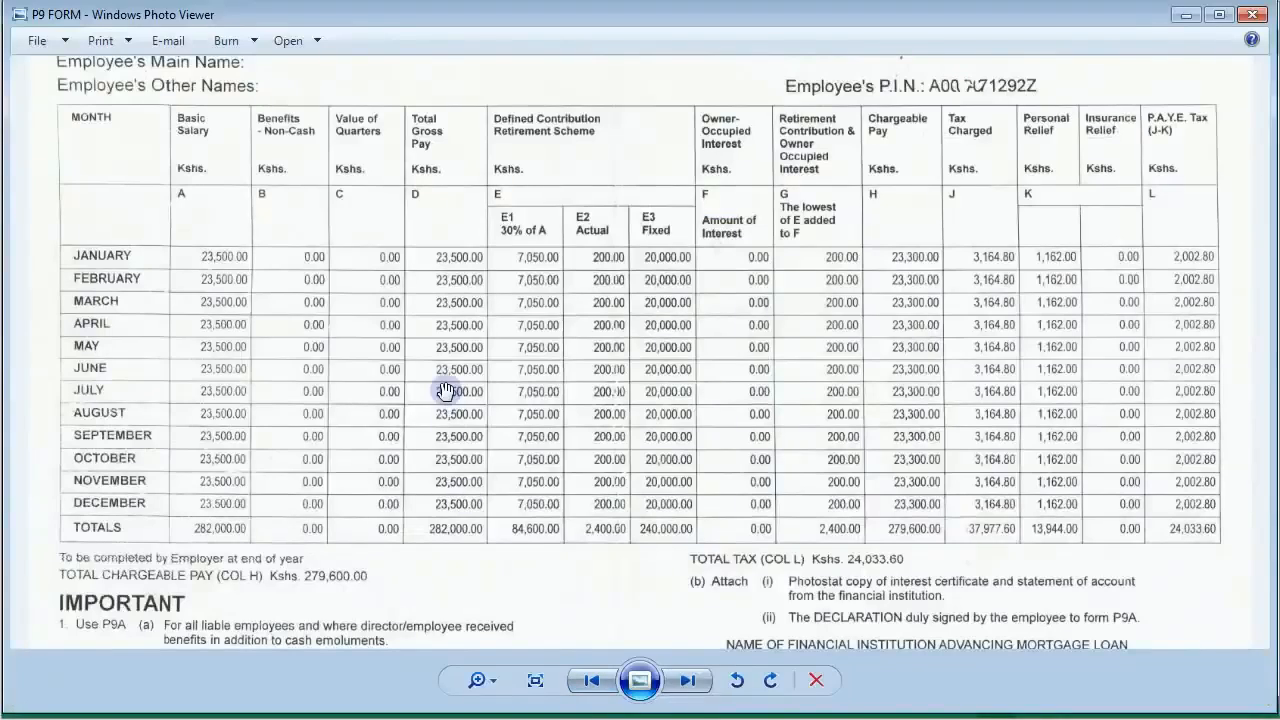
{"action": "mouse_move", "coordinate": [440, 132]}
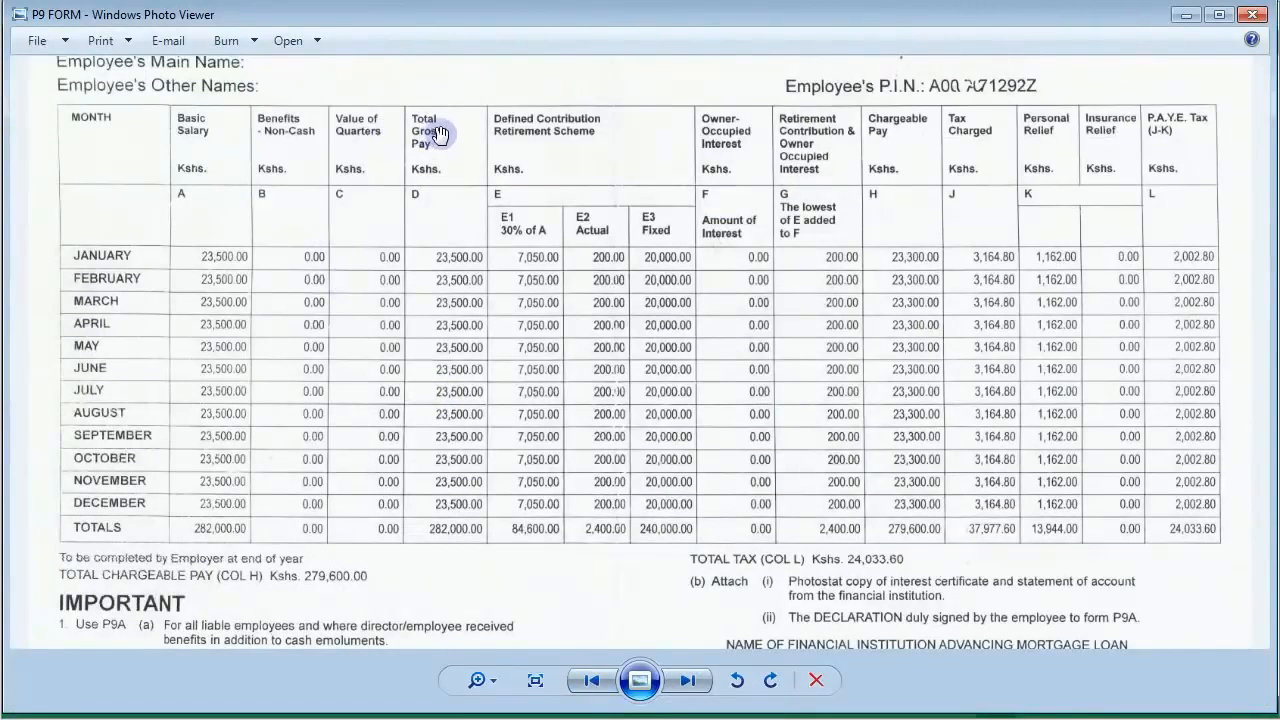
{"action": "mouse_move", "coordinate": [456, 530]}
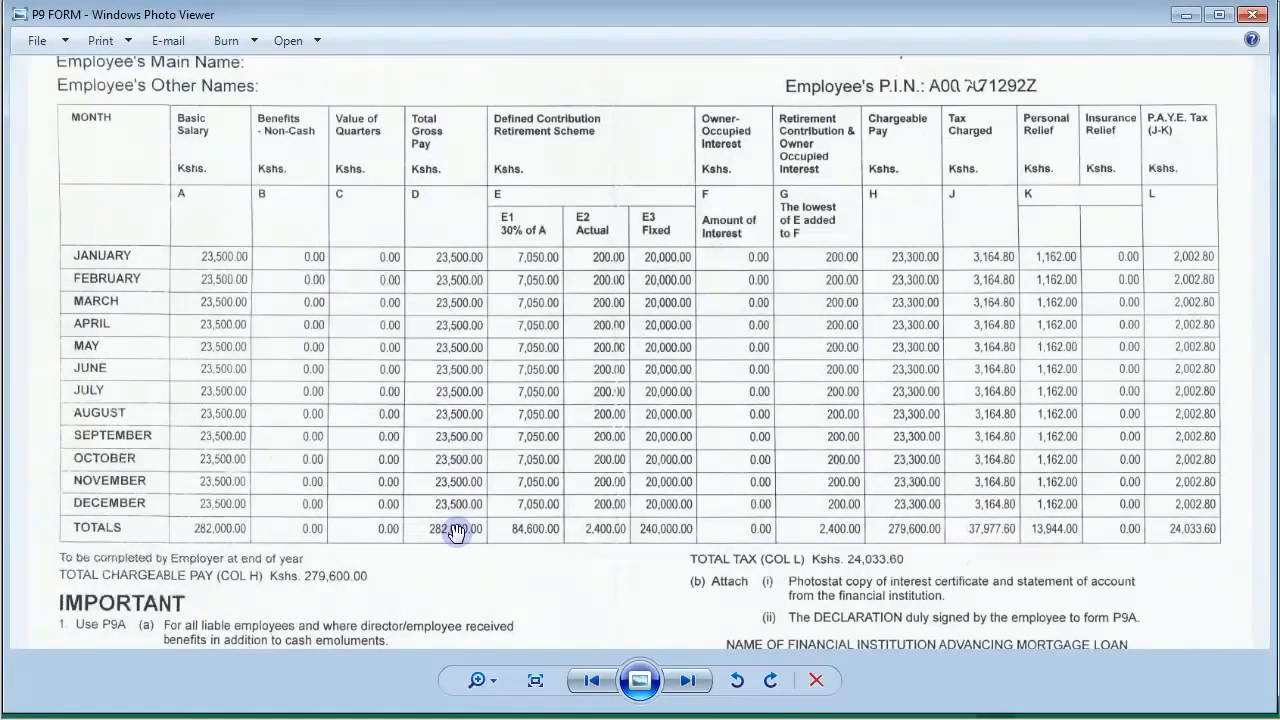
{"action": "mouse_move", "coordinate": [868, 676]}
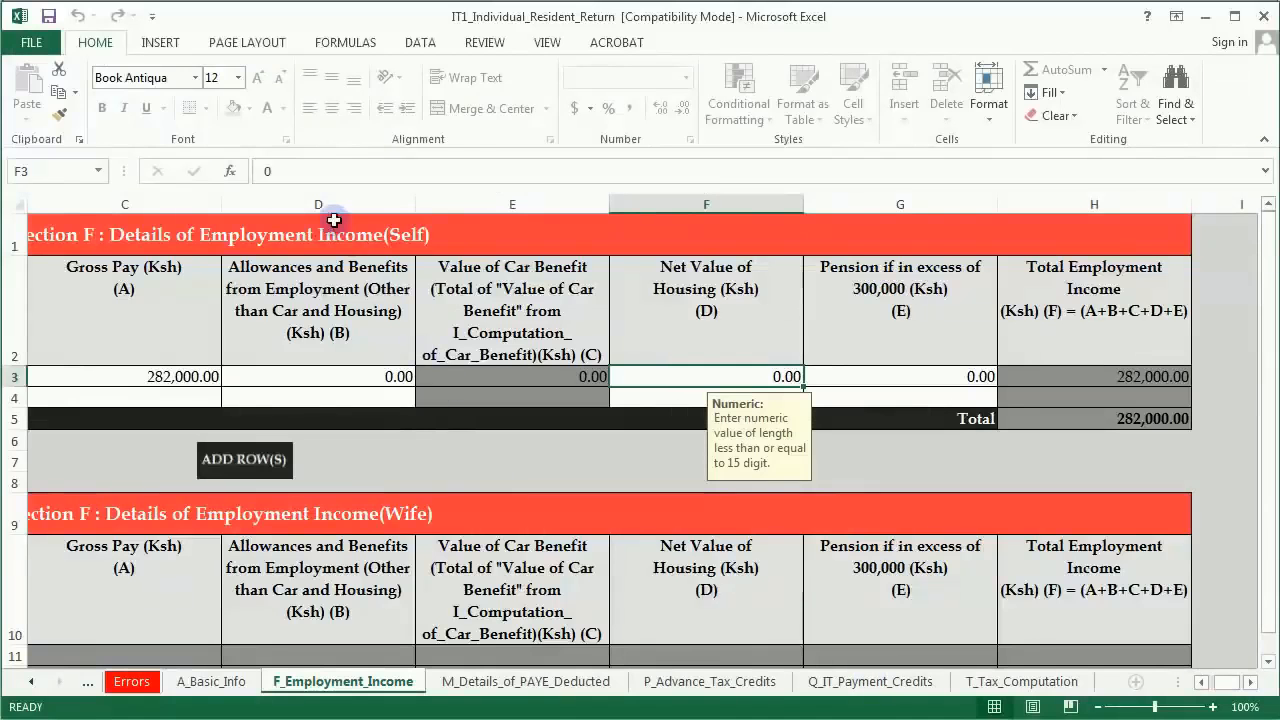
{"action": "scroll", "scroll_direction": "down", "scroll_amount": 3}
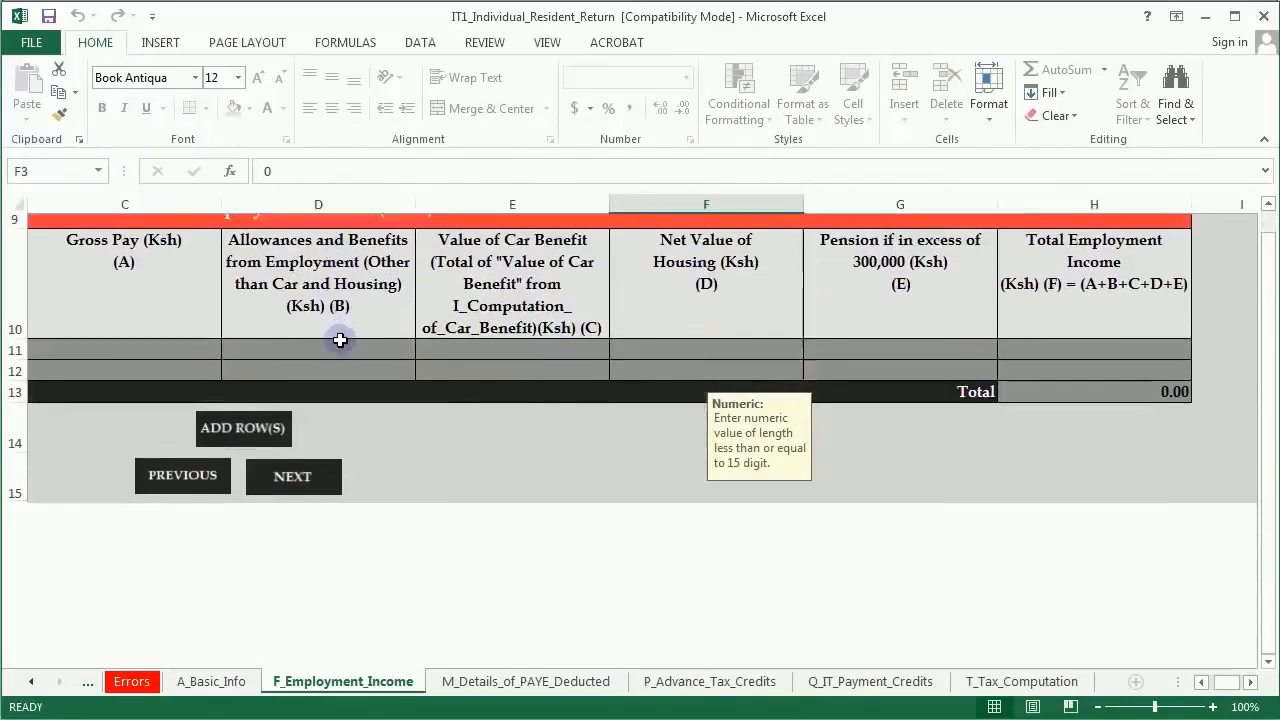
{"action": "left_click", "coordinate": [524, 680]}
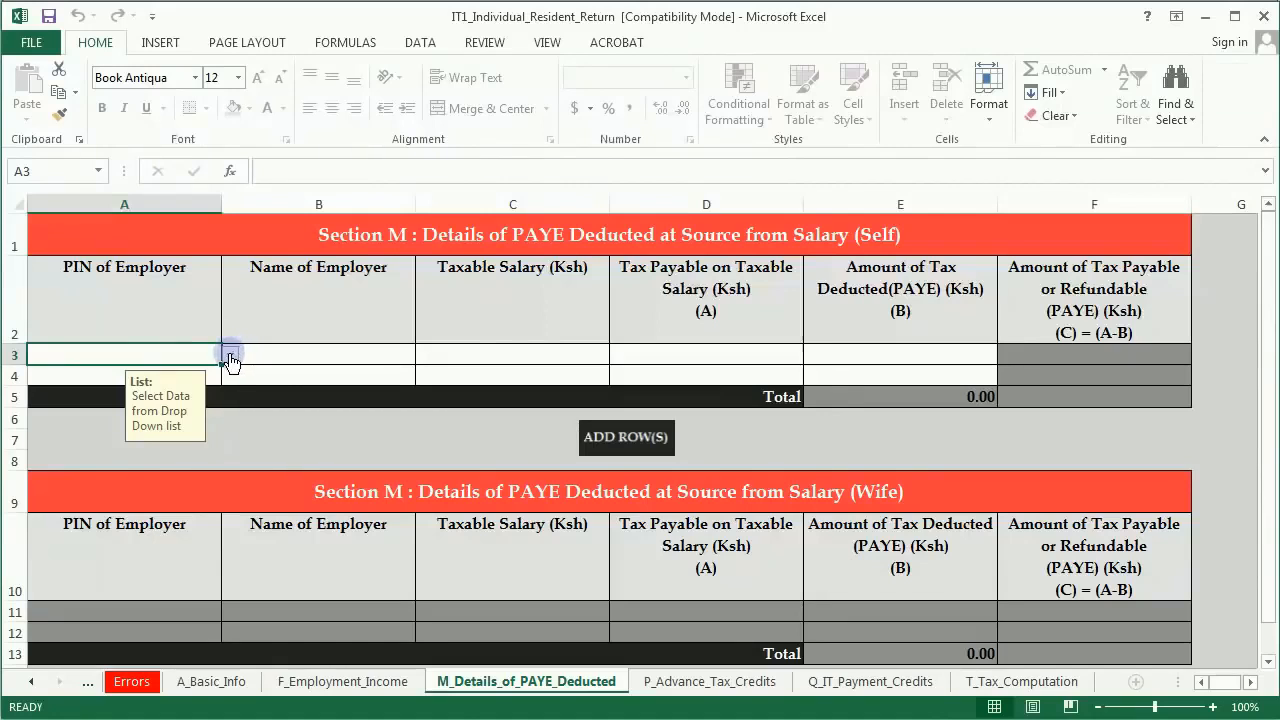
Step: Enter employer PIN P051112245K and employer name KENGEN in the self PAYE row
{"action": "left_click", "coordinate": [230, 354]}
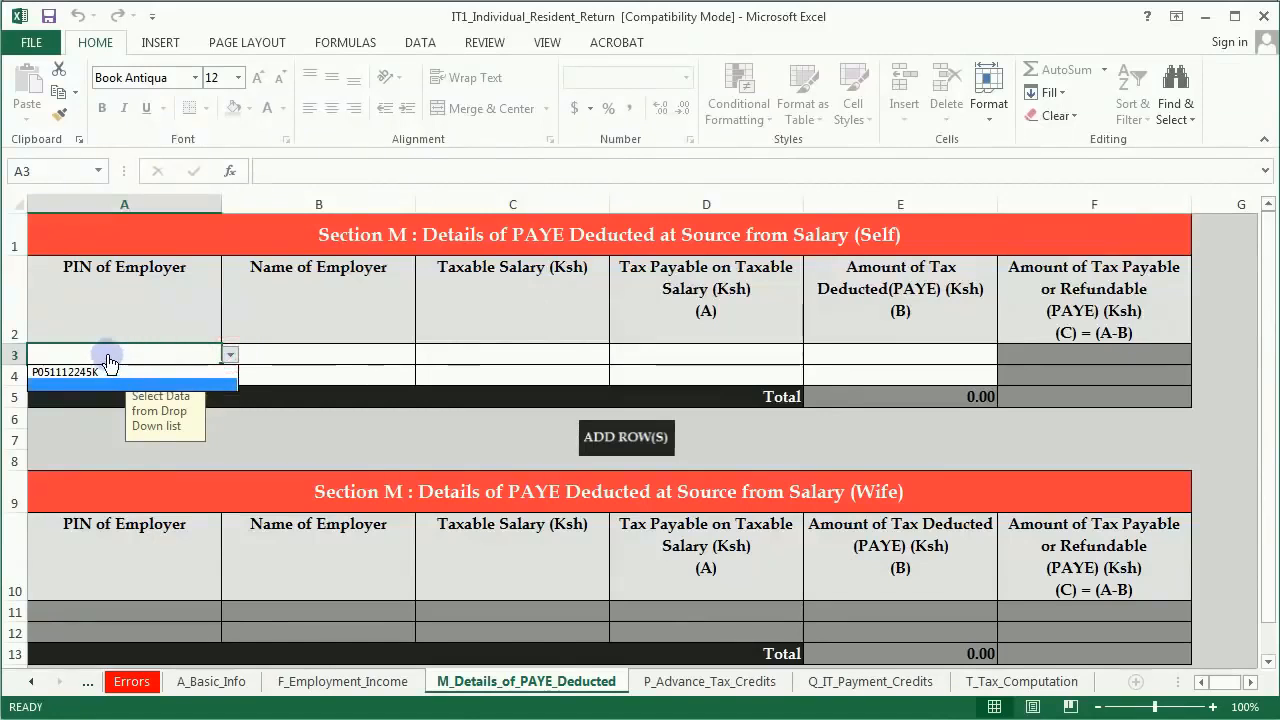
{"action": "left_click", "coordinate": [110, 370]}
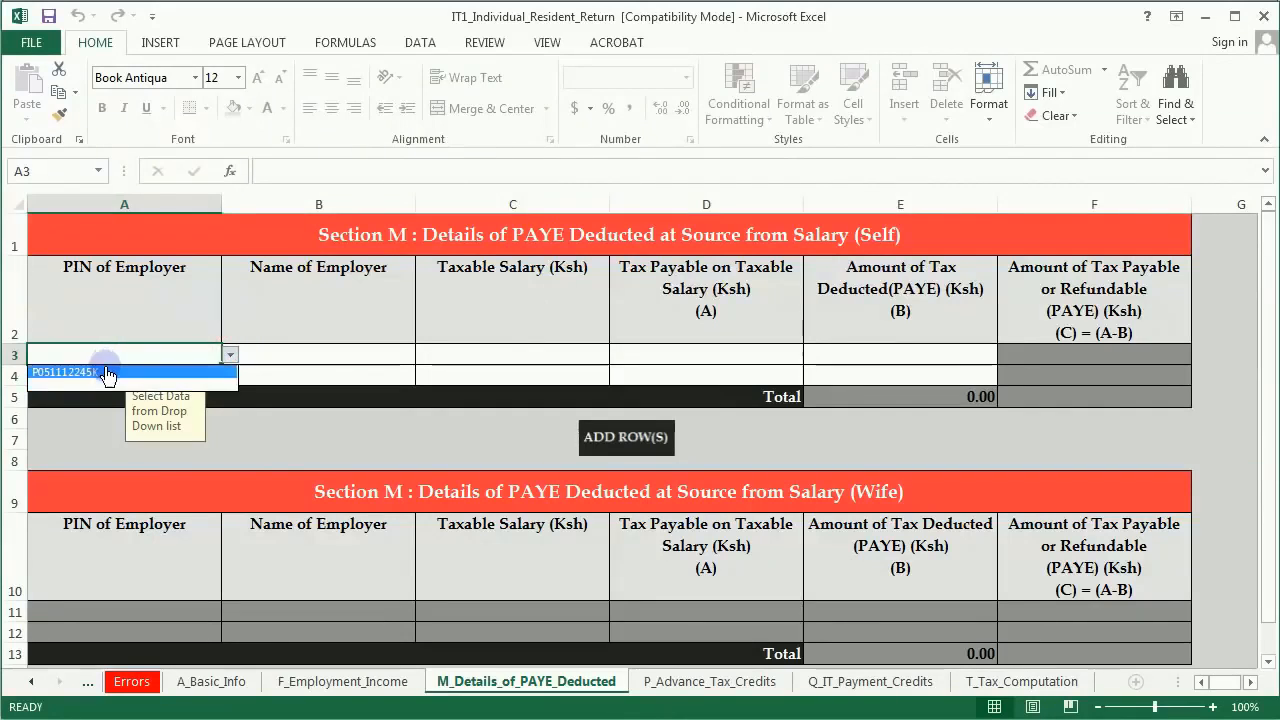
{"action": "left_click", "coordinate": [318, 354]}
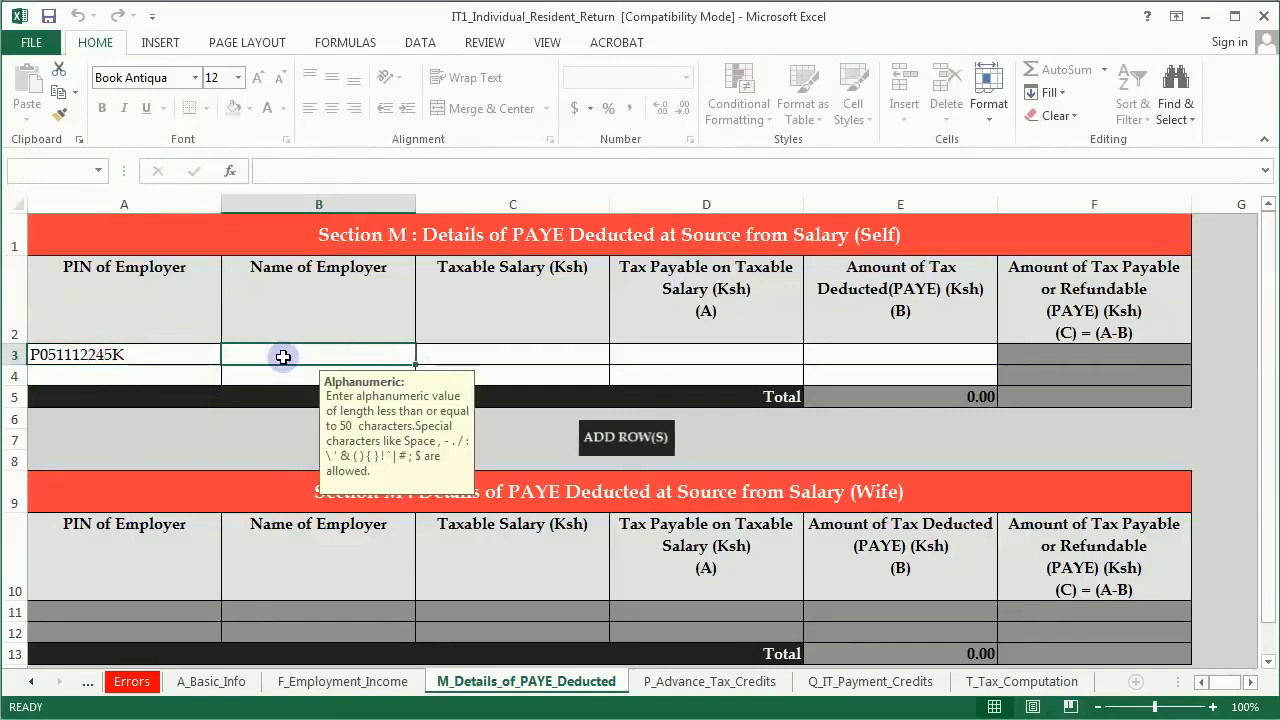
{"action": "type", "text": "K"}
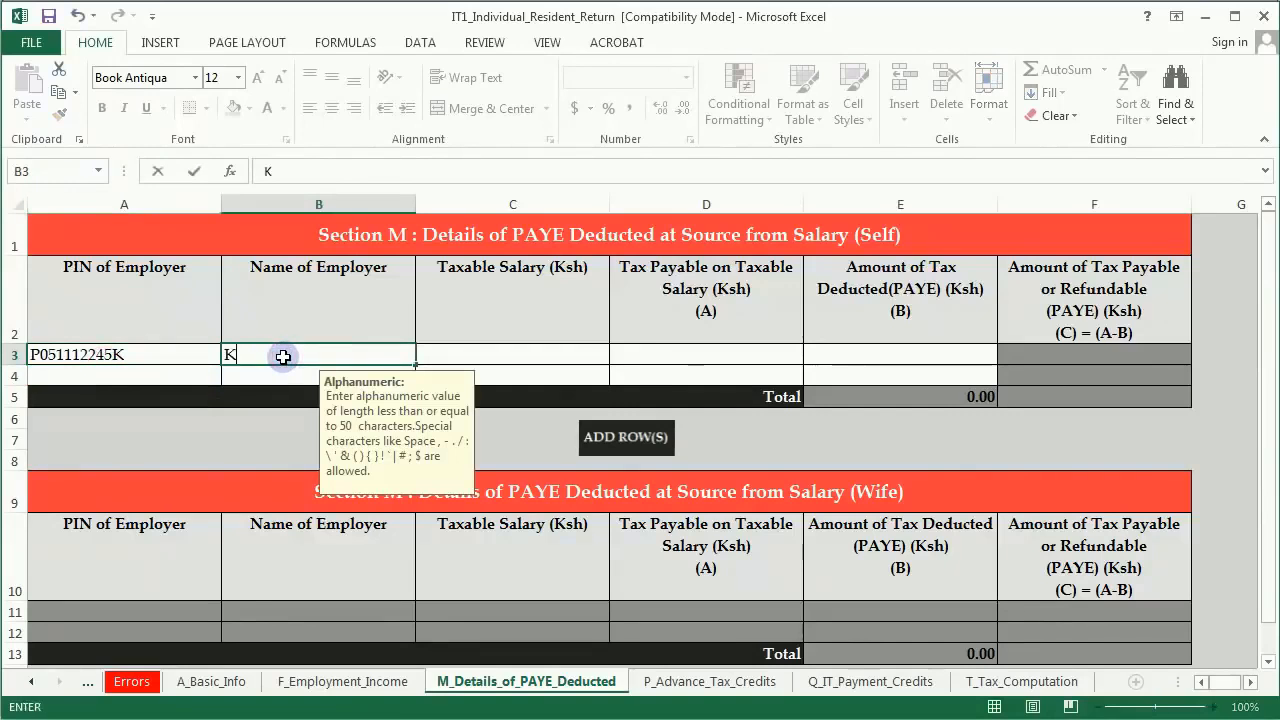
{"action": "type", "text": "ENGEN"}
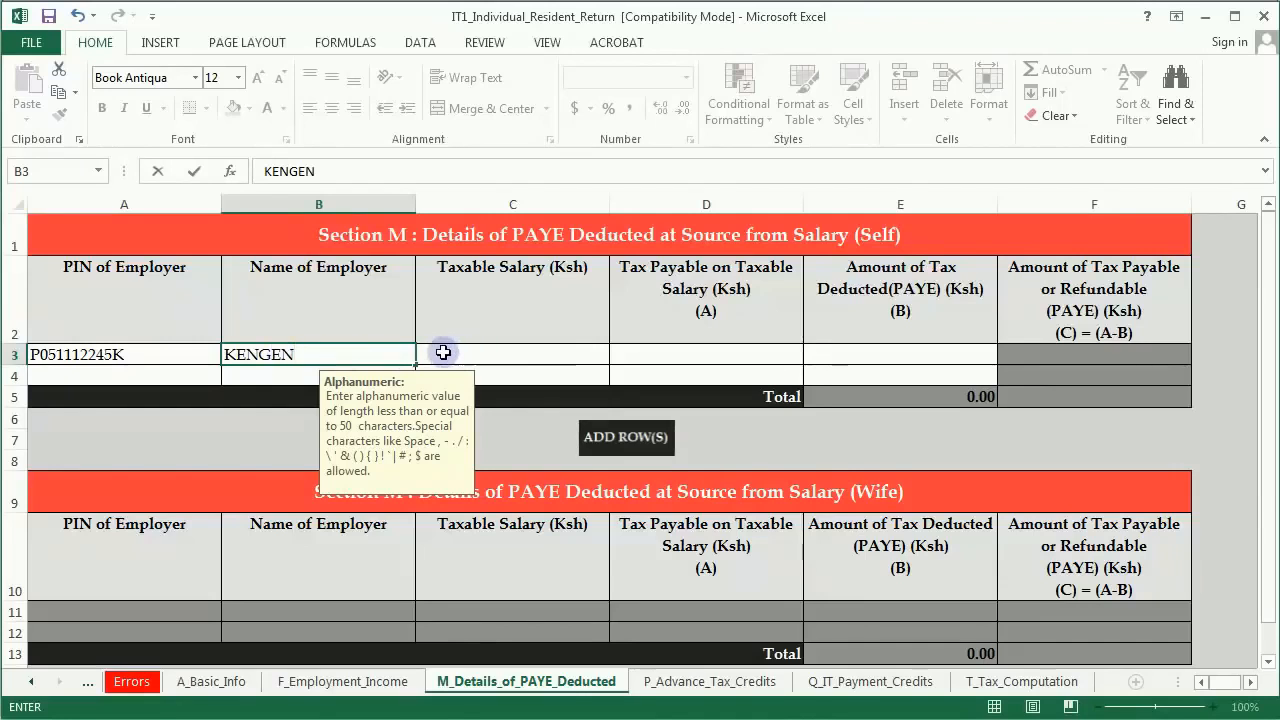
{"action": "left_click", "coordinate": [512, 354]}
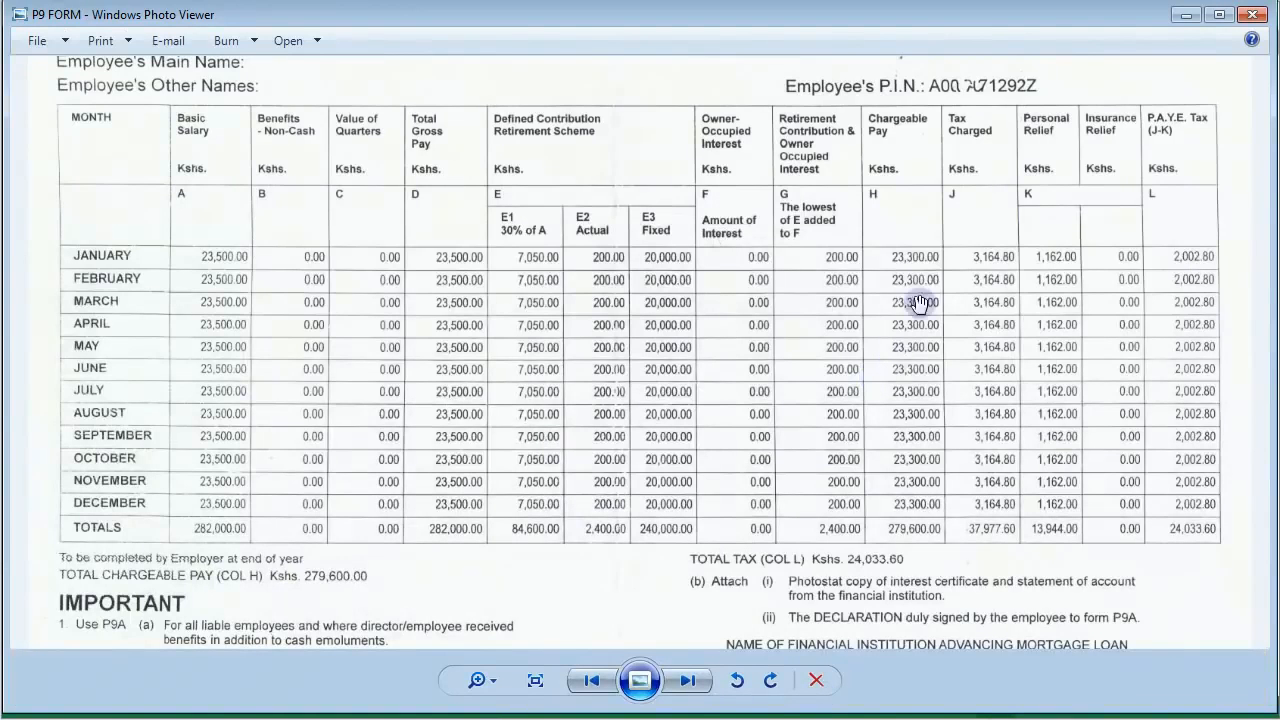
{"action": "mouse_move", "coordinate": [890, 136]}
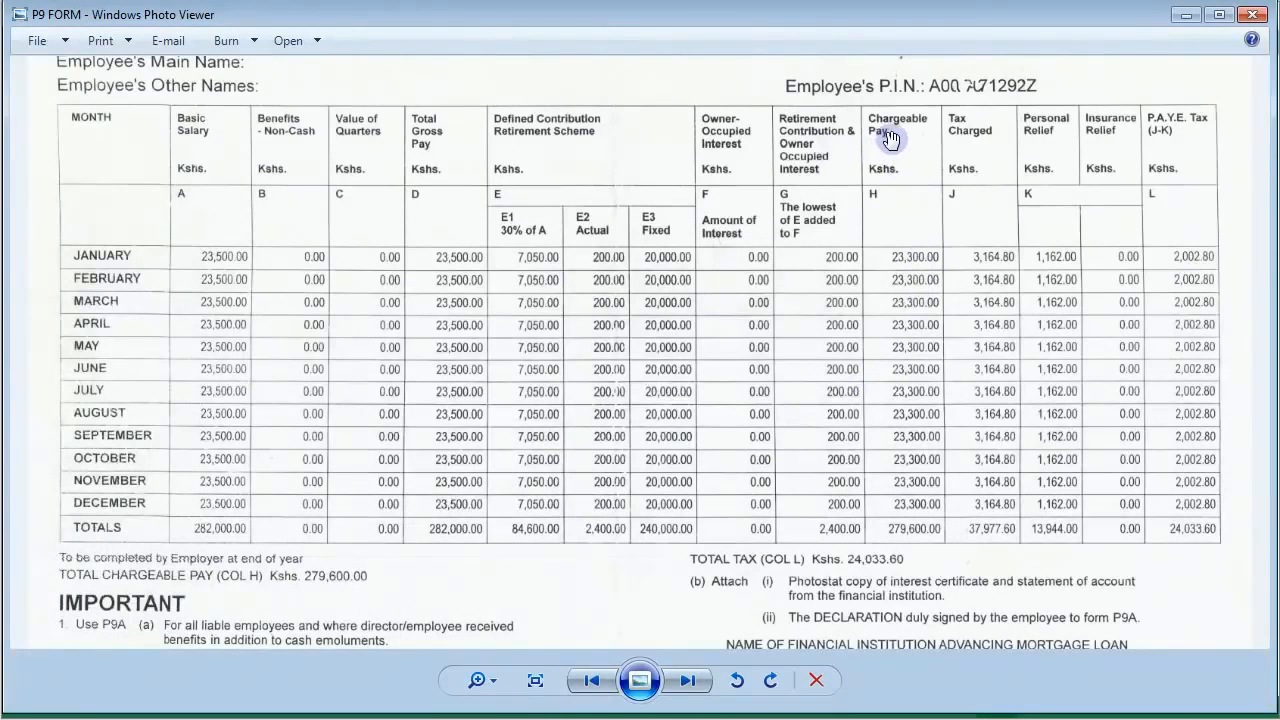
Step: Enter taxable salary 279600, tax payable 37977.60 and tax deducted 24033.6 for the self row
{"action": "scroll", "scroll_direction": "up", "scroll_amount": 3}
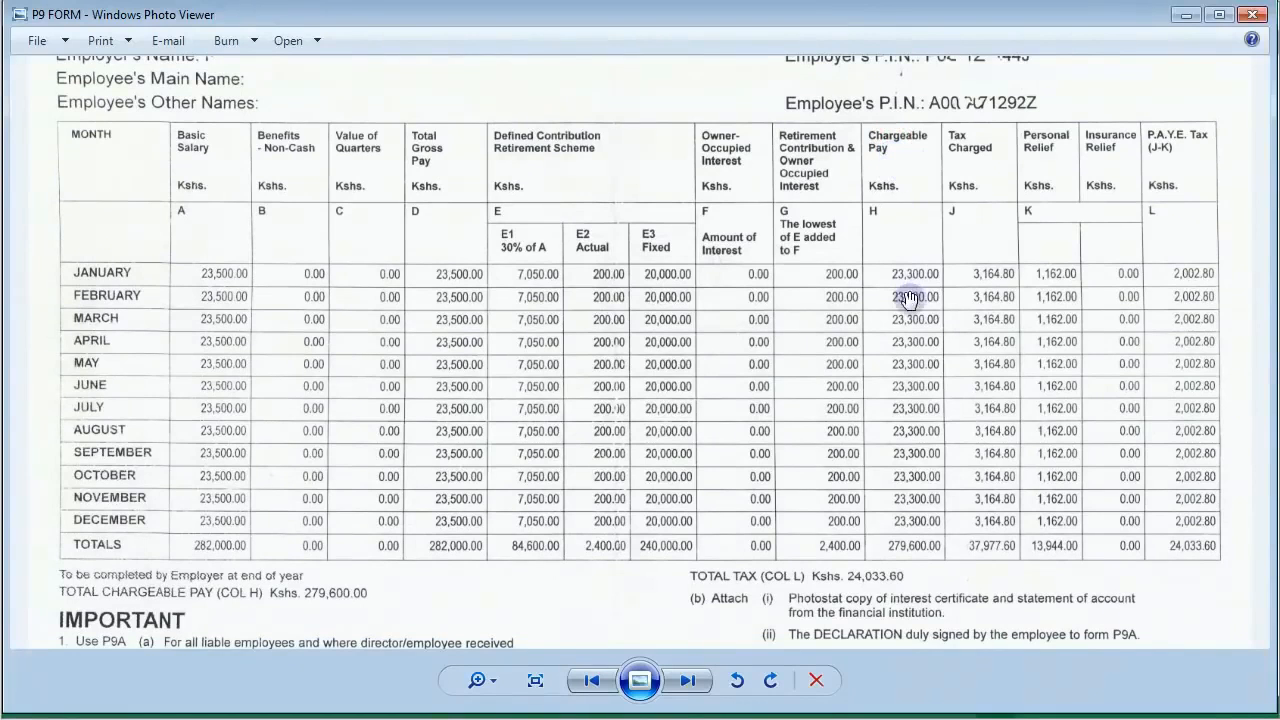
{"action": "mouse_move", "coordinate": [910, 548]}
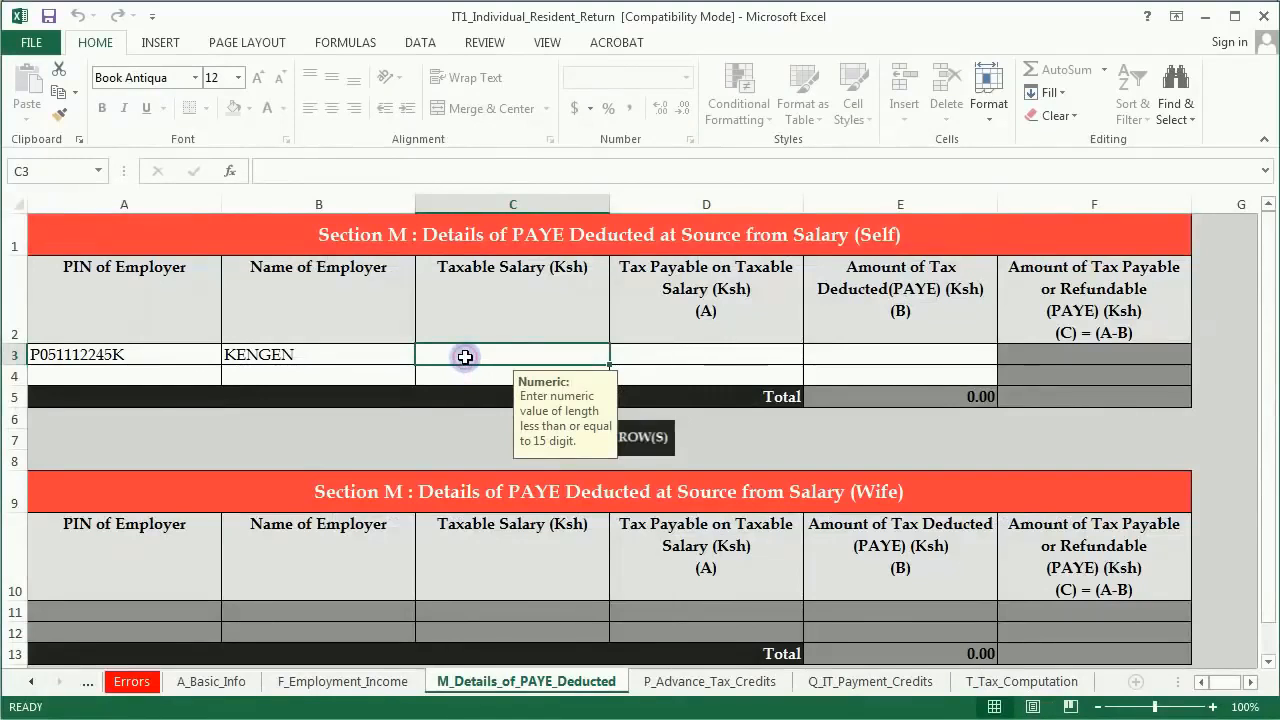
{"action": "type", "text": "279600.00"}
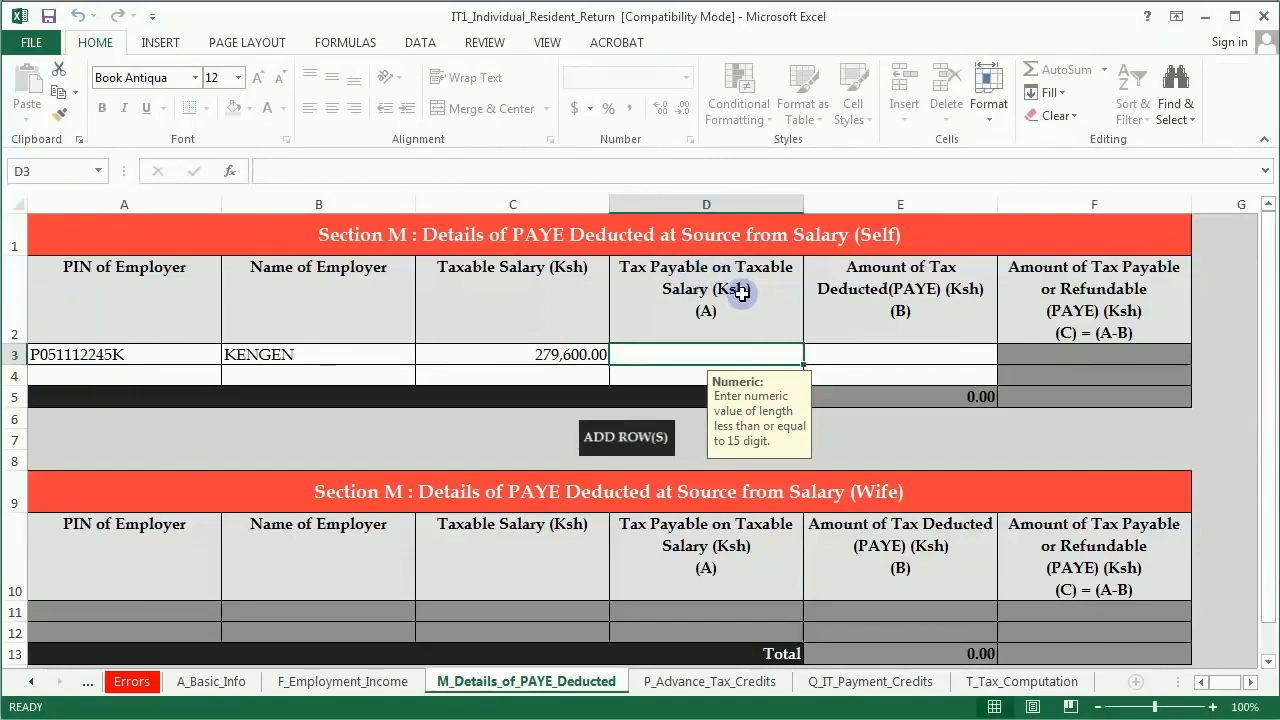
{"action": "mouse_move", "coordinate": [932, 326]}
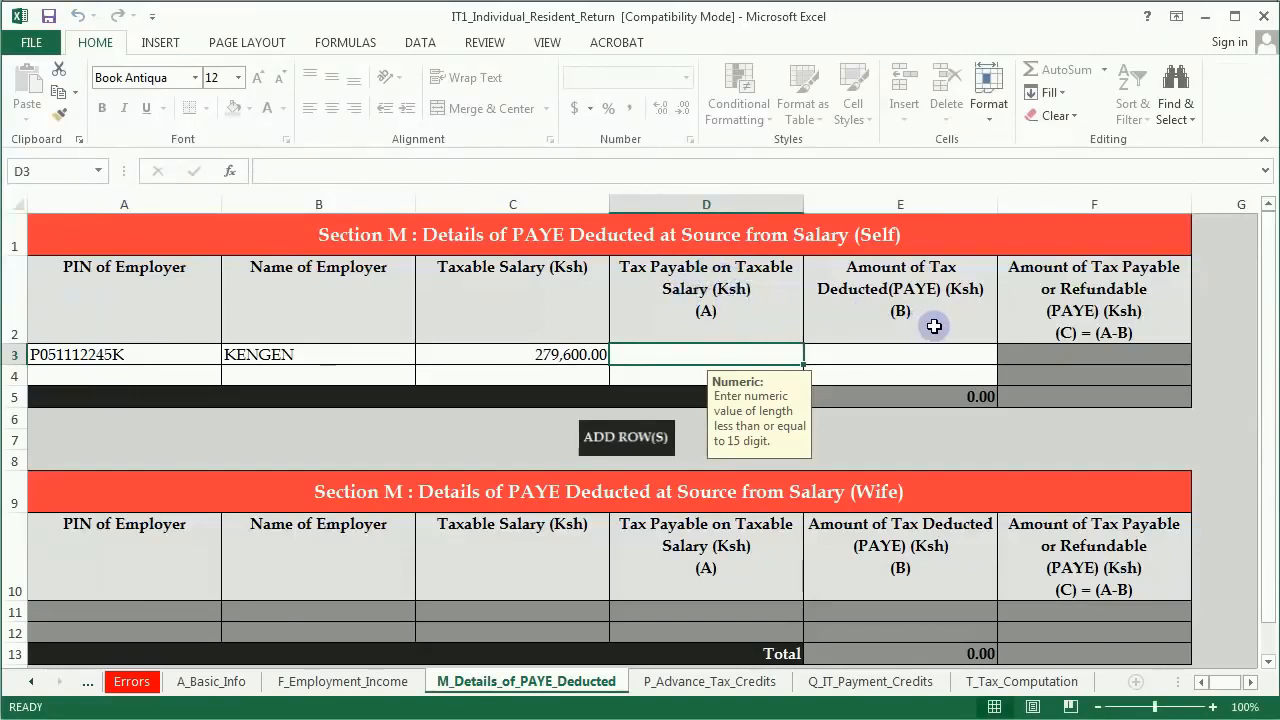
{"action": "mouse_move", "coordinate": [882, 318]}
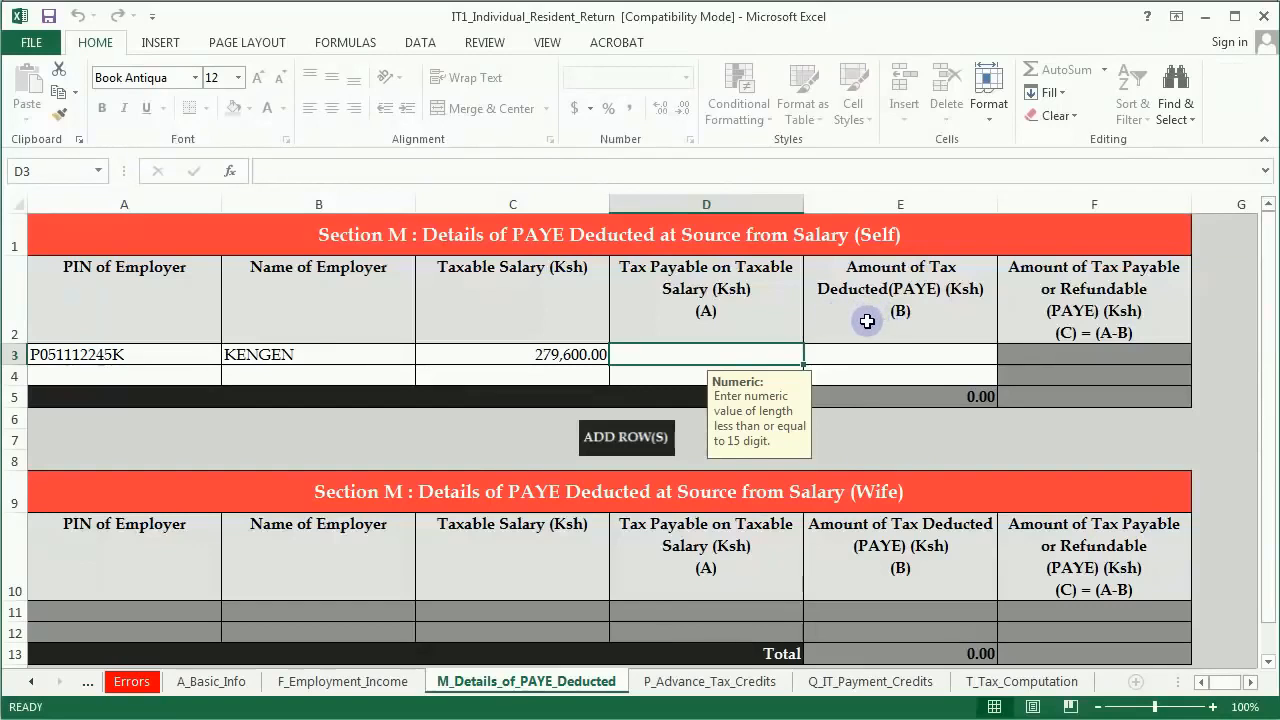
{"action": "mouse_move", "coordinate": [898, 312]}
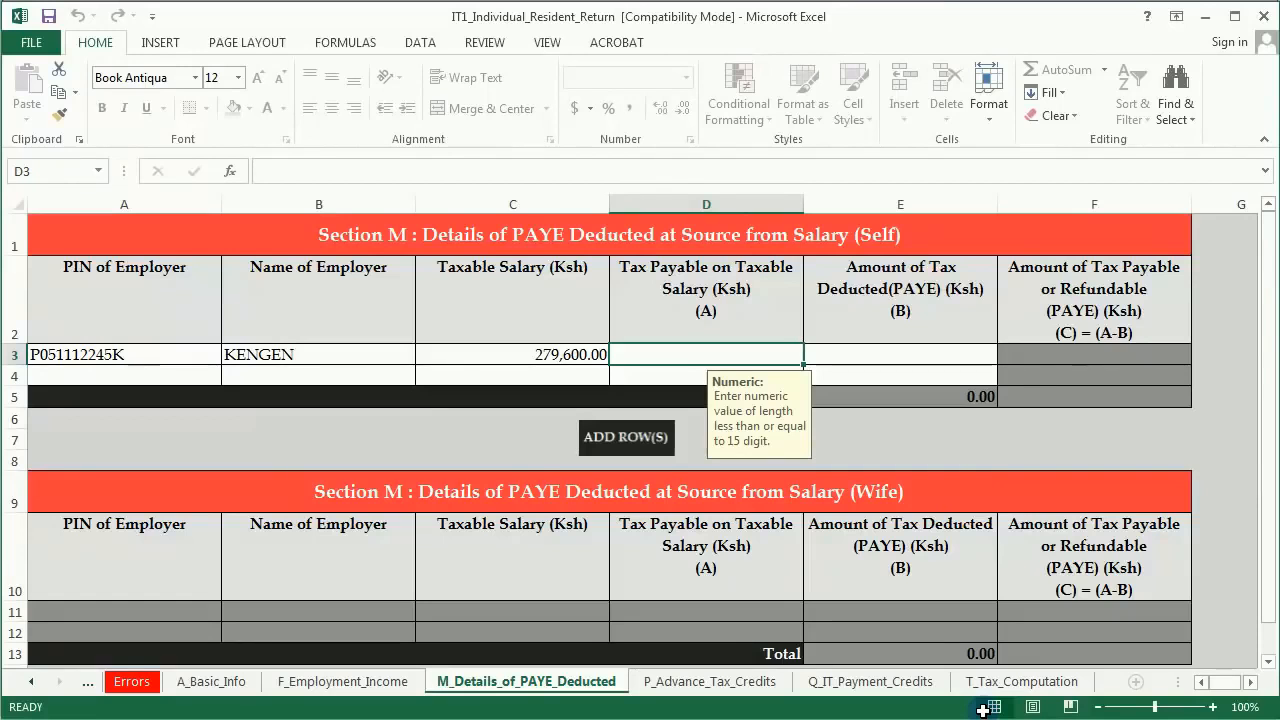
{"action": "type", "text": "37977"}
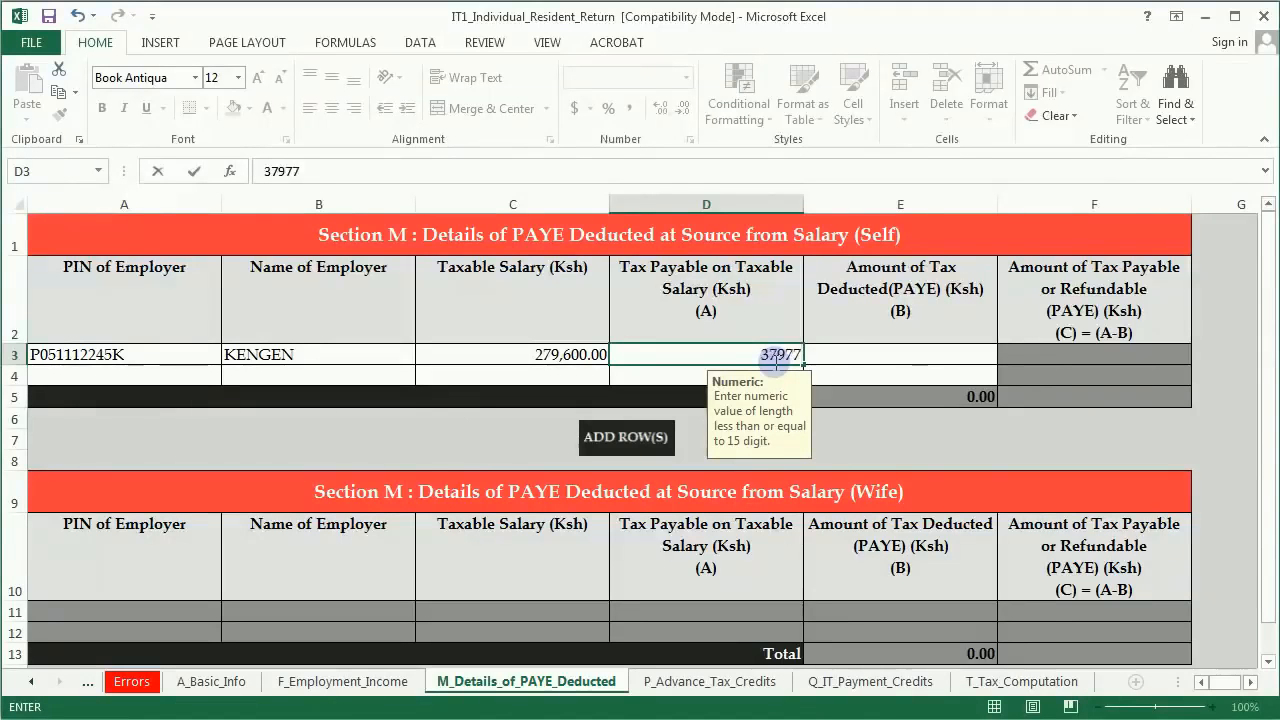
{"action": "type", "text": ".60"}
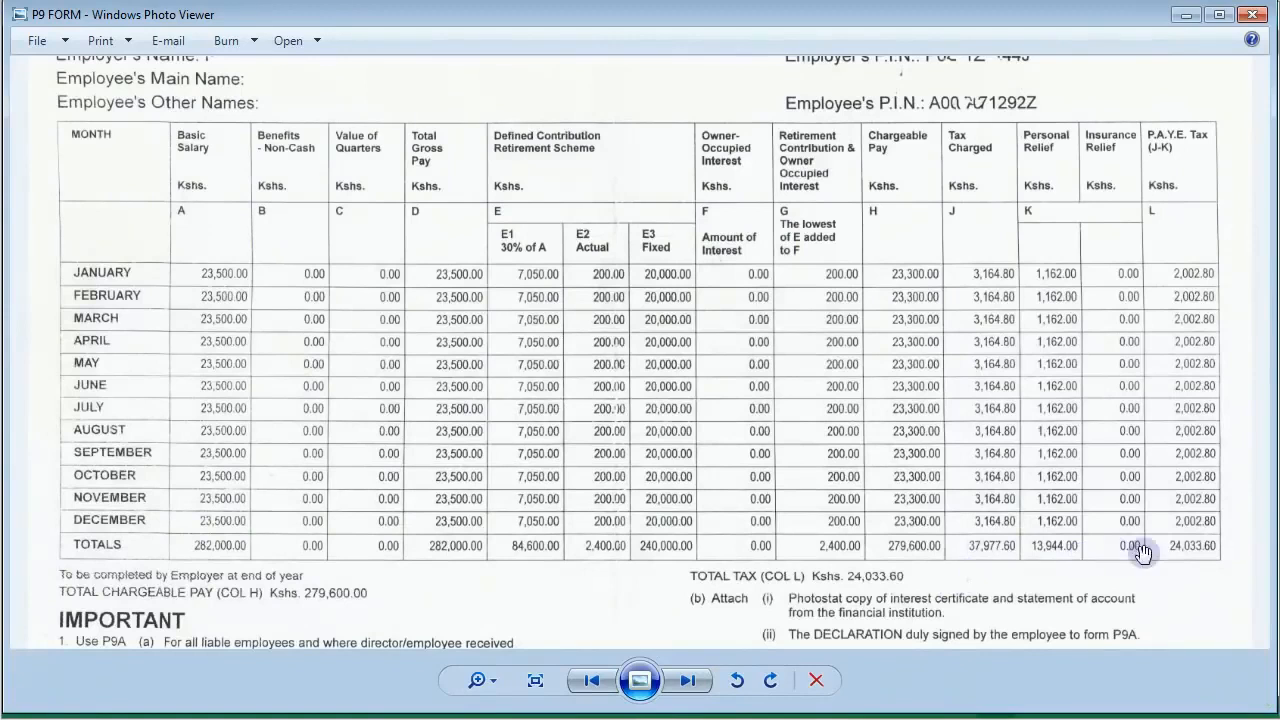
{"action": "mouse_move", "coordinate": [1128, 644]}
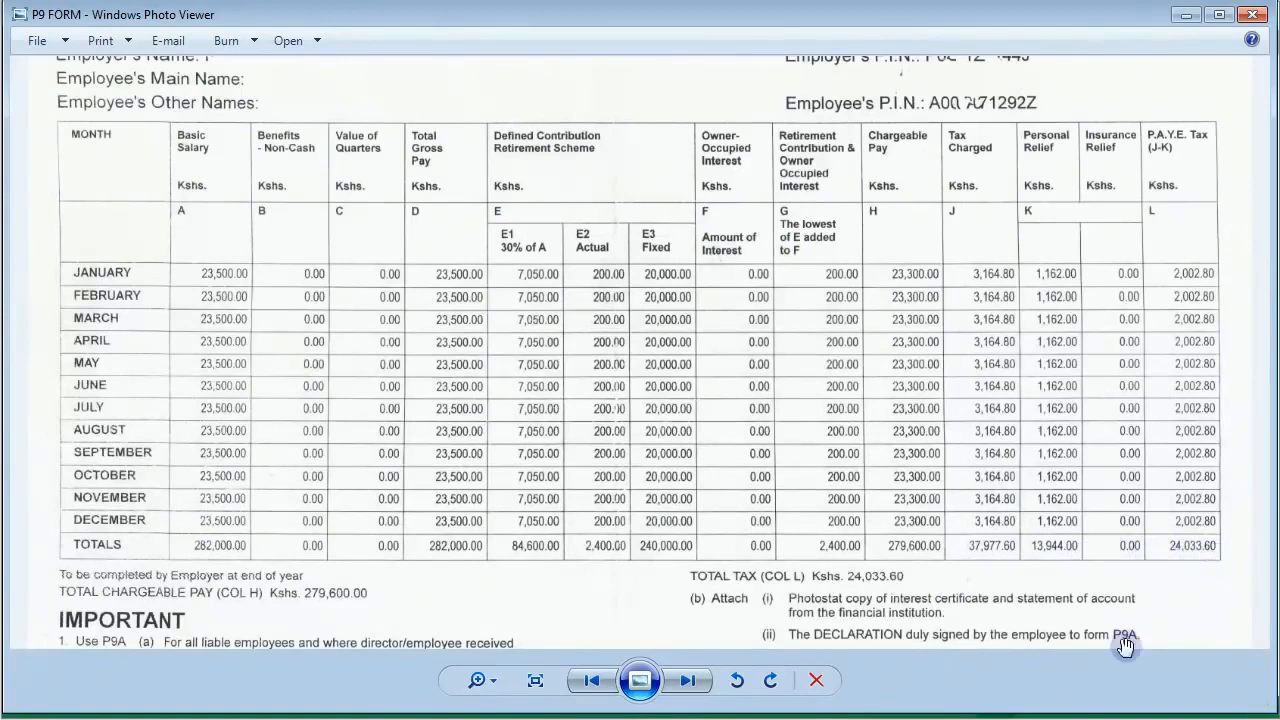
{"action": "mouse_move", "coordinate": [1076, 712]}
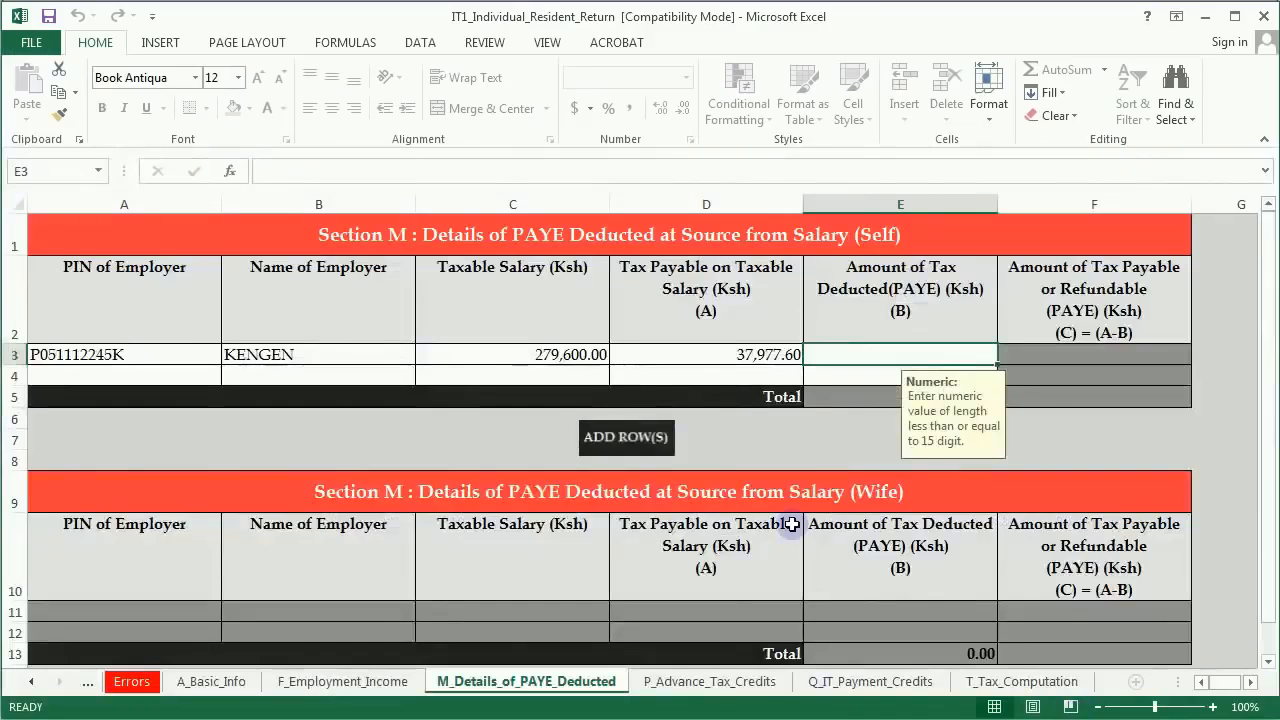
{"action": "type", "text": "24"}
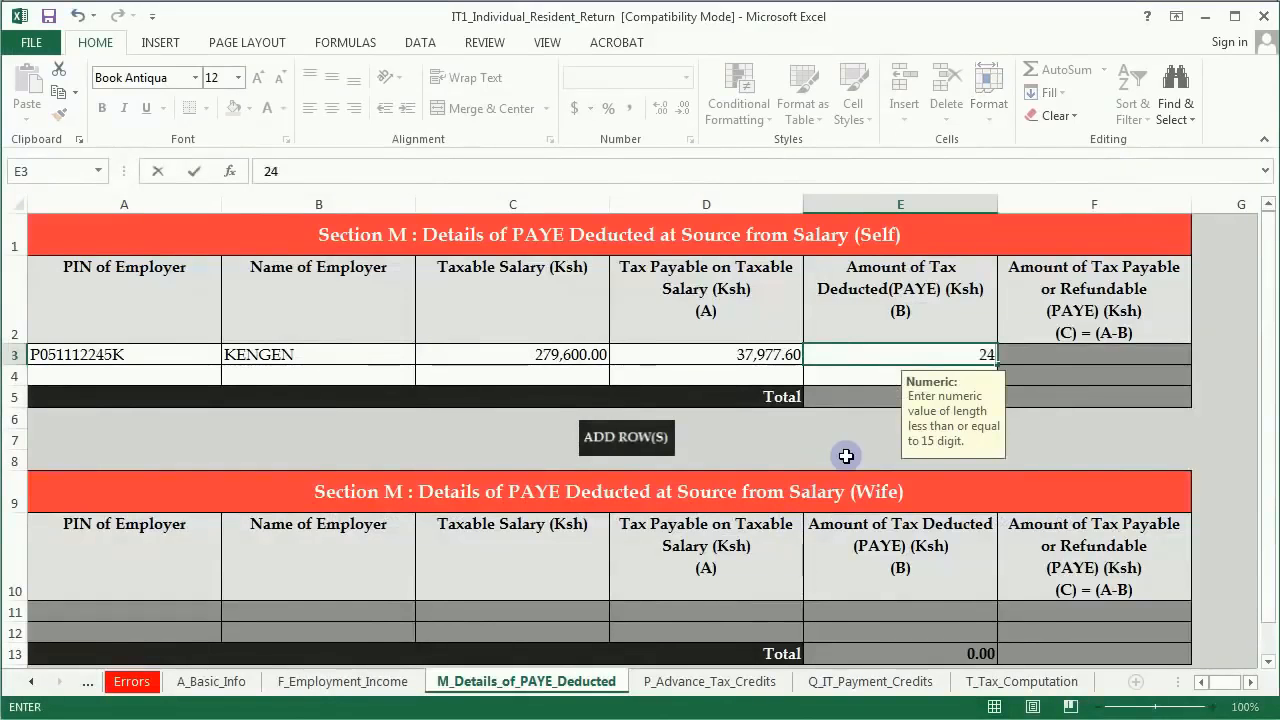
{"action": "type", "text": "033.60"}
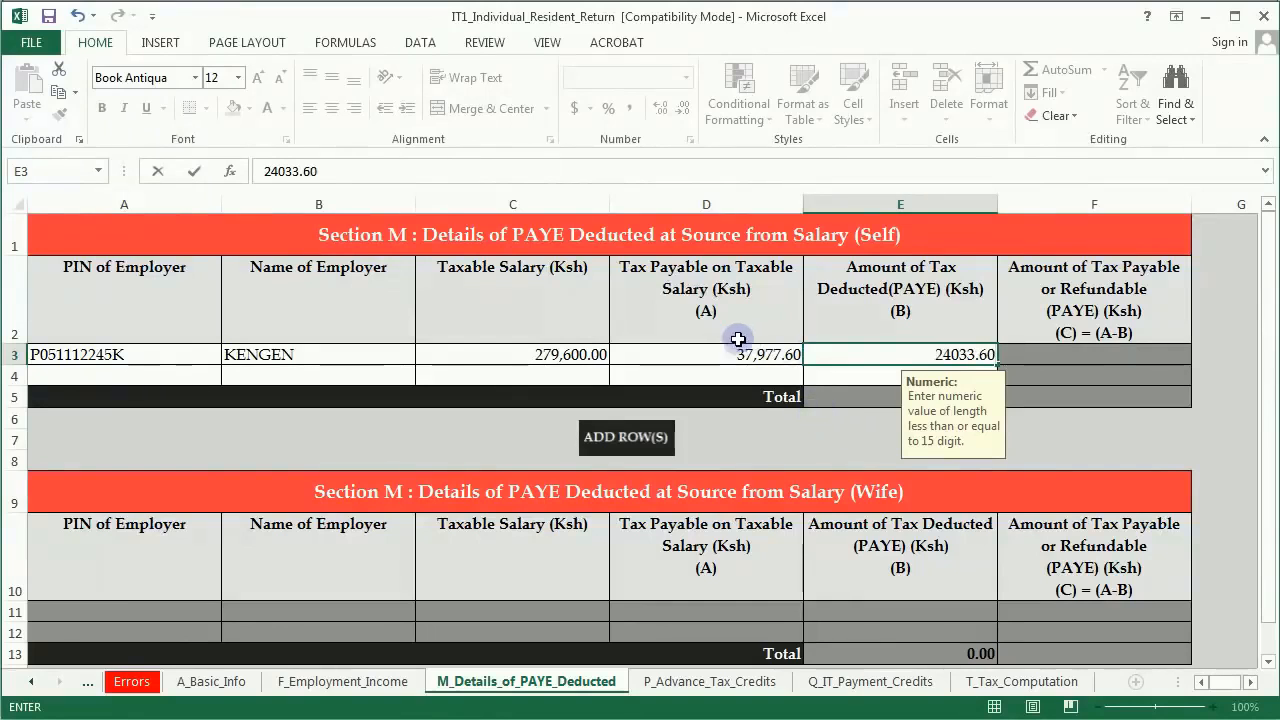
{"action": "key", "text": "Return"}
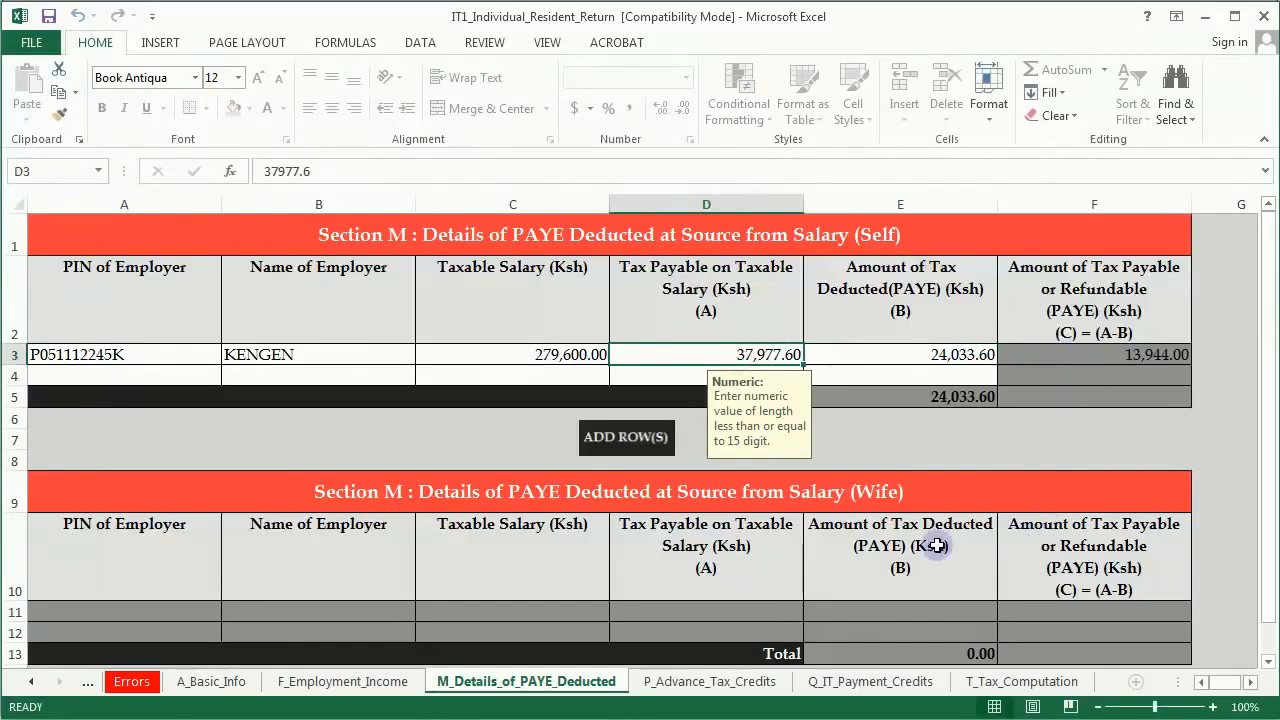
{"action": "mouse_move", "coordinate": [716, 624]}
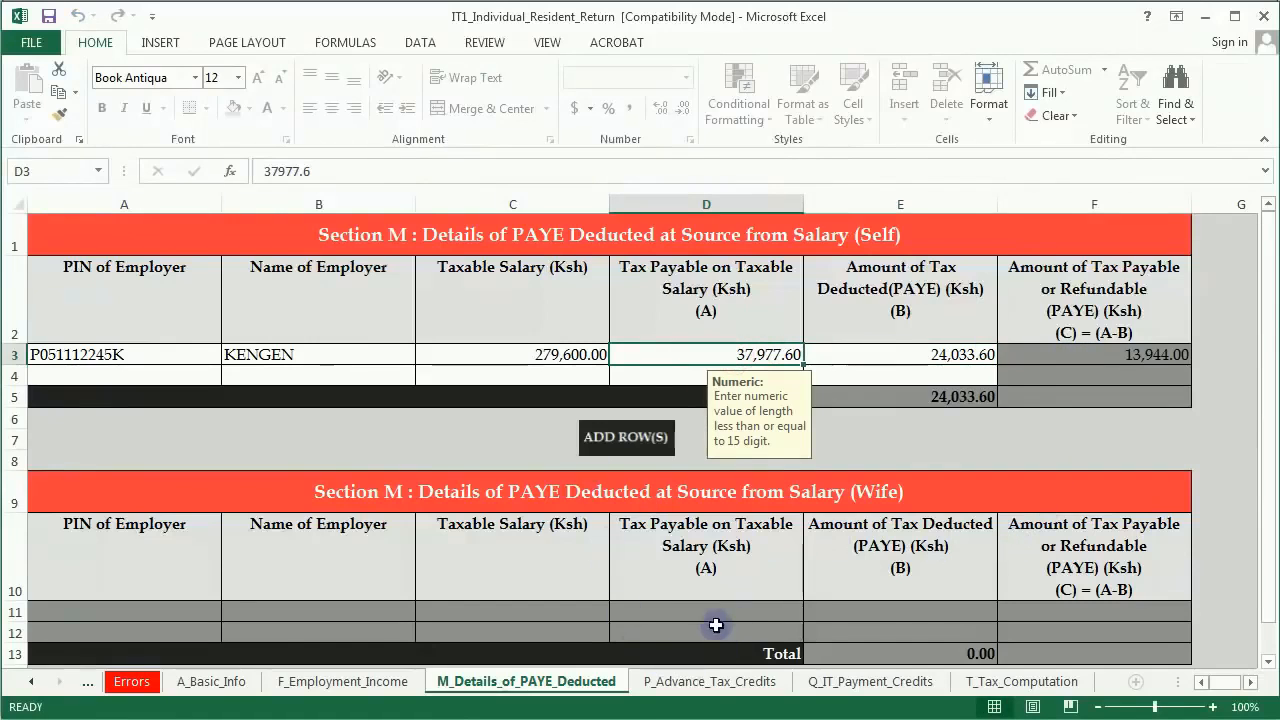
Step: Move past the advance tax and payment credit sheets to the T_Tax_Computation sheet
{"action": "left_click", "coordinate": [708, 680]}
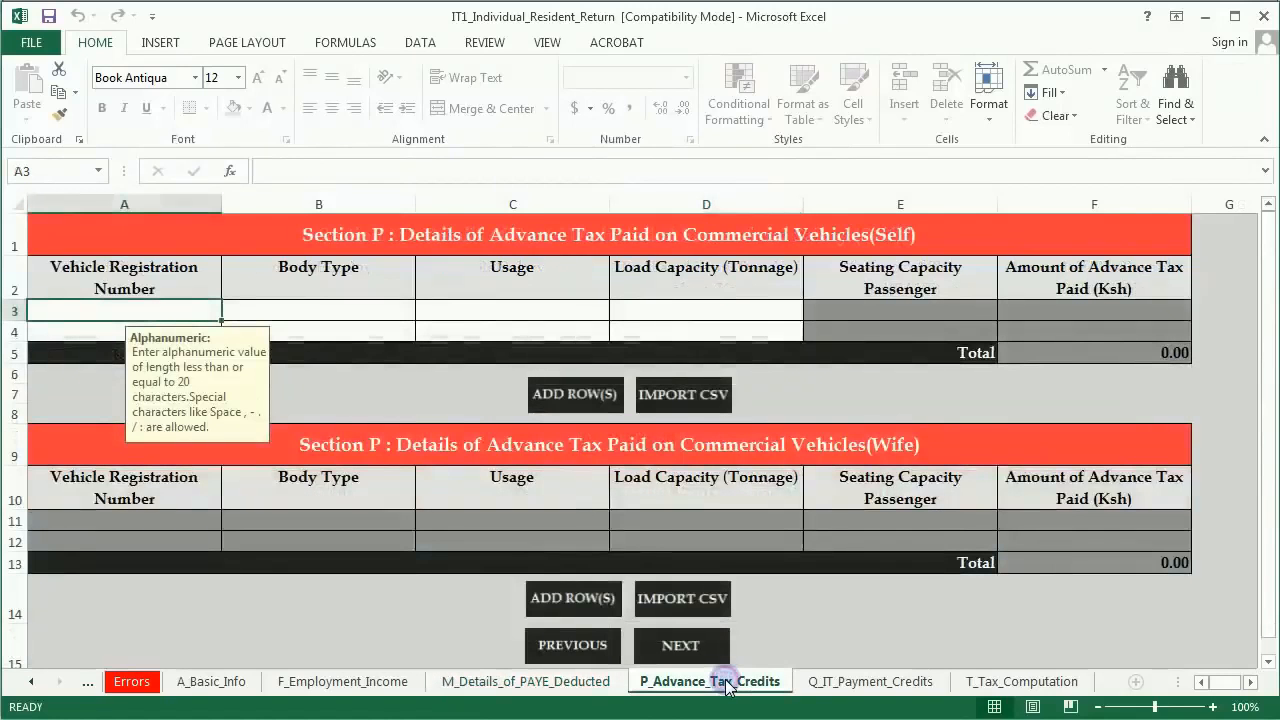
{"action": "mouse_move", "coordinate": [852, 680]}
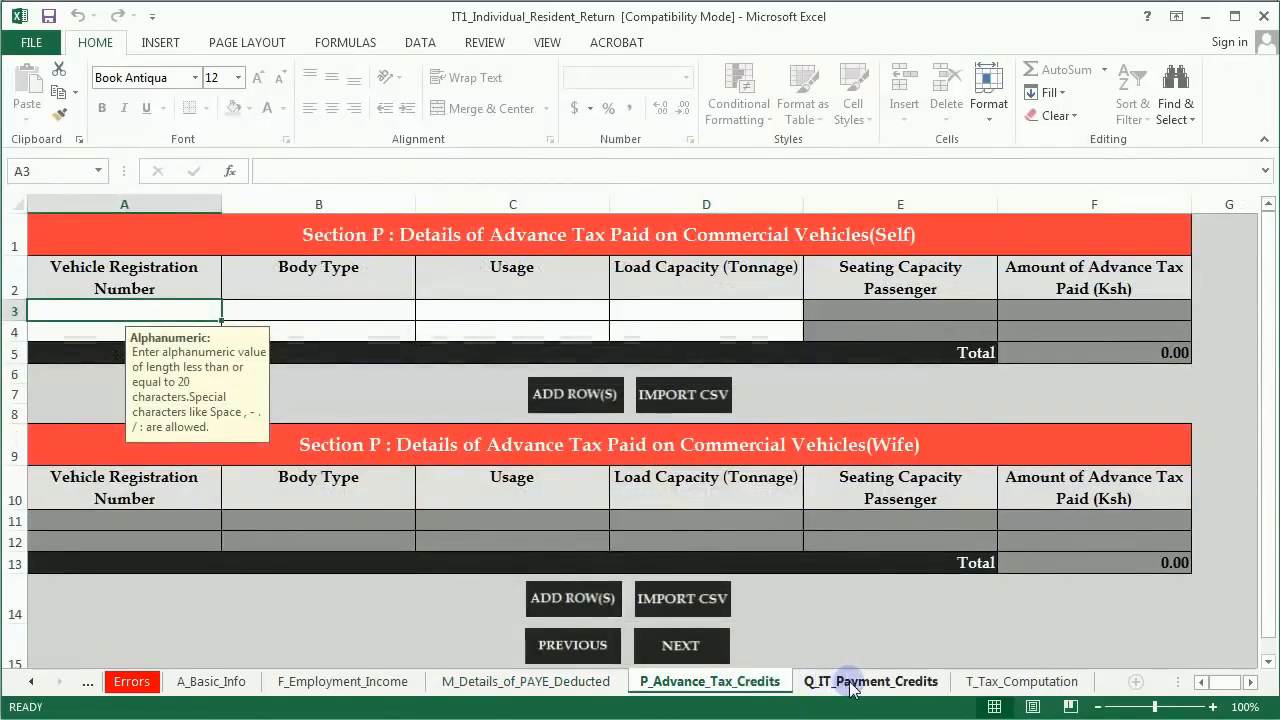
{"action": "left_click", "coordinate": [872, 680]}
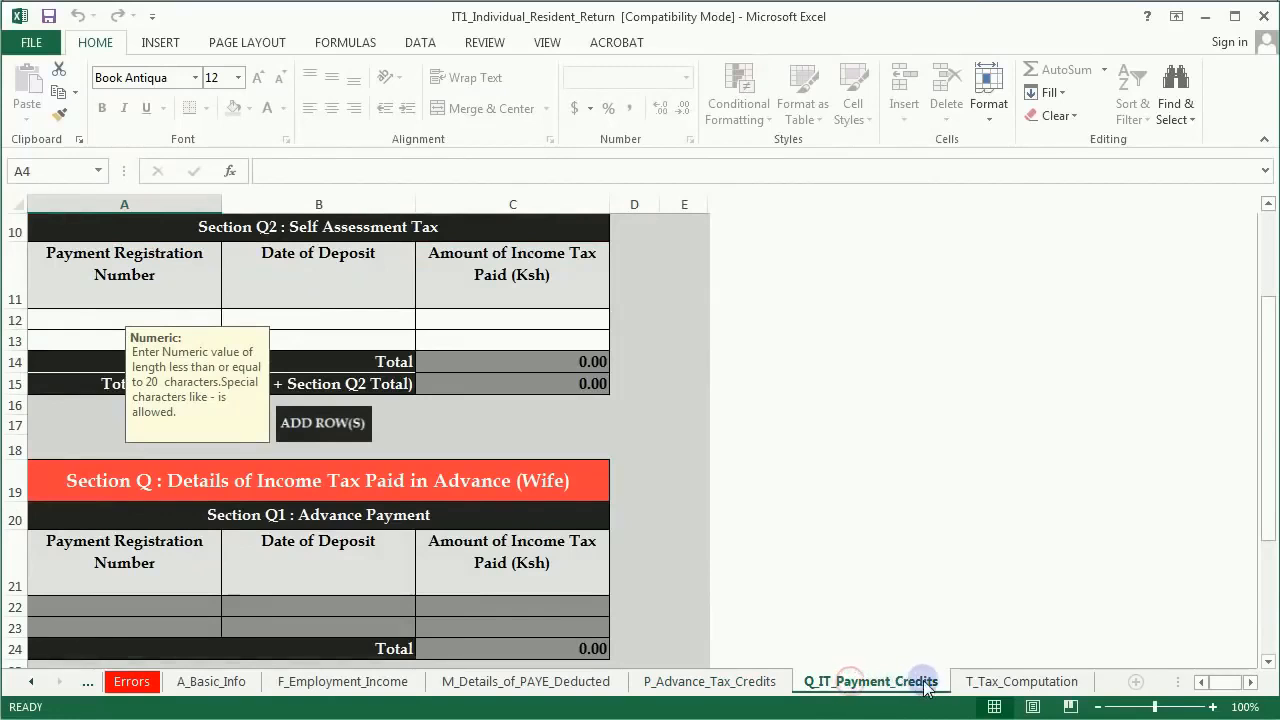
{"action": "left_click", "coordinate": [1020, 680]}
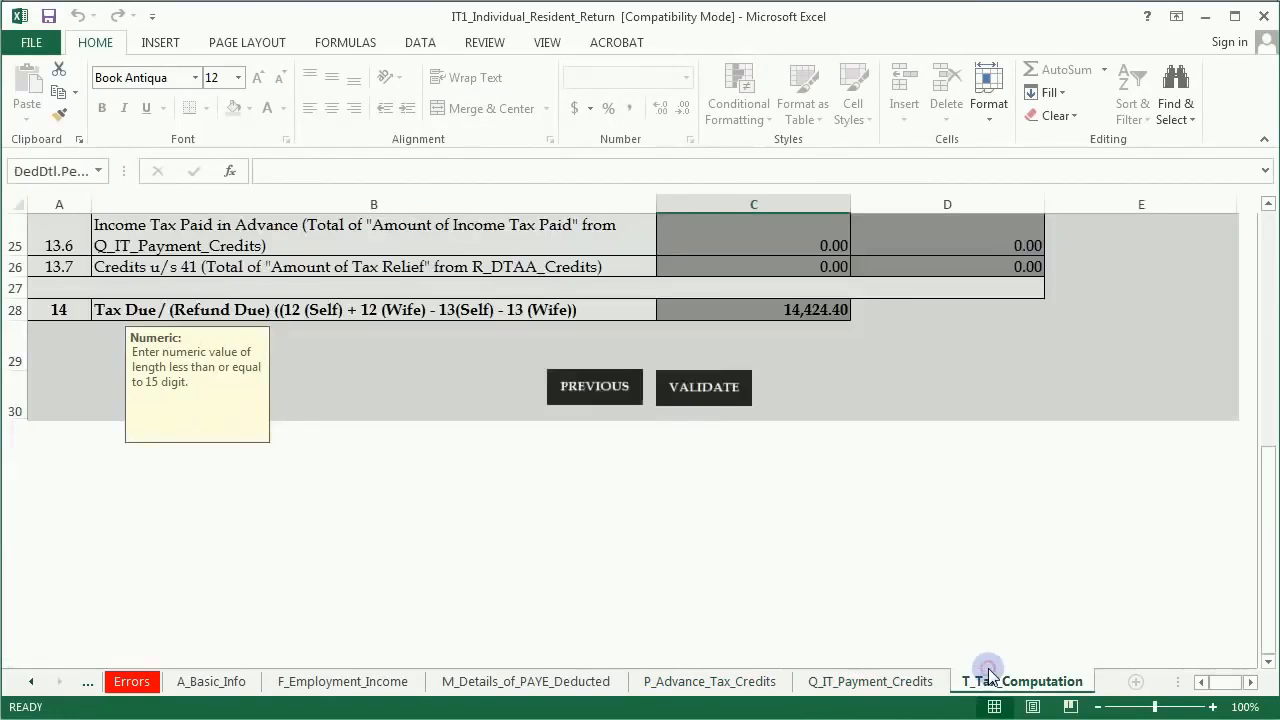
Step: Enter a 2400 pension contribution in the Defined/Pension Contribution cell C5
{"action": "scroll", "scroll_direction": "up", "scroll_amount": 3}
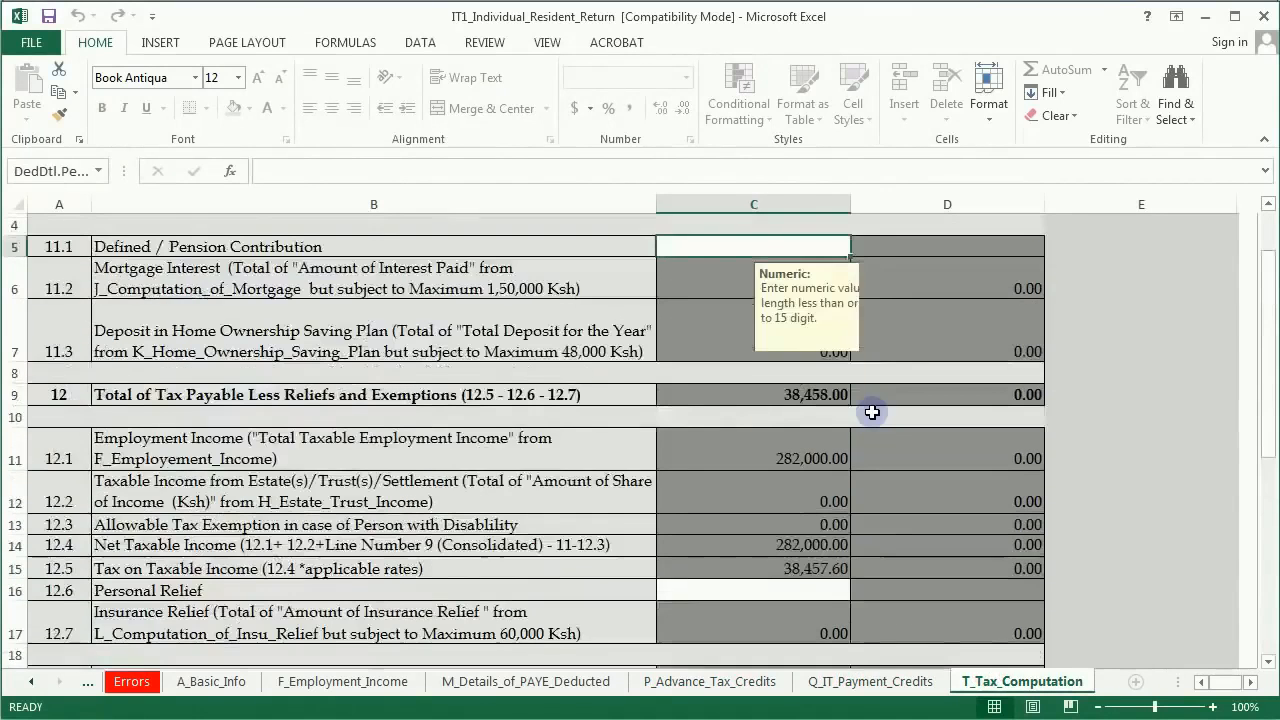
{"action": "scroll", "scroll_direction": "up", "scroll_amount": 3}
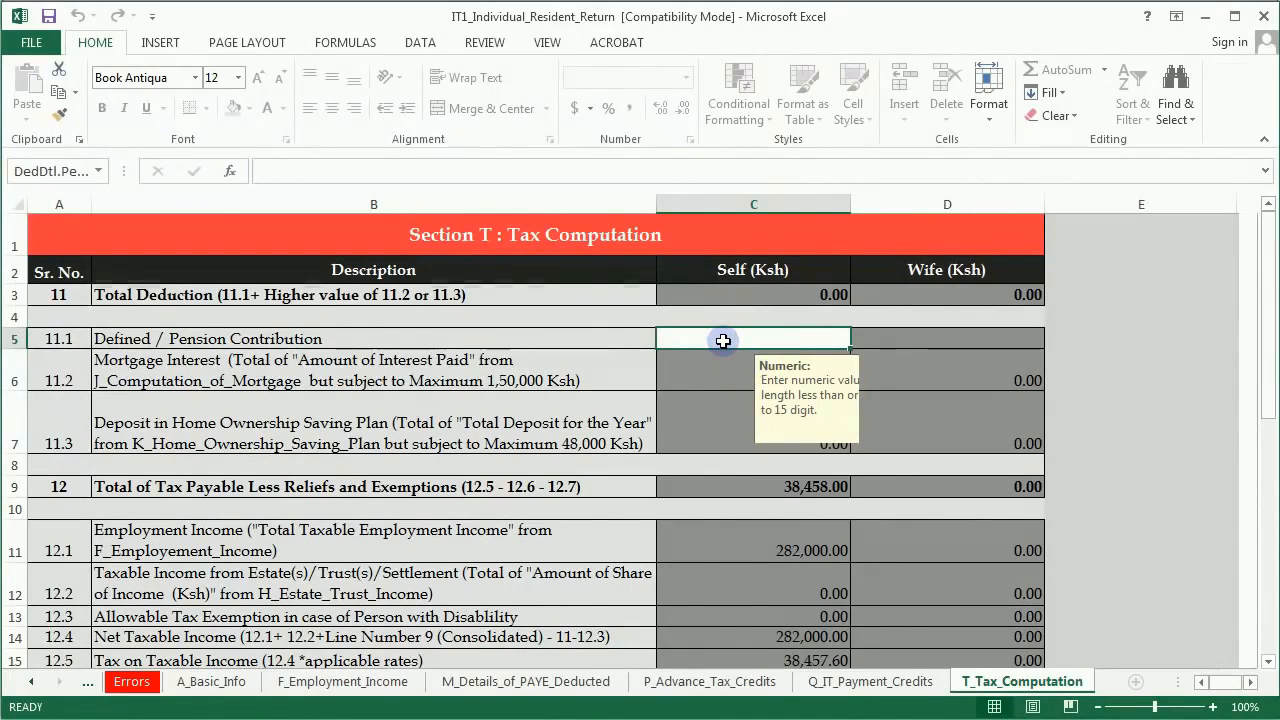
{"action": "mouse_move", "coordinate": [892, 710]}
{"action": "type", "text": "2400"}
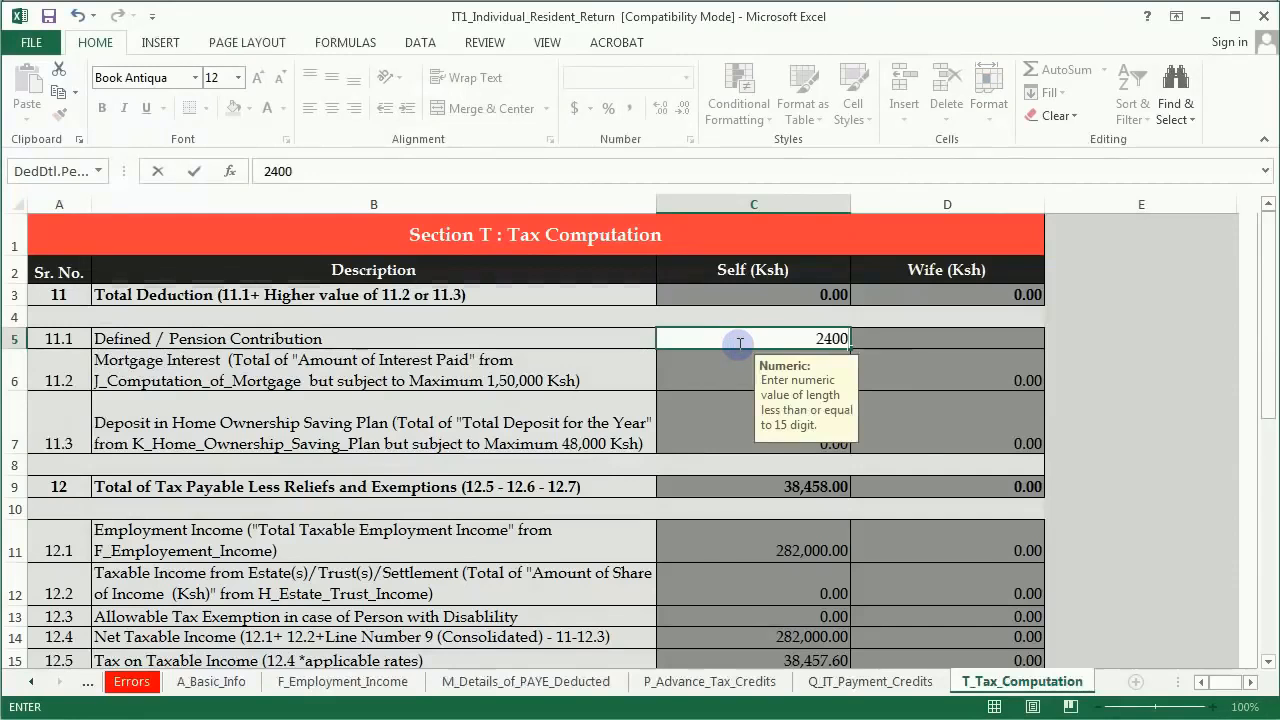
{"action": "key", "text": "Return"}
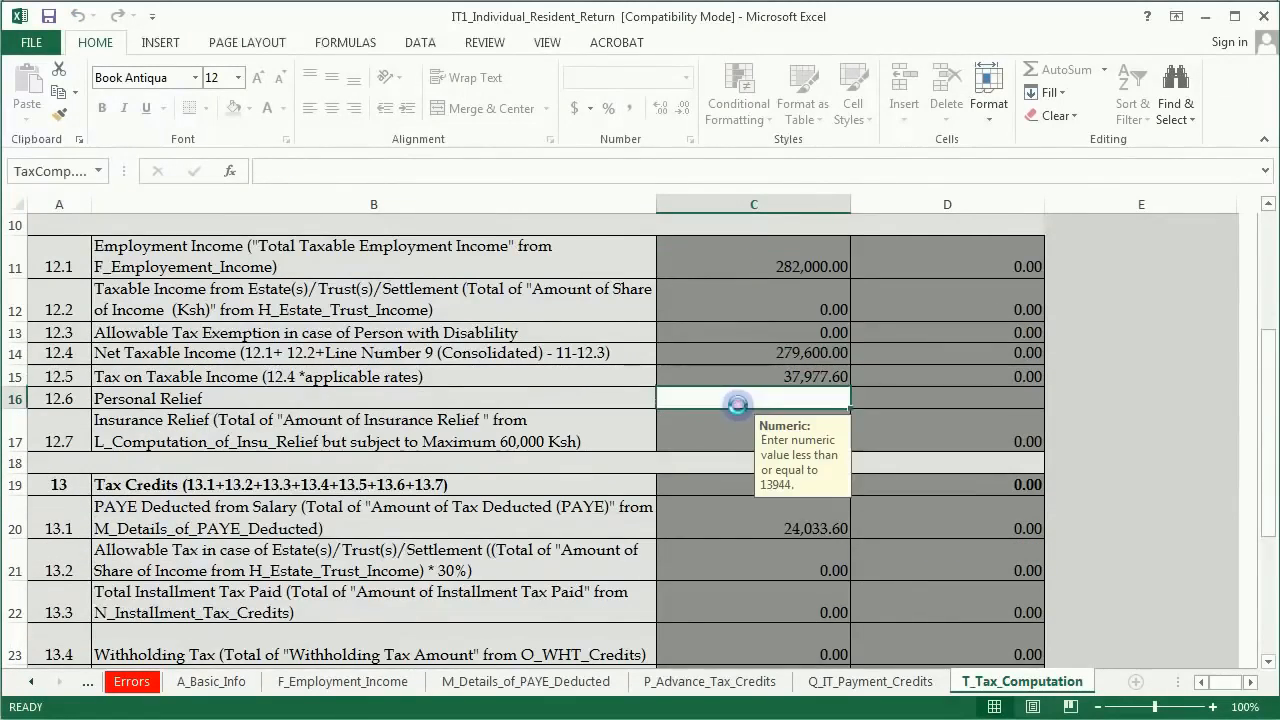
{"action": "mouse_move", "coordinate": [792, 584]}
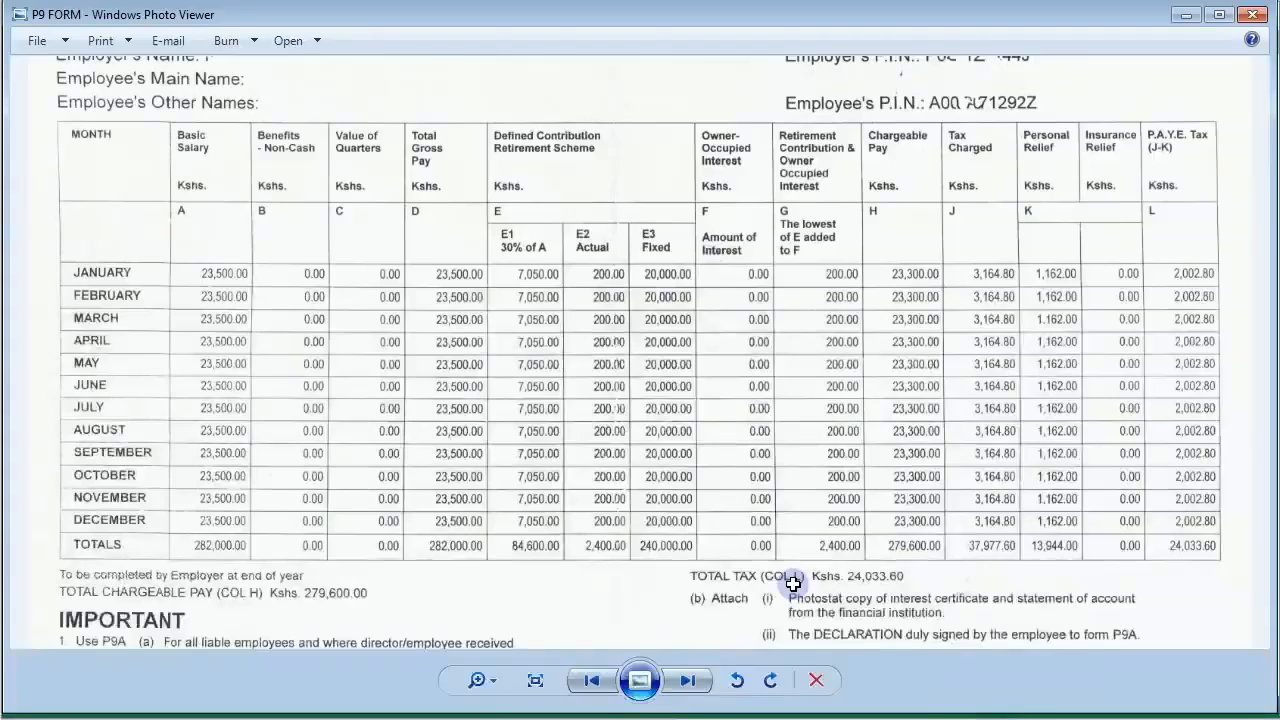
{"action": "mouse_move", "coordinate": [1052, 244]}
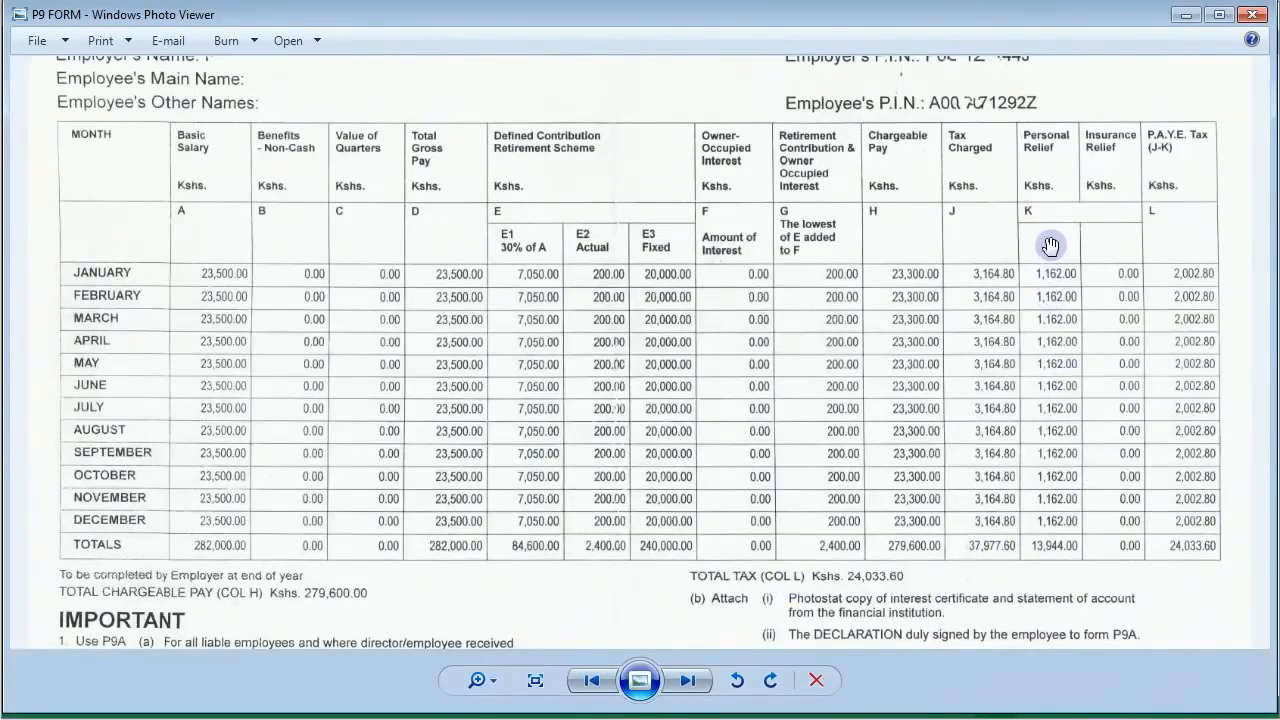
{"action": "mouse_move", "coordinate": [1042, 274]}
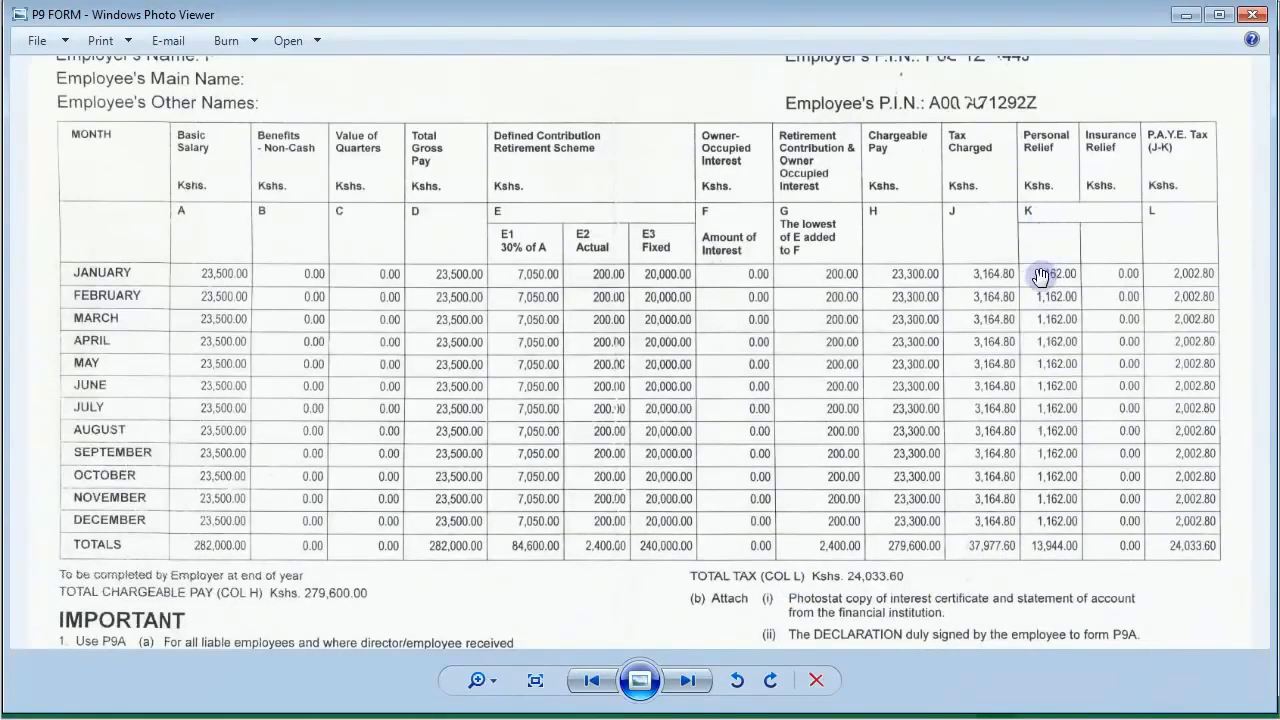
{"action": "mouse_move", "coordinate": [1056, 536]}
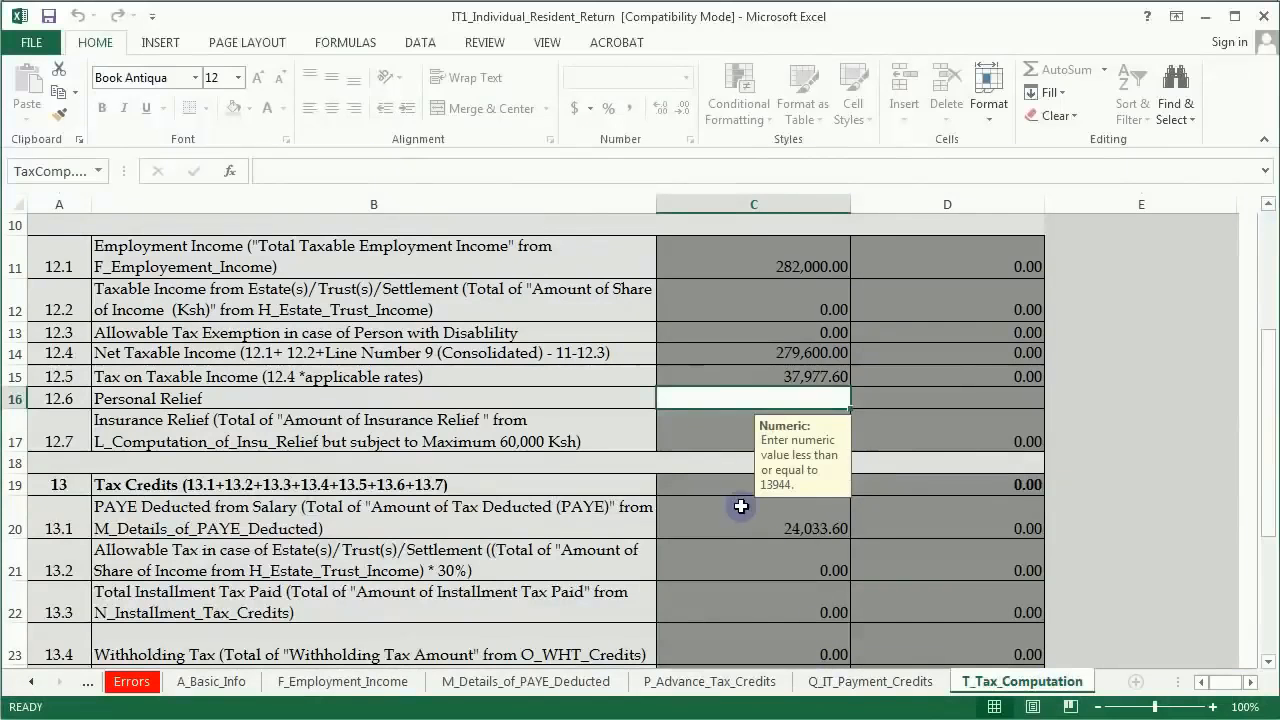
Step: Enter 13944 as the Personal Relief amount in cell C16
{"action": "type", "text": "13944"}
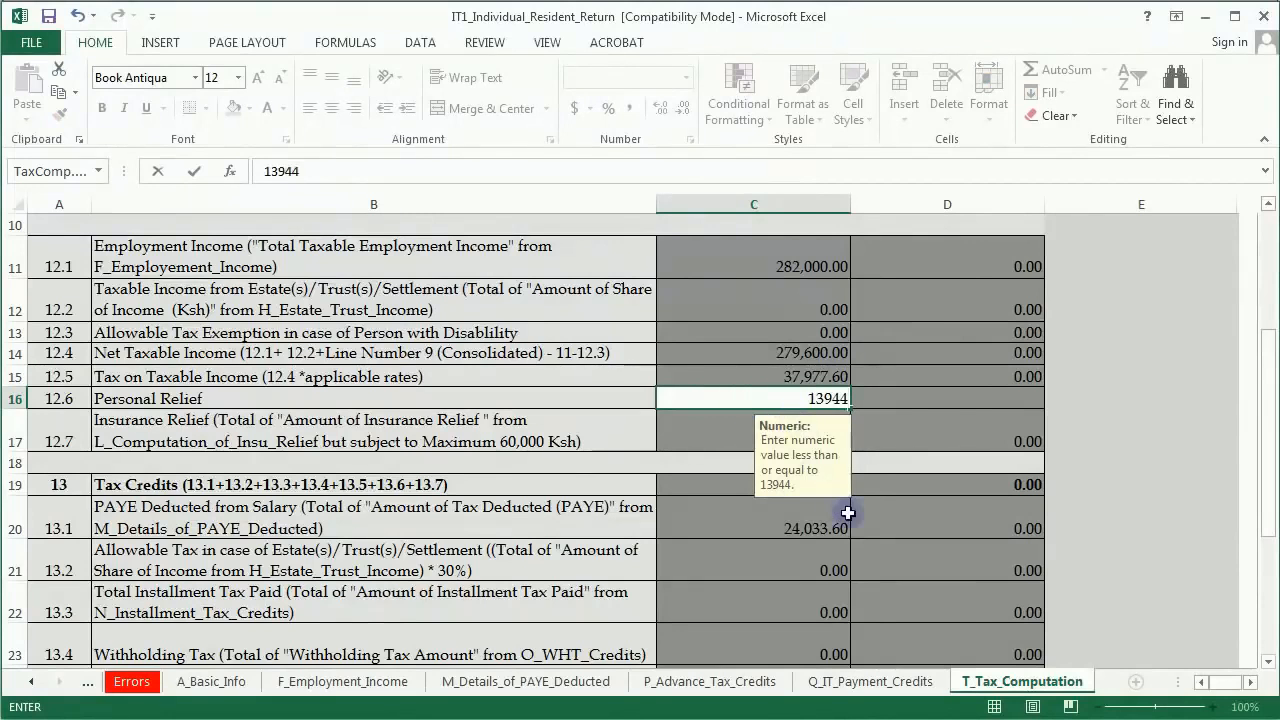
{"action": "key", "text": "Return"}
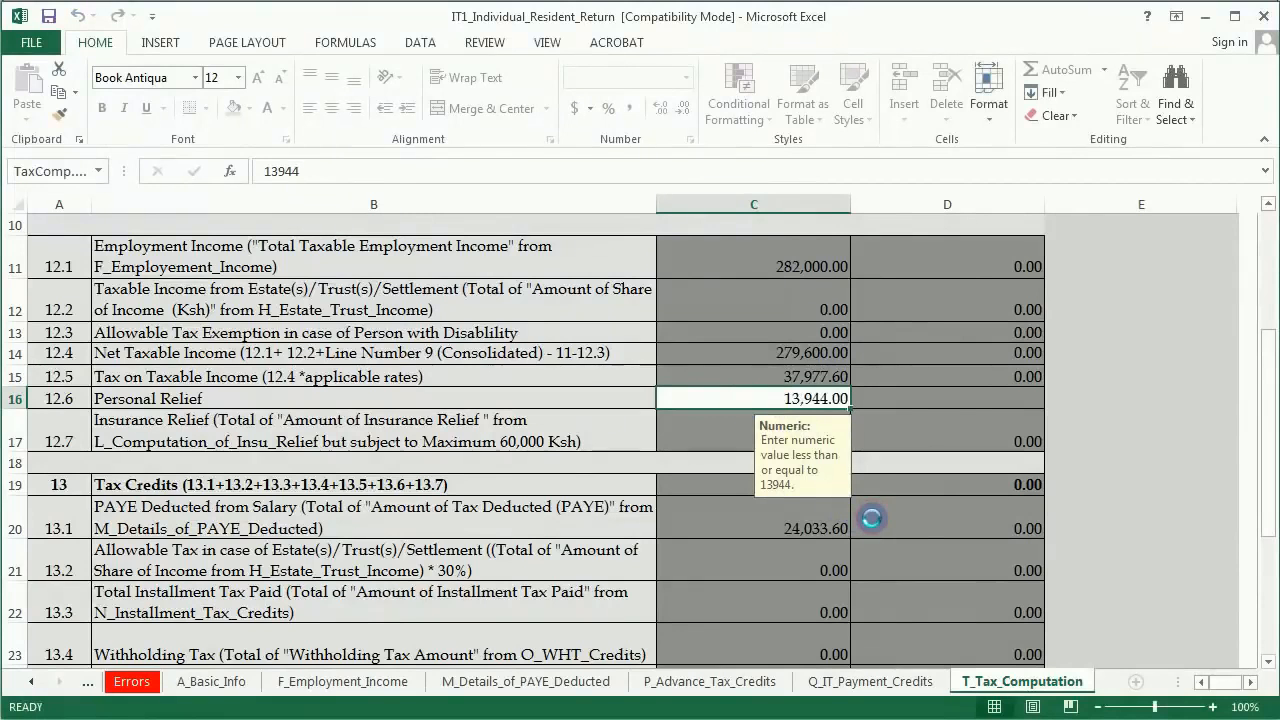
Step: Run VALIDATE at the bottom of the Tax Computation sheet until the return passes
{"action": "scroll", "scroll_direction": "down", "scroll_amount": 3}
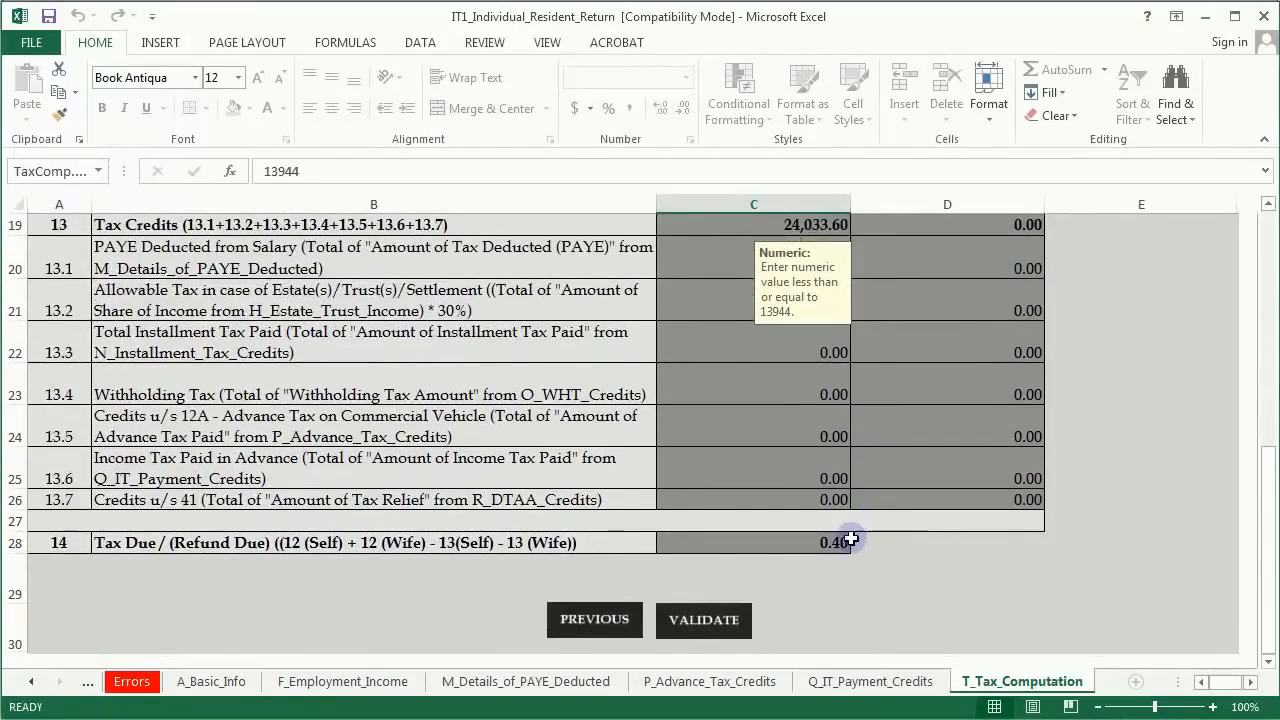
{"action": "mouse_move", "coordinate": [828, 544]}
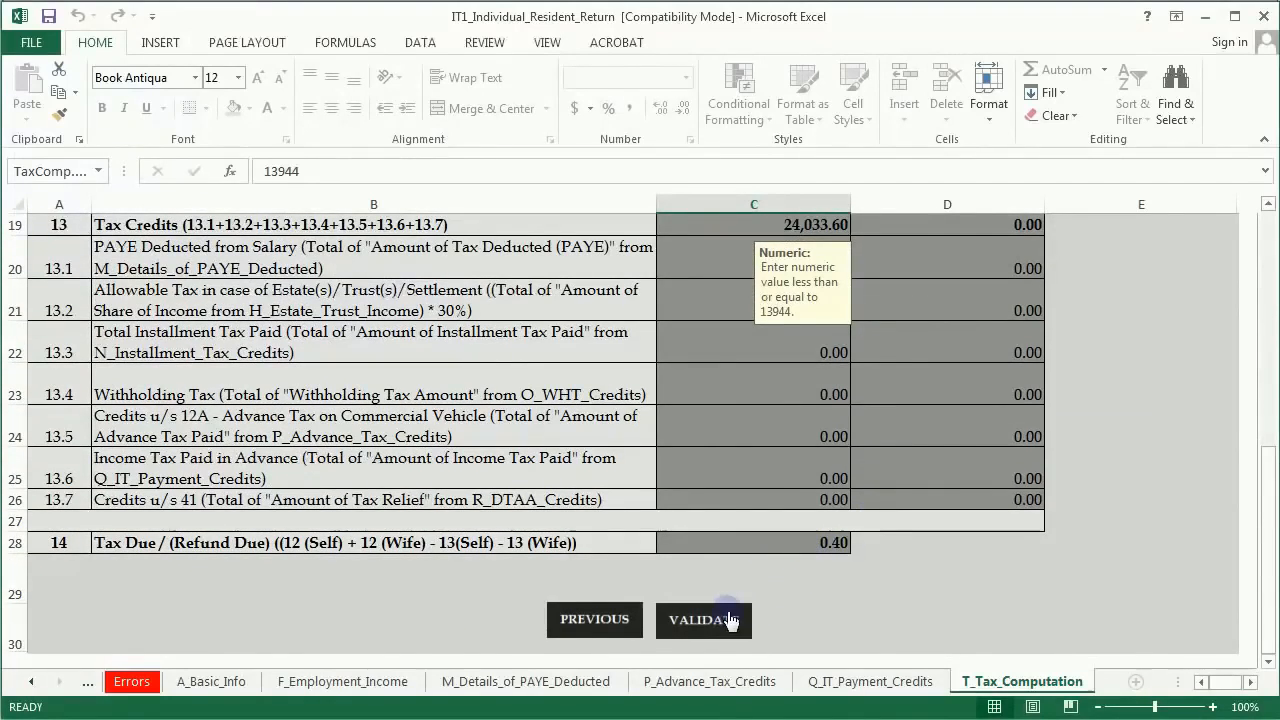
{"action": "scroll", "scroll_direction": "down", "scroll_amount": 3}
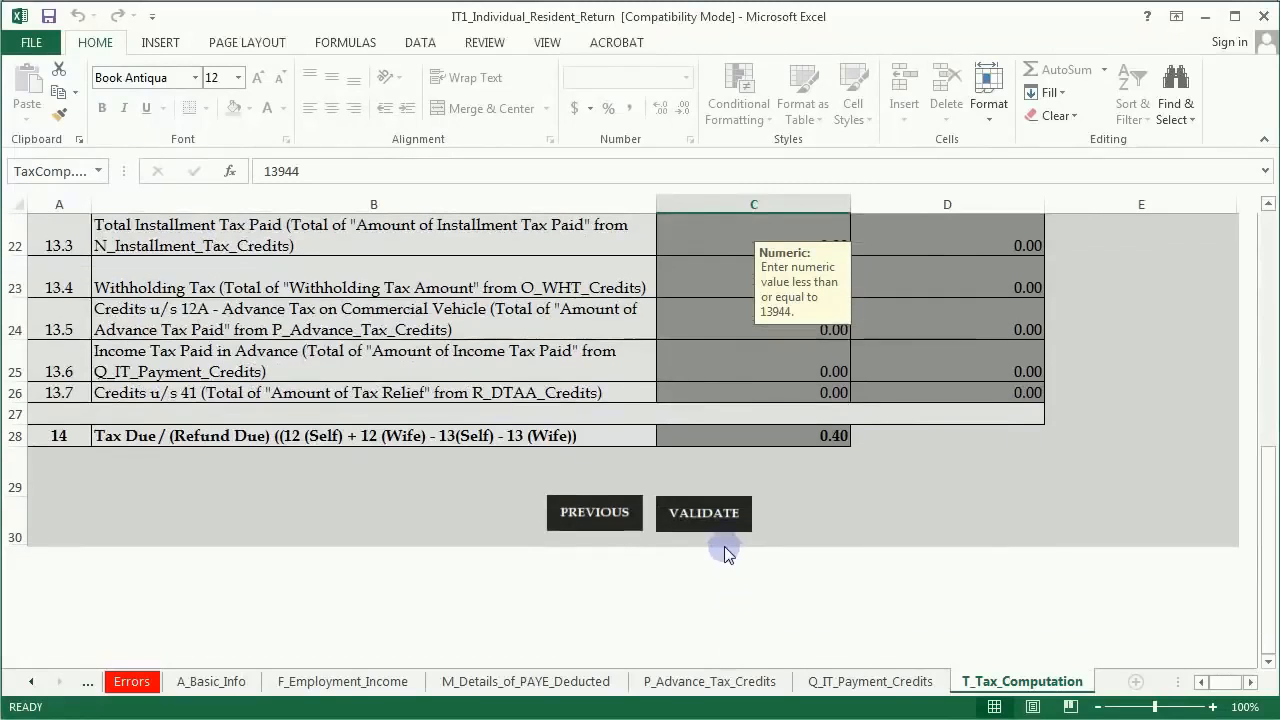
{"action": "mouse_move", "coordinate": [704, 512]}
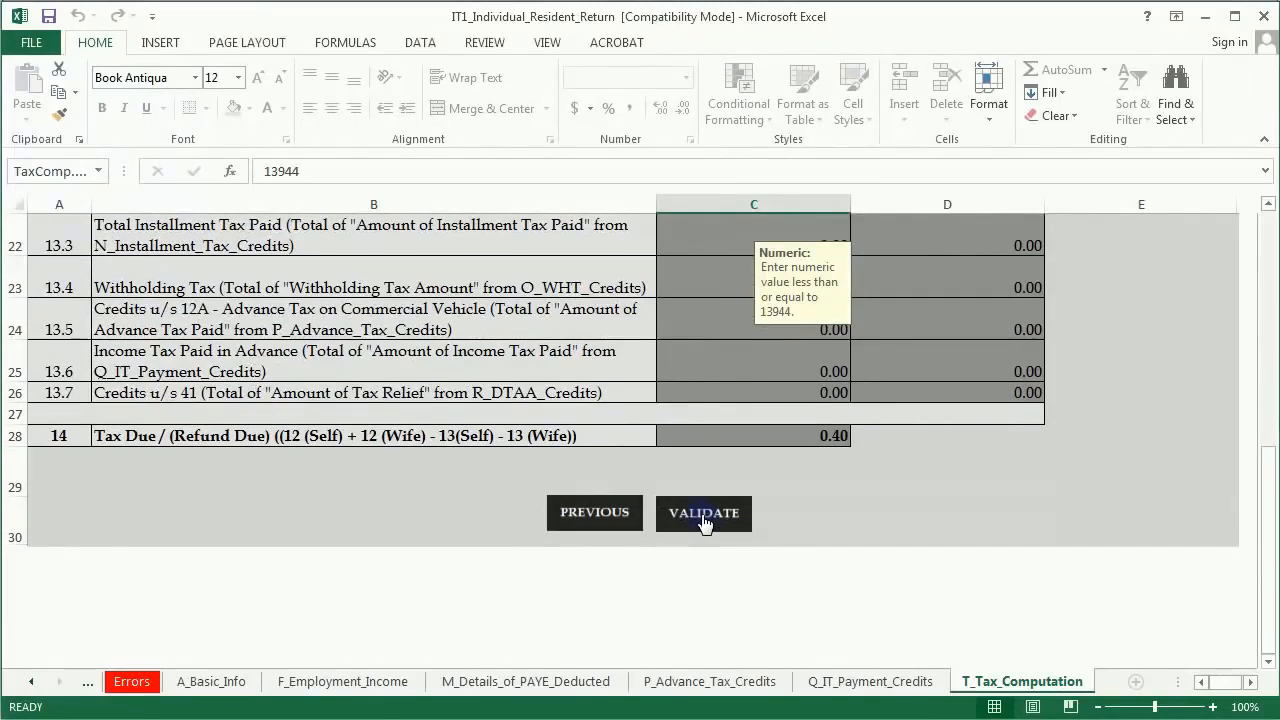
{"action": "left_click", "coordinate": [704, 512]}
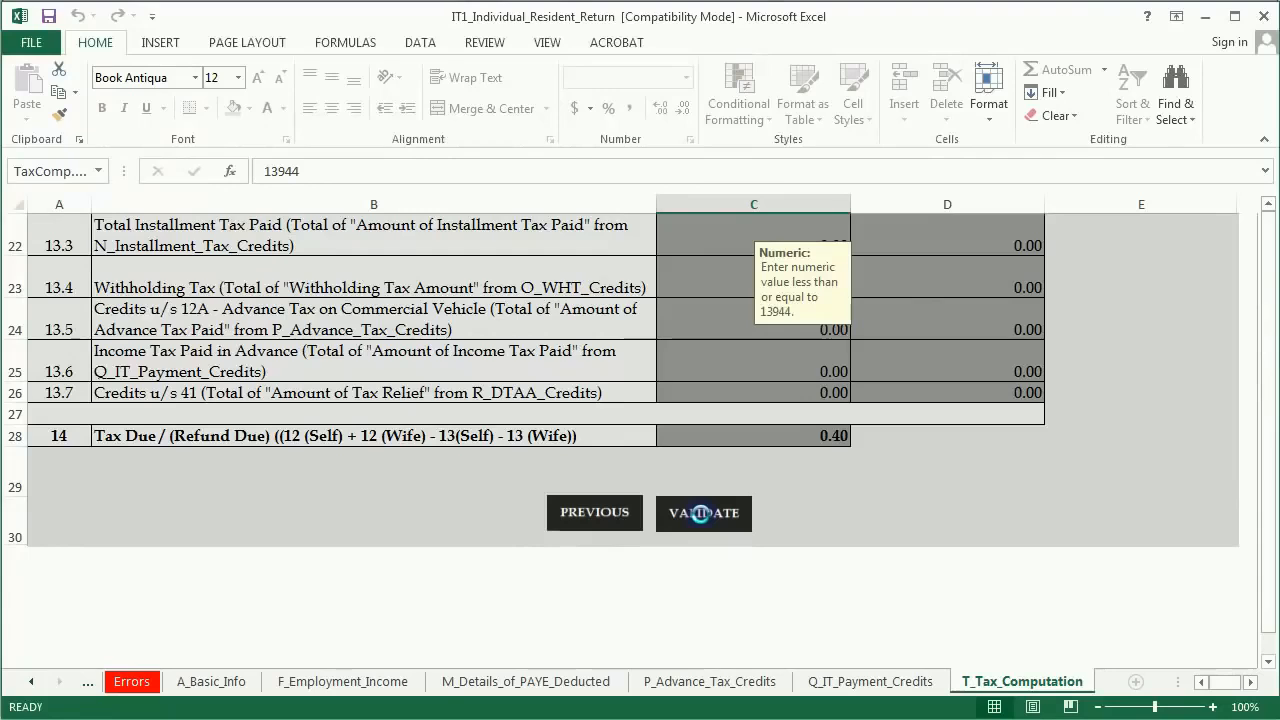
{"action": "left_click", "coordinate": [704, 512]}
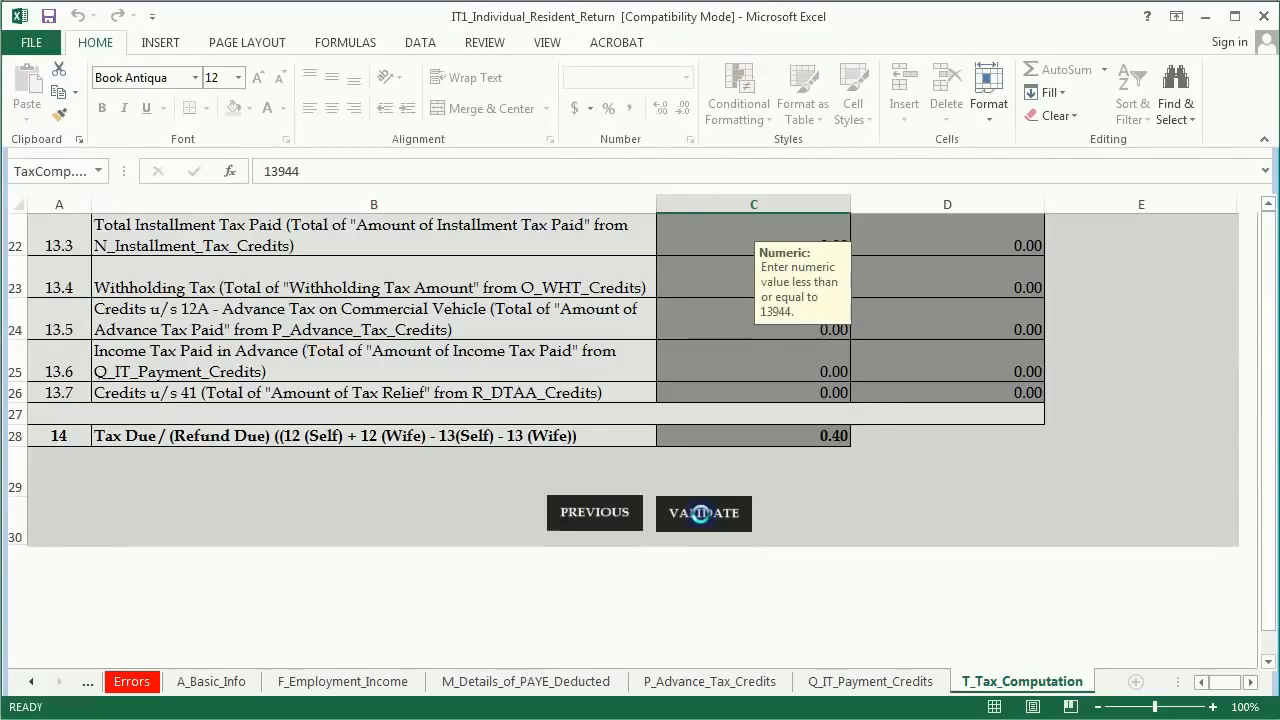
{"action": "left_click", "coordinate": [704, 512]}
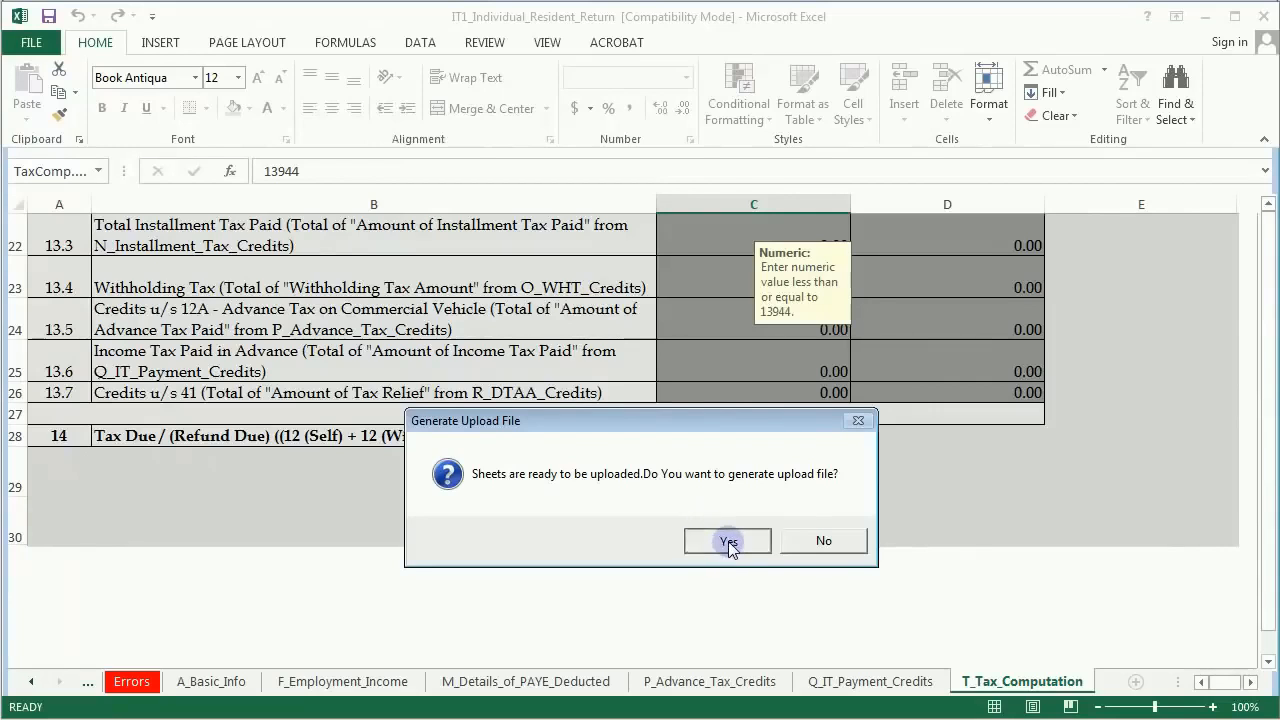
Step: Generate the ITR upload zip file, dismiss its location message and close the workbook
{"action": "left_click", "coordinate": [728, 540]}
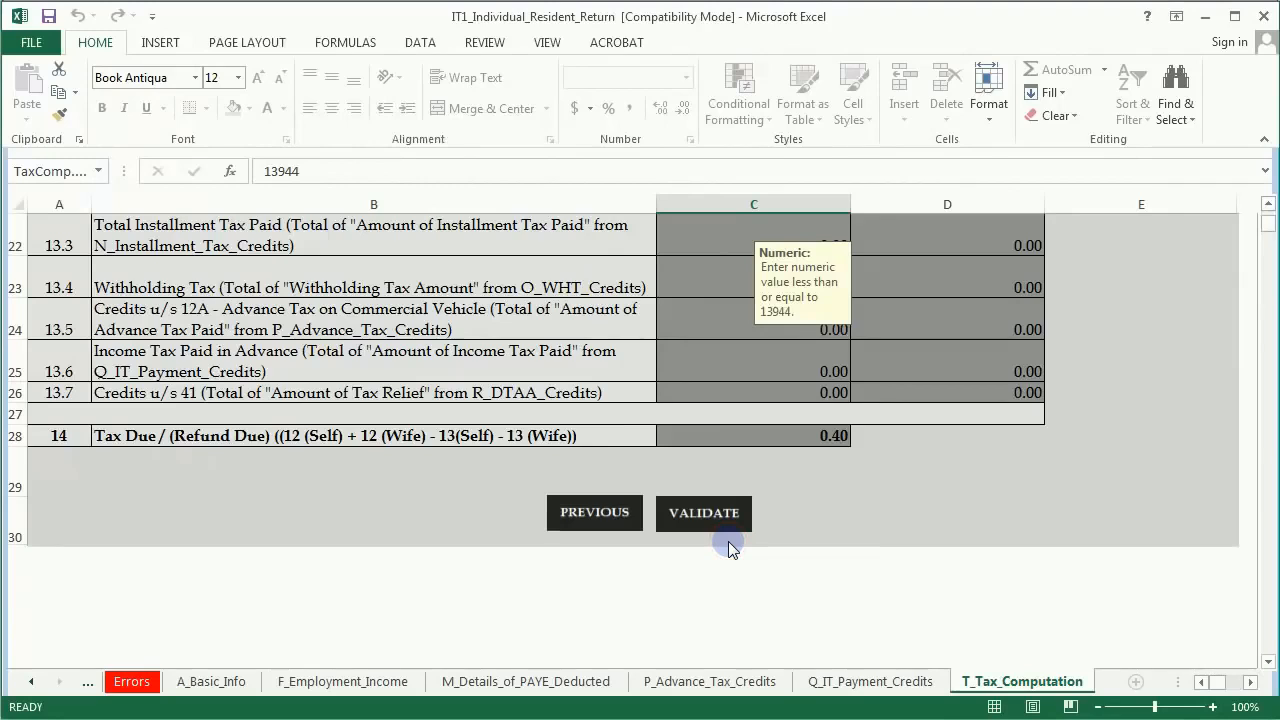
{"action": "left_click", "coordinate": [704, 512]}
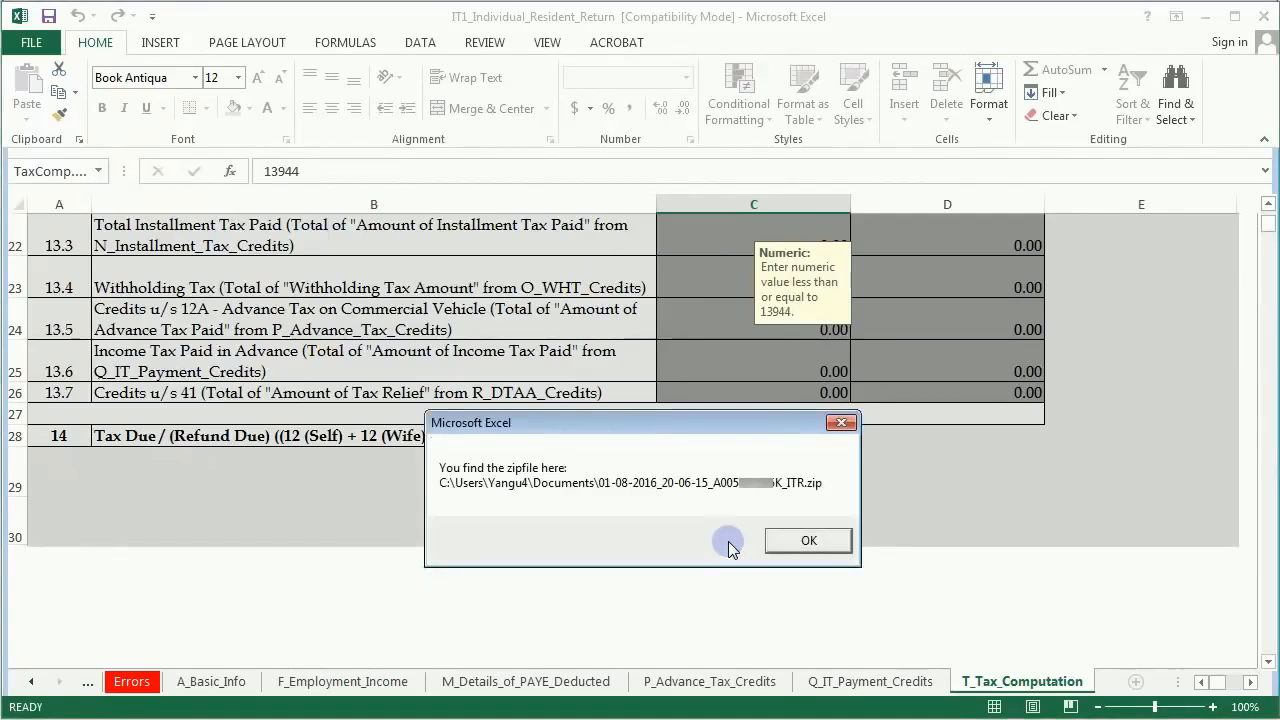
{"action": "mouse_move", "coordinate": [808, 540]}
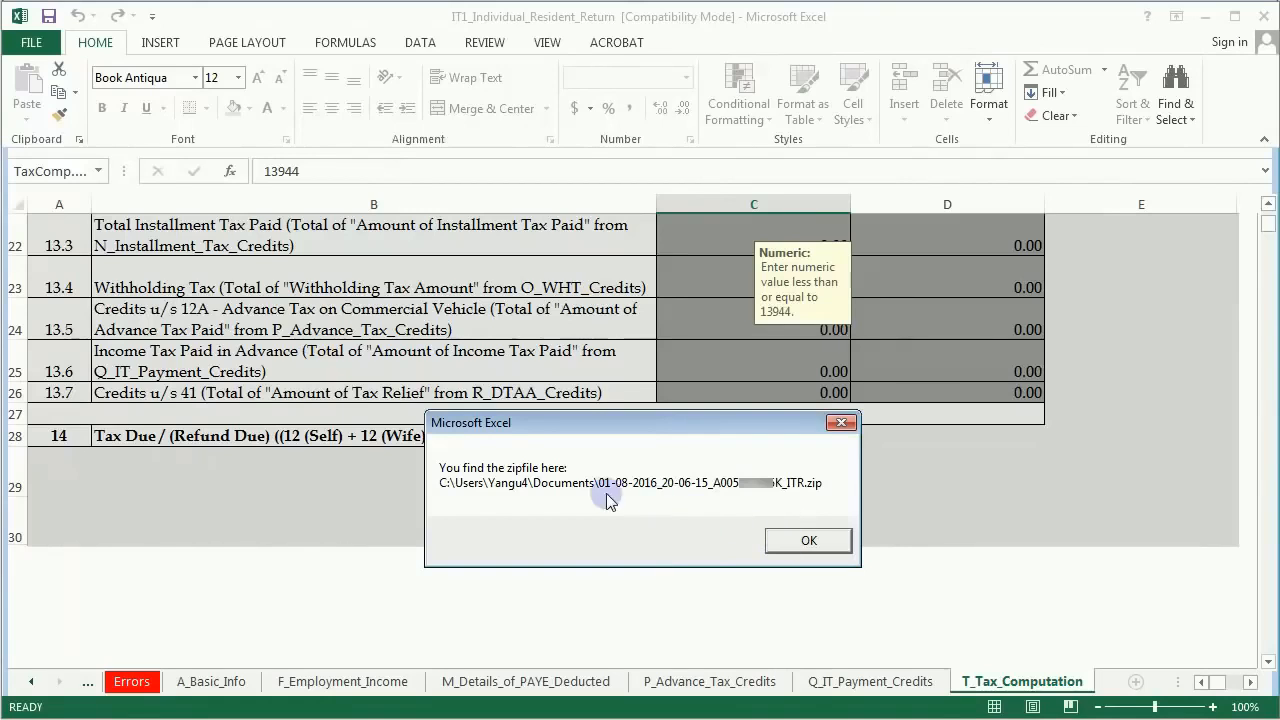
{"action": "mouse_move", "coordinate": [452, 496]}
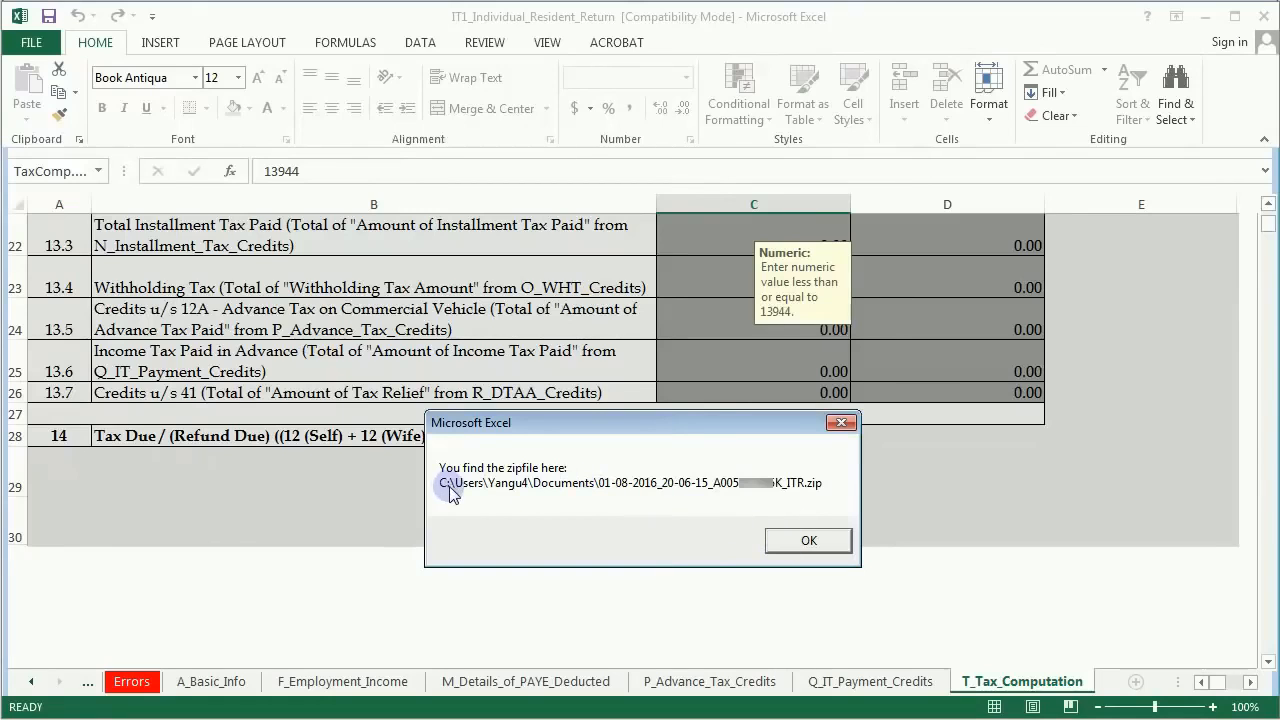
{"action": "mouse_move", "coordinate": [590, 500]}
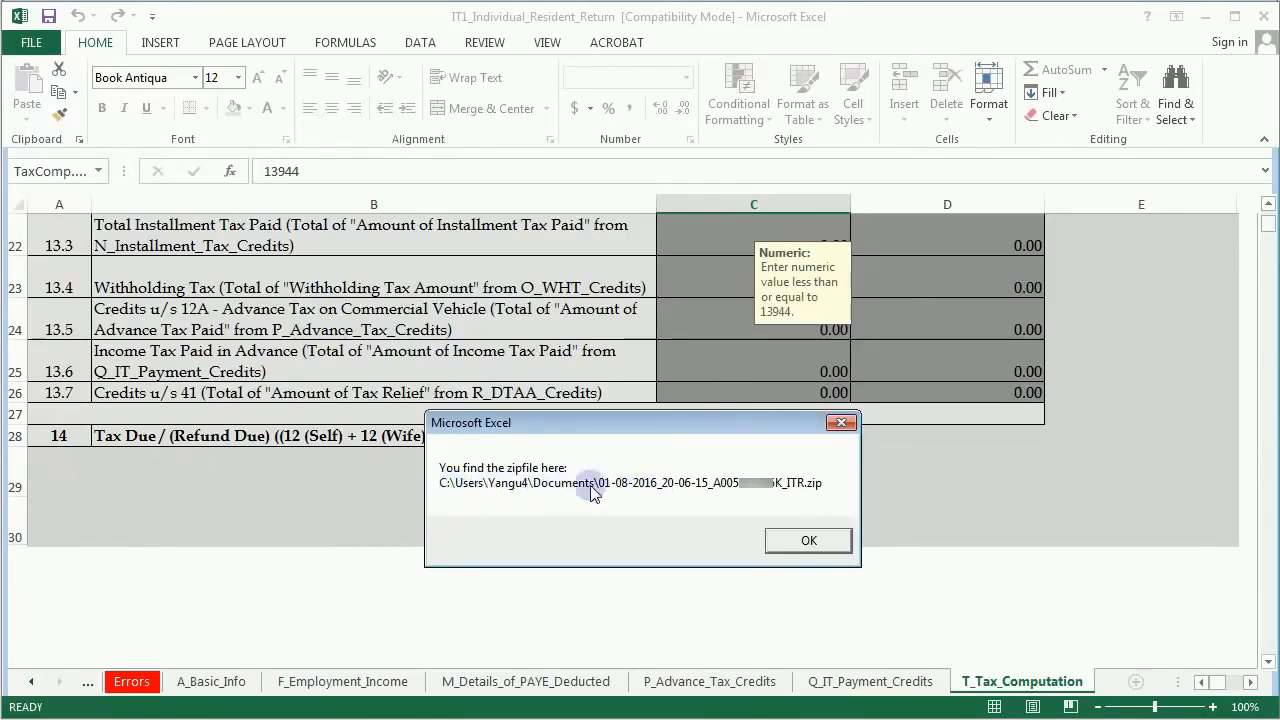
{"action": "left_click", "coordinate": [808, 540]}
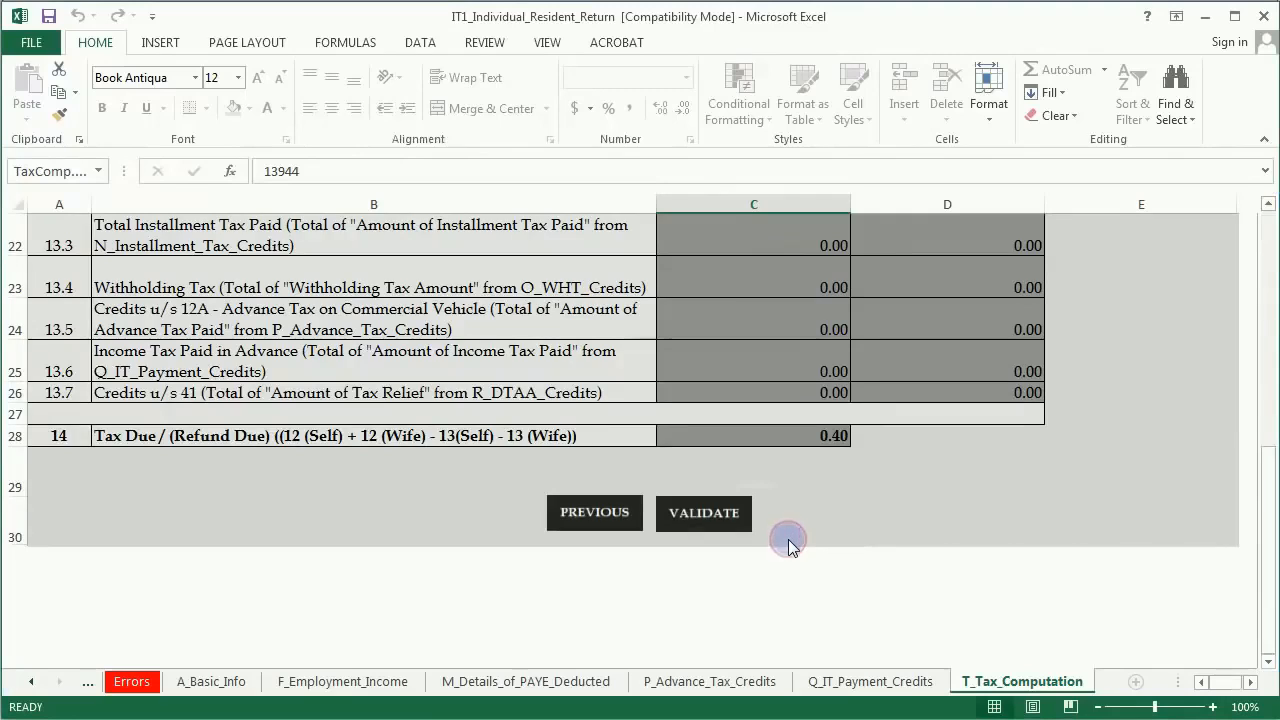
{"action": "mouse_move", "coordinate": [904, 436]}
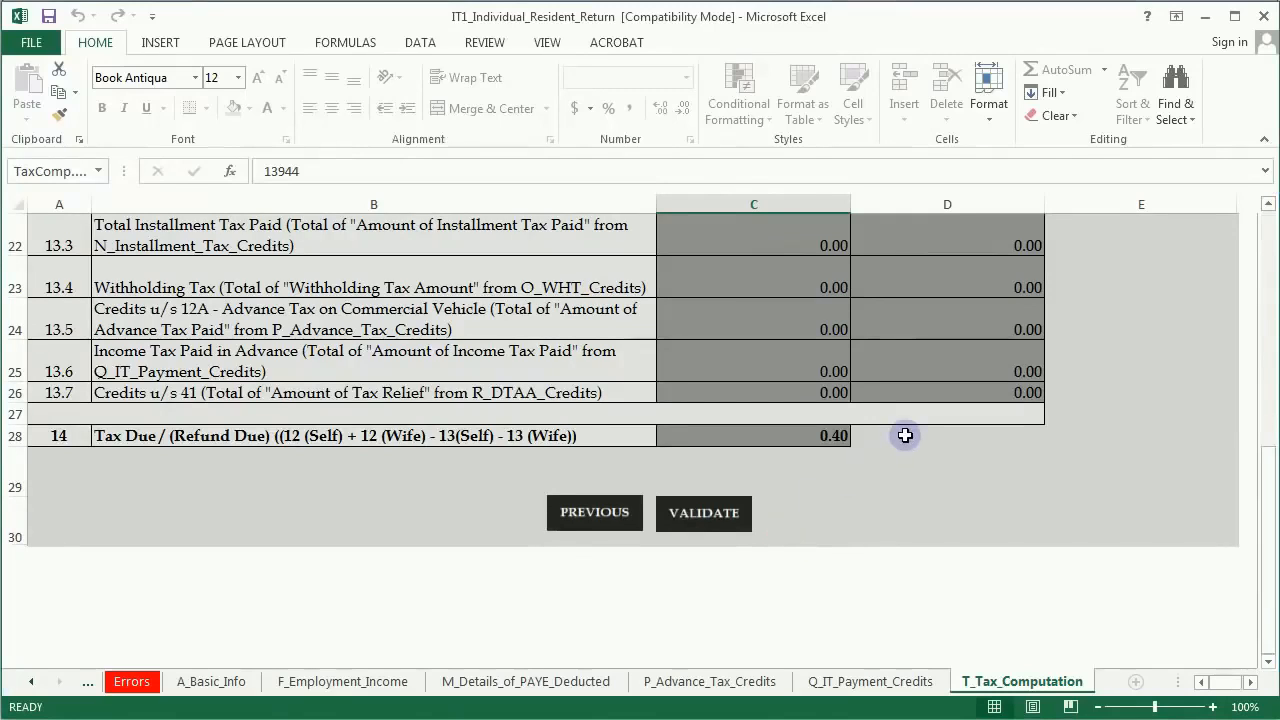
{"action": "mouse_move", "coordinate": [1200, 70]}
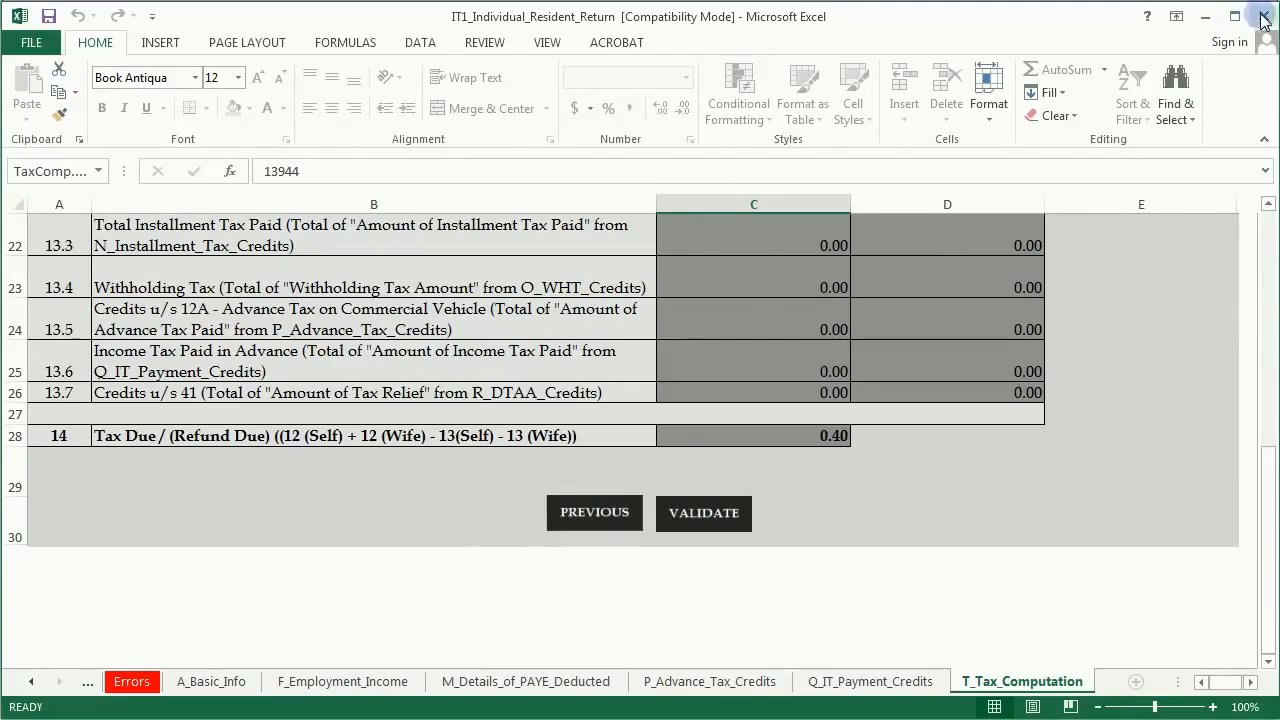
{"action": "left_click", "coordinate": [1262, 16]}
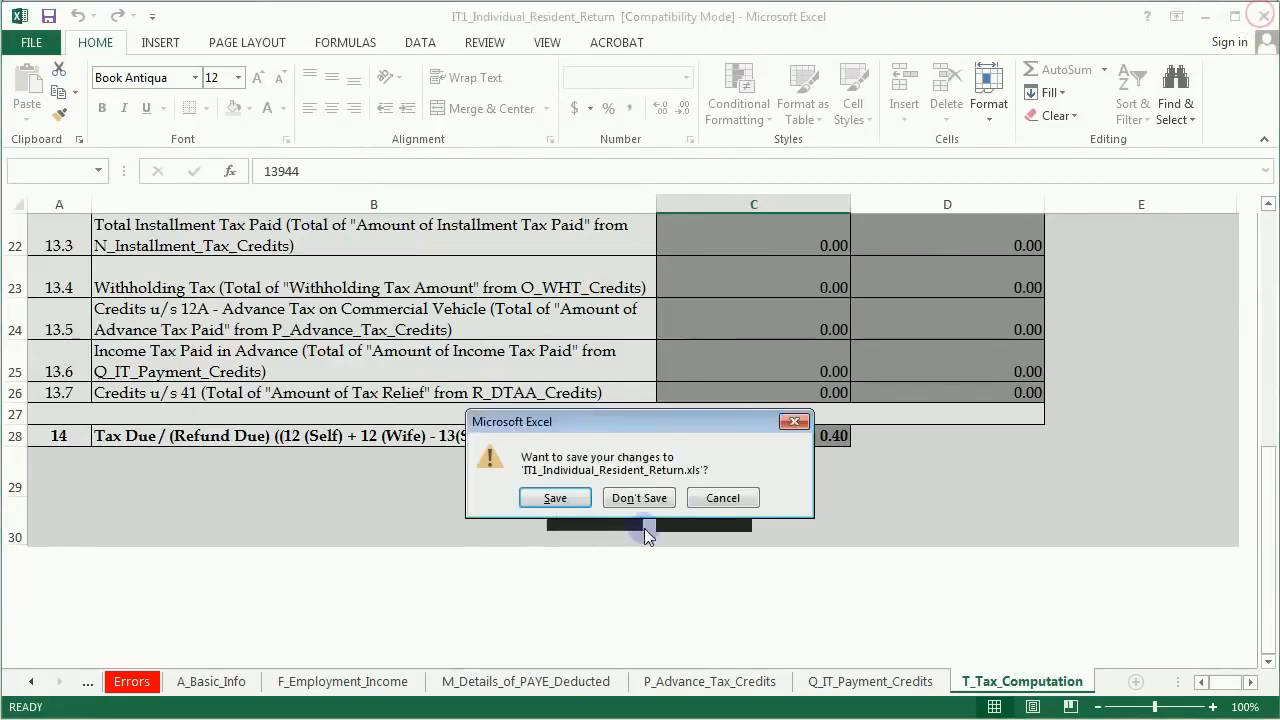
{"action": "left_click", "coordinate": [640, 496]}
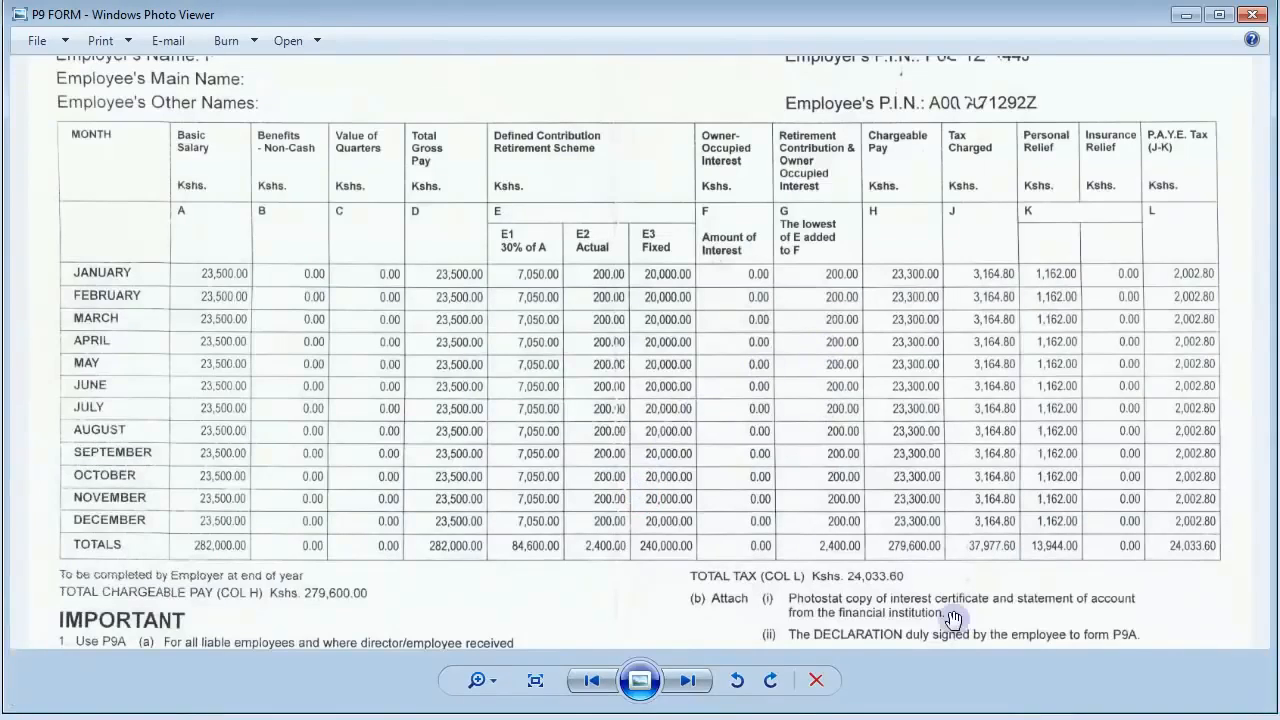
{"action": "mouse_move", "coordinate": [784, 512]}
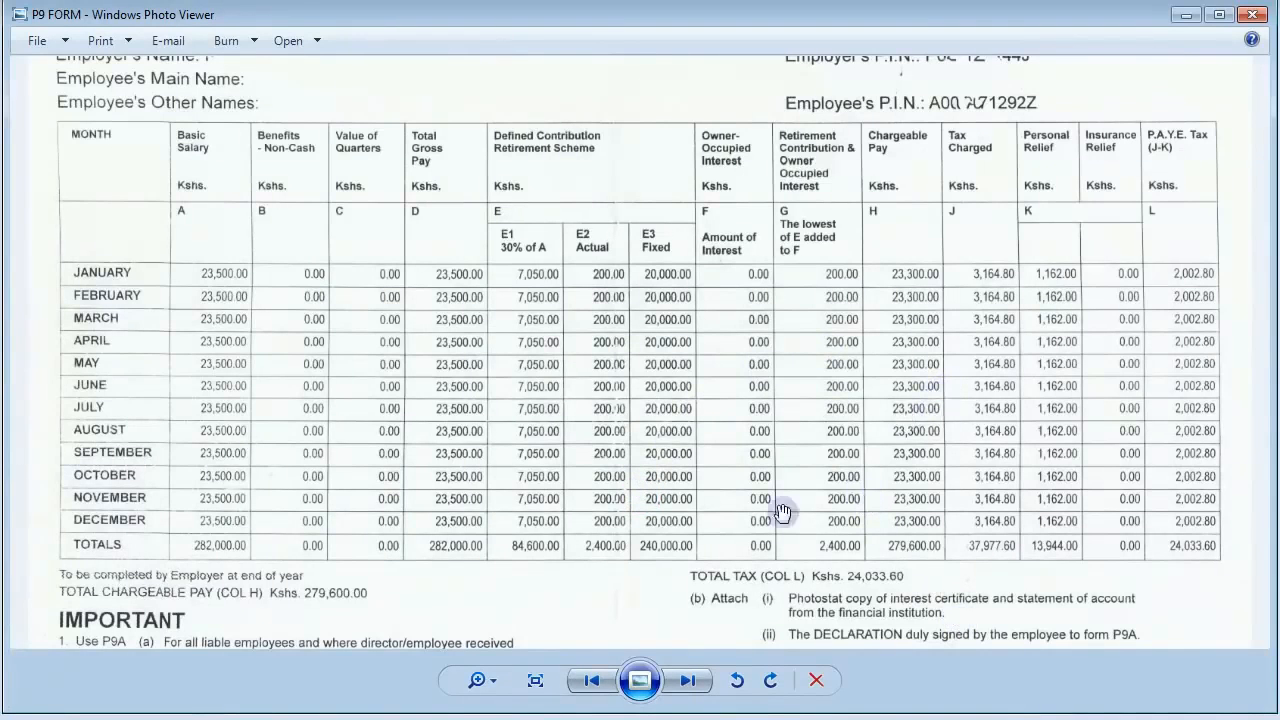
{"action": "mouse_move", "coordinate": [684, 568]}
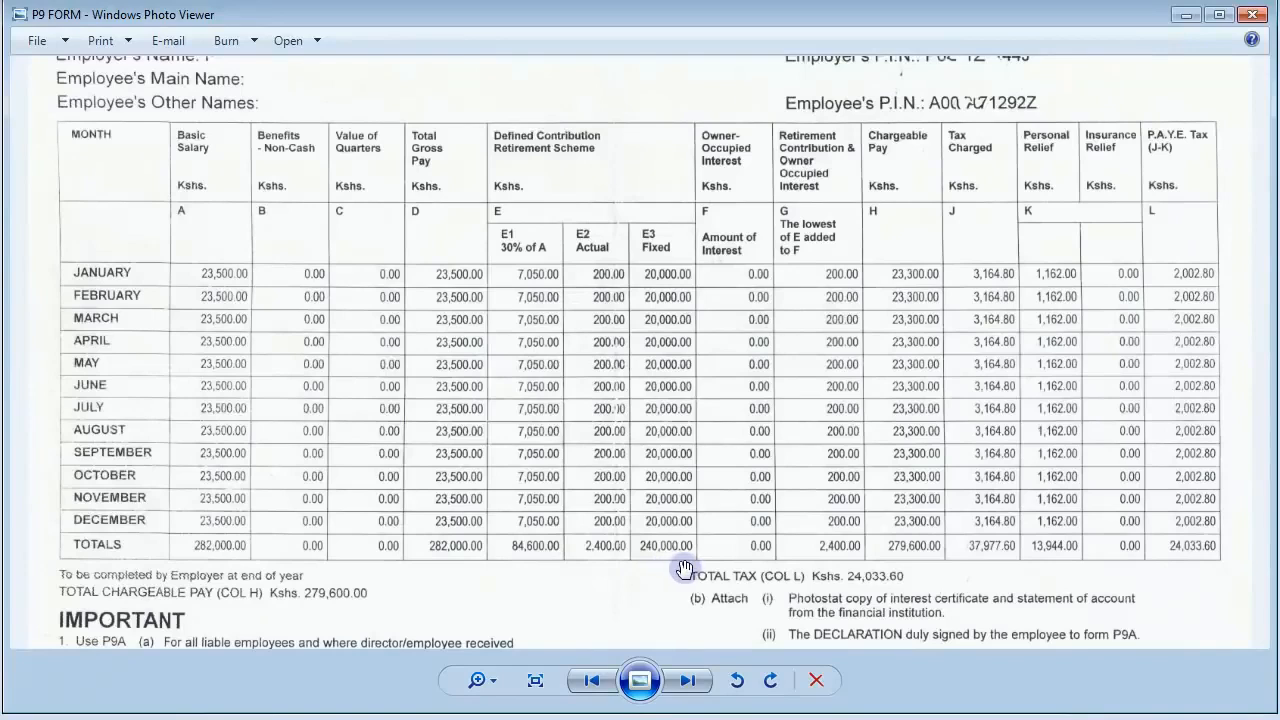
{"action": "mouse_move", "coordinate": [658, 670]}
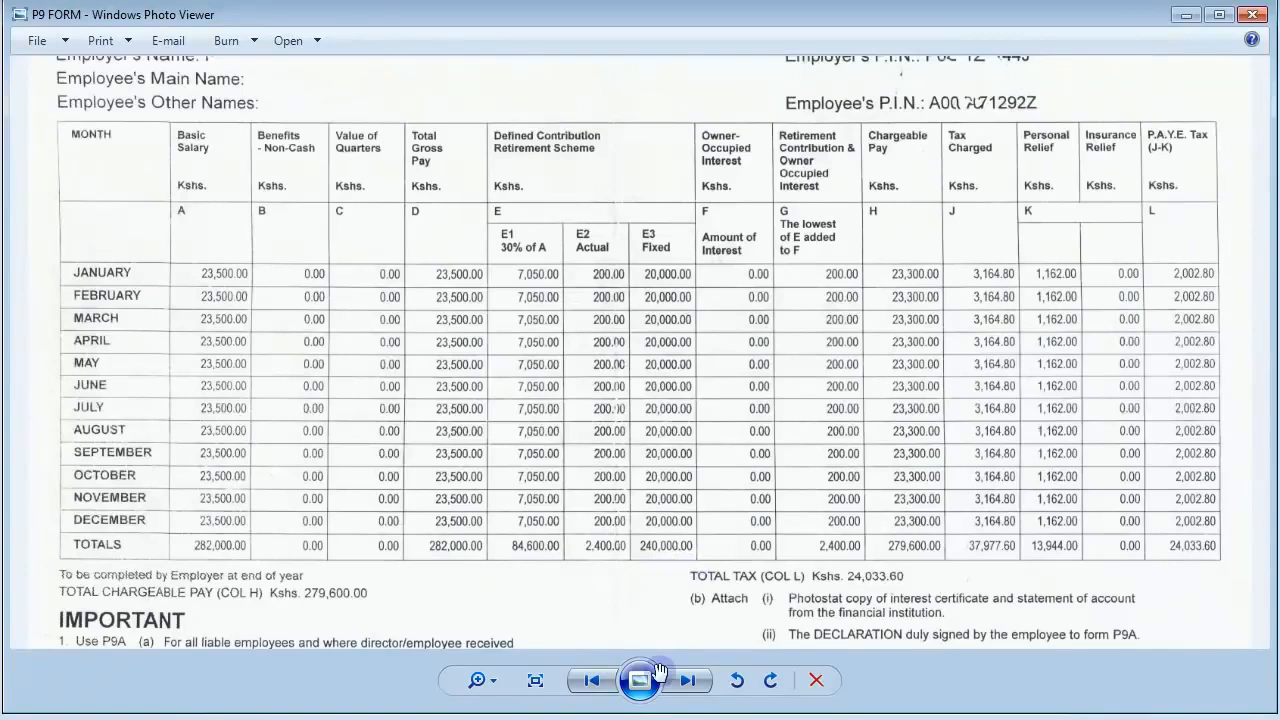